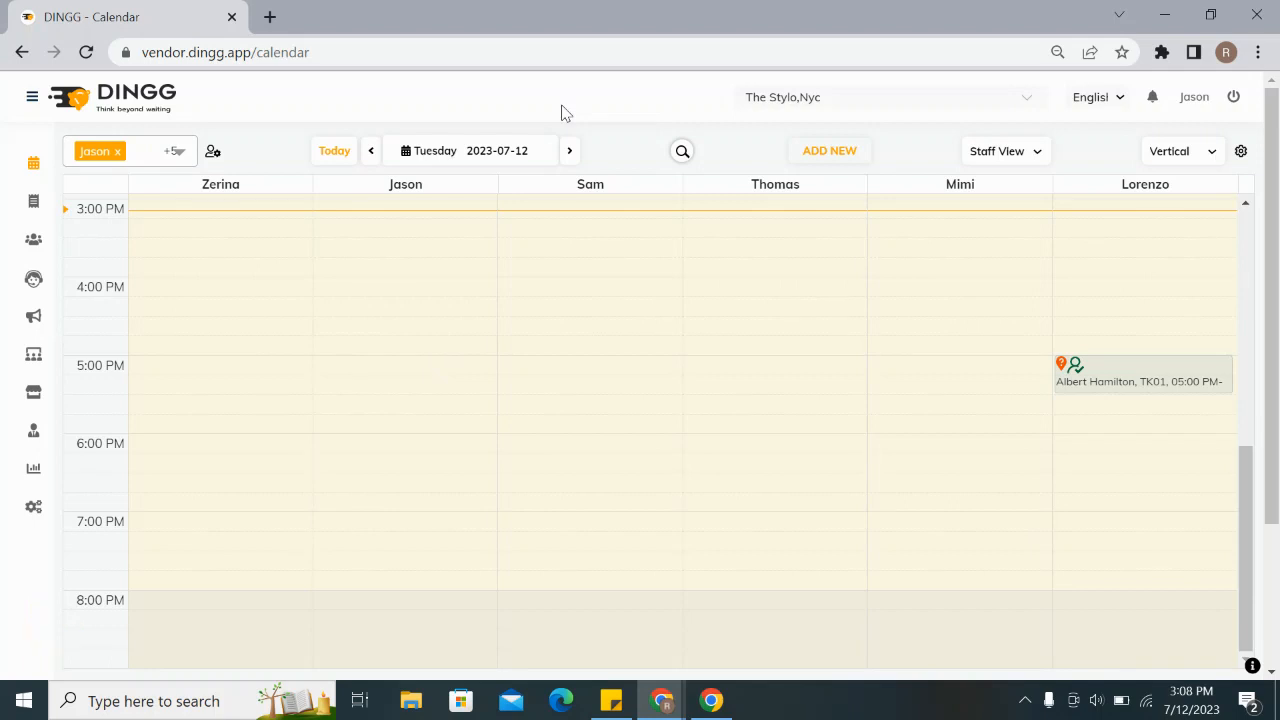
pyautogui.moveTo(60, 318)
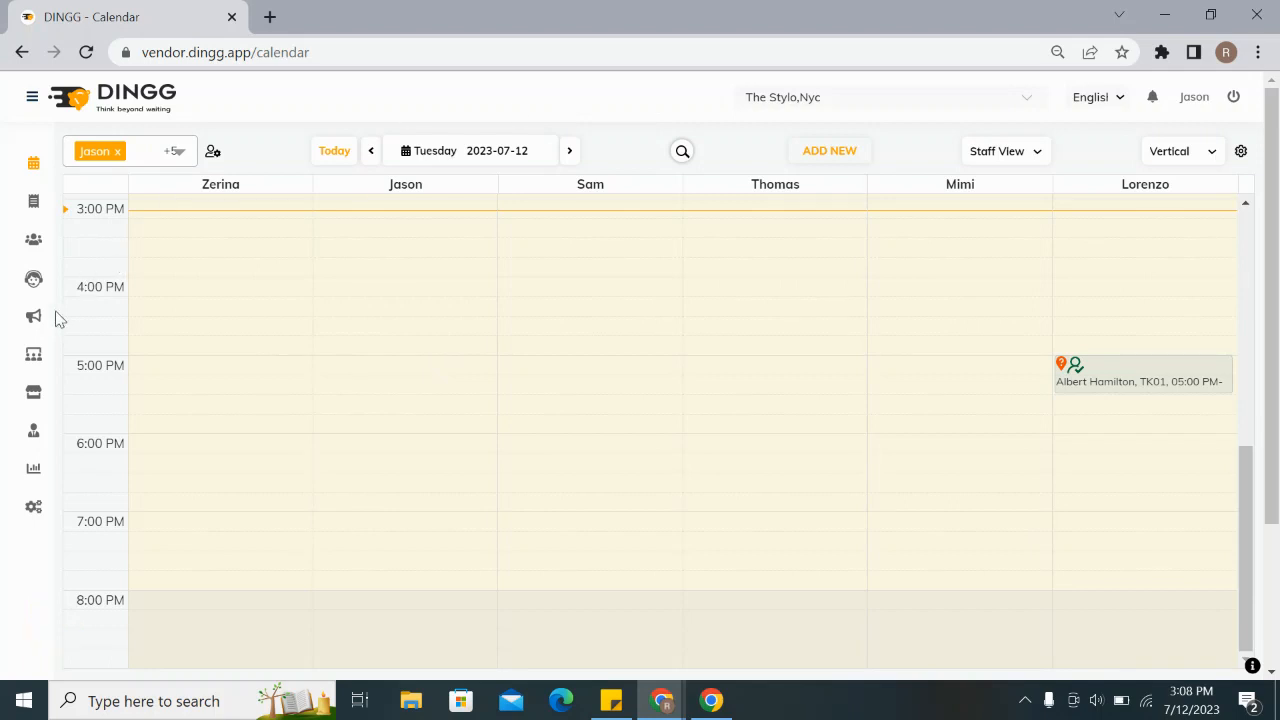
pyautogui.moveTo(33, 317)
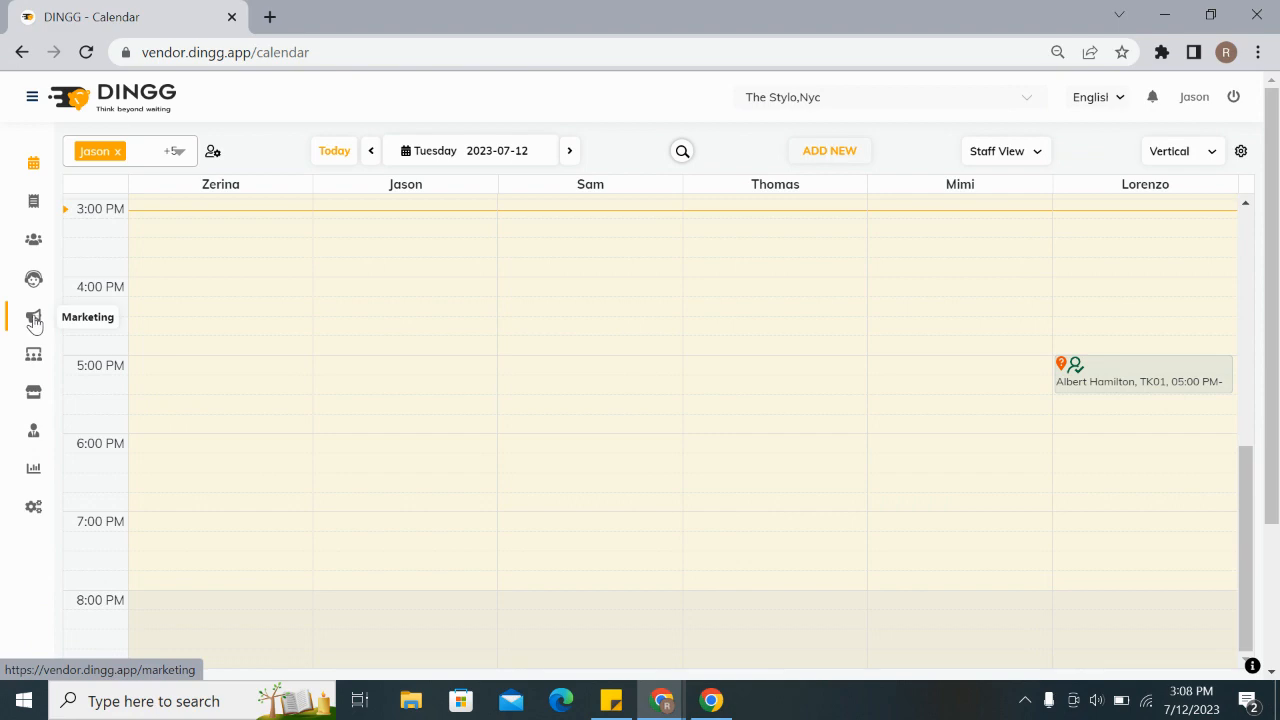
# Step: Open Marketing campaigns, showing 25 SMS sent and five unstarted SMS campaigns
pyautogui.click(33, 317)
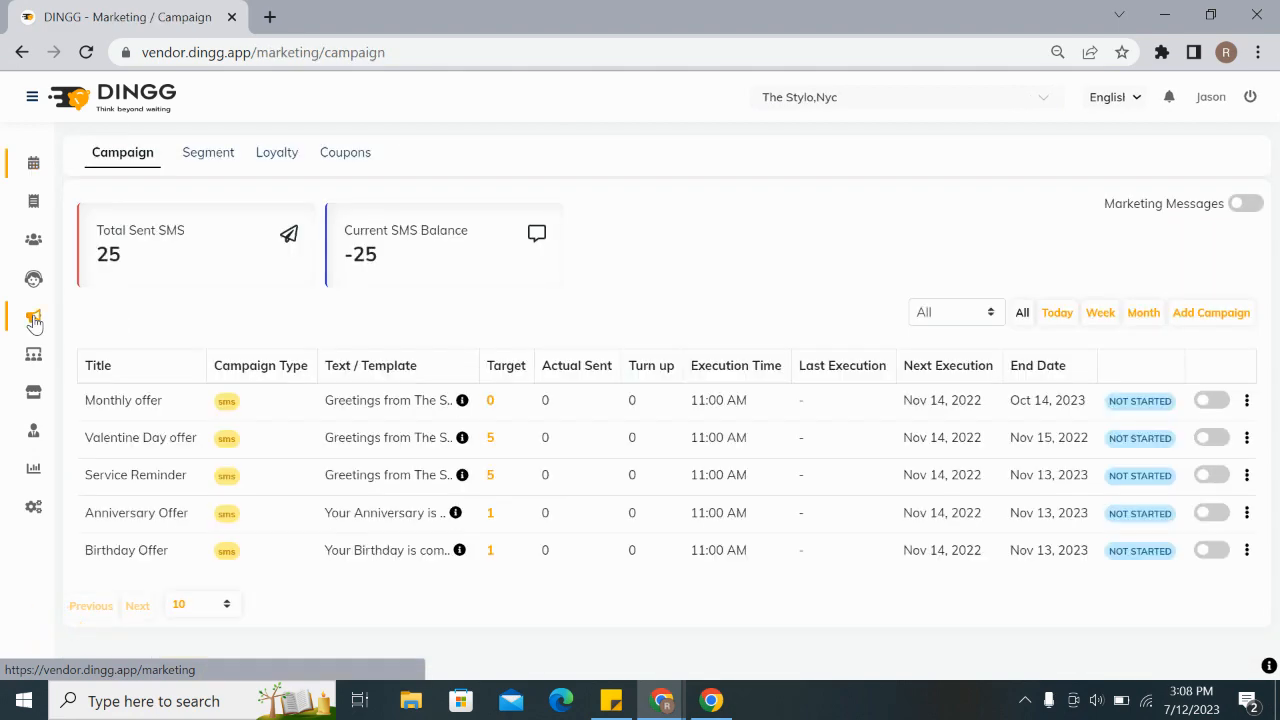
pyautogui.moveTo(753, 358)
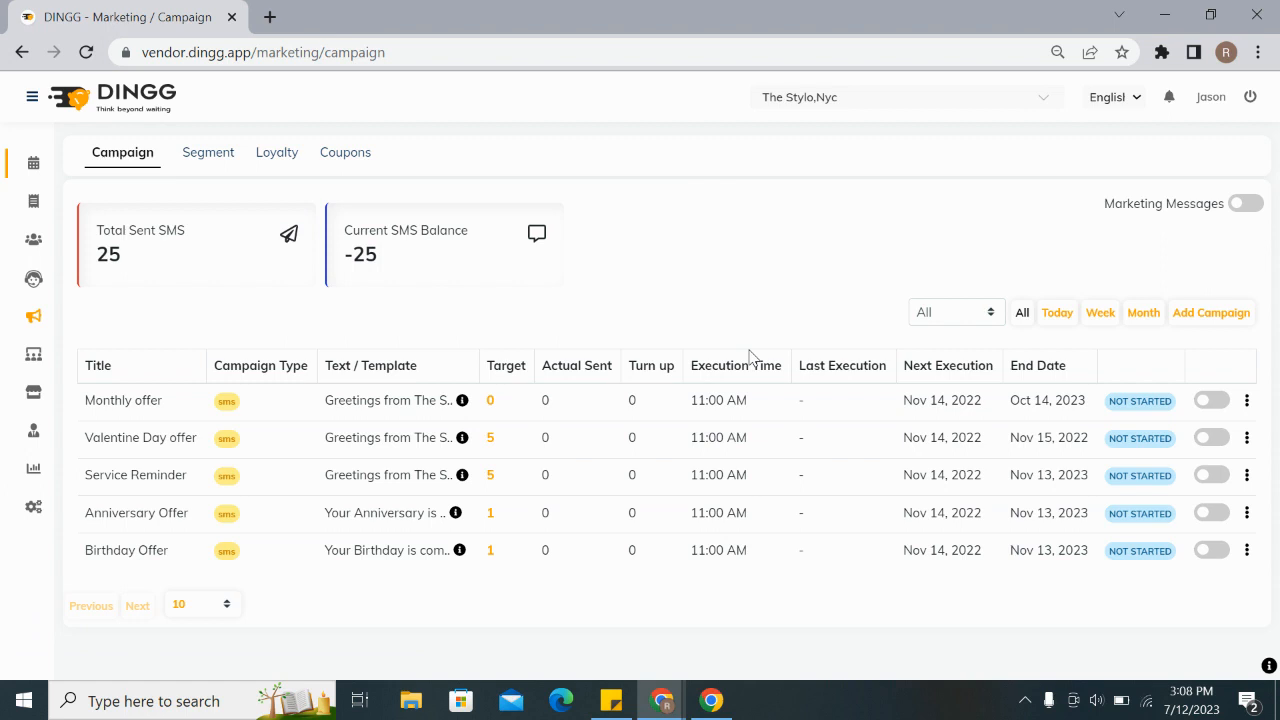
pyautogui.moveTo(258, 588)
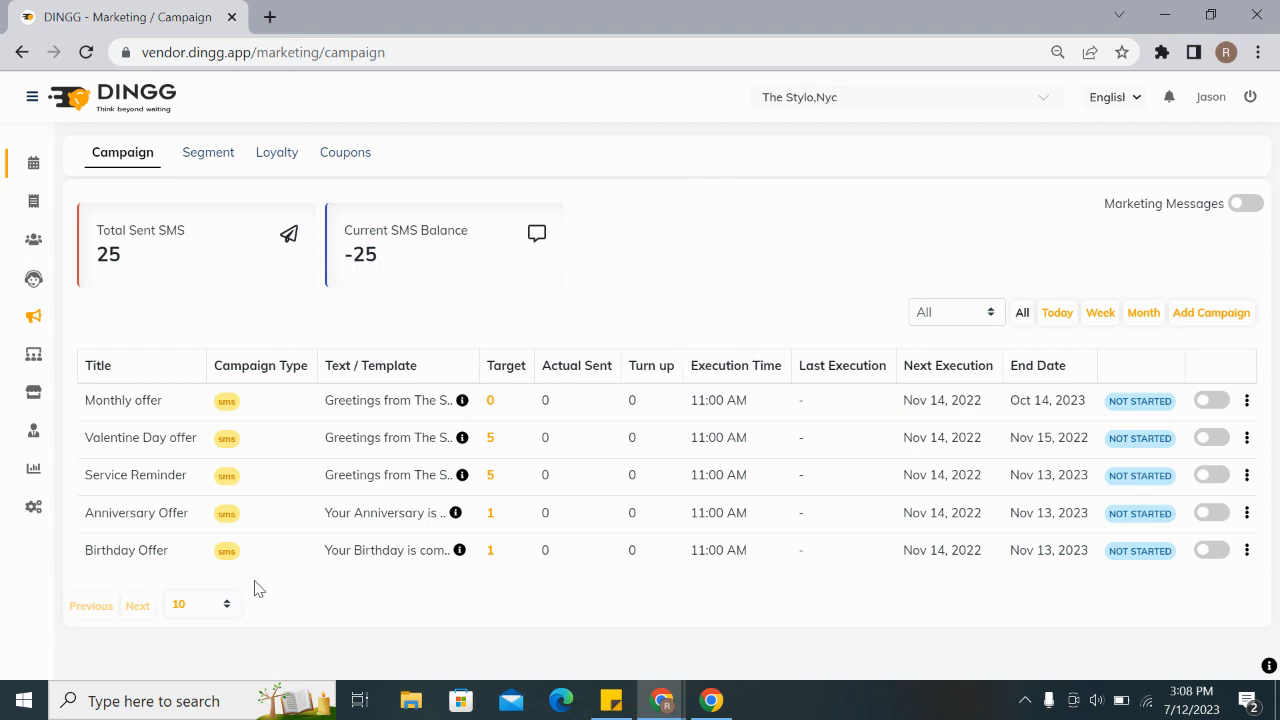
pyautogui.moveTo(392, 329)
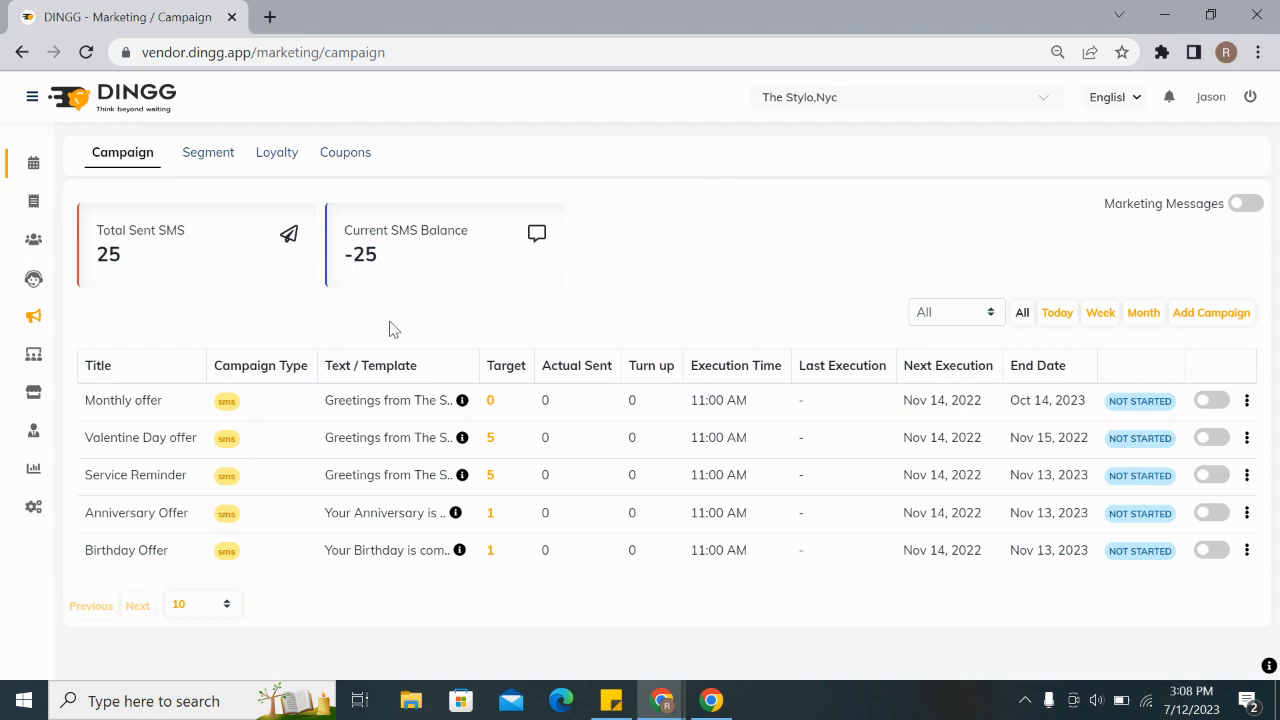
pyautogui.moveTo(208, 152)
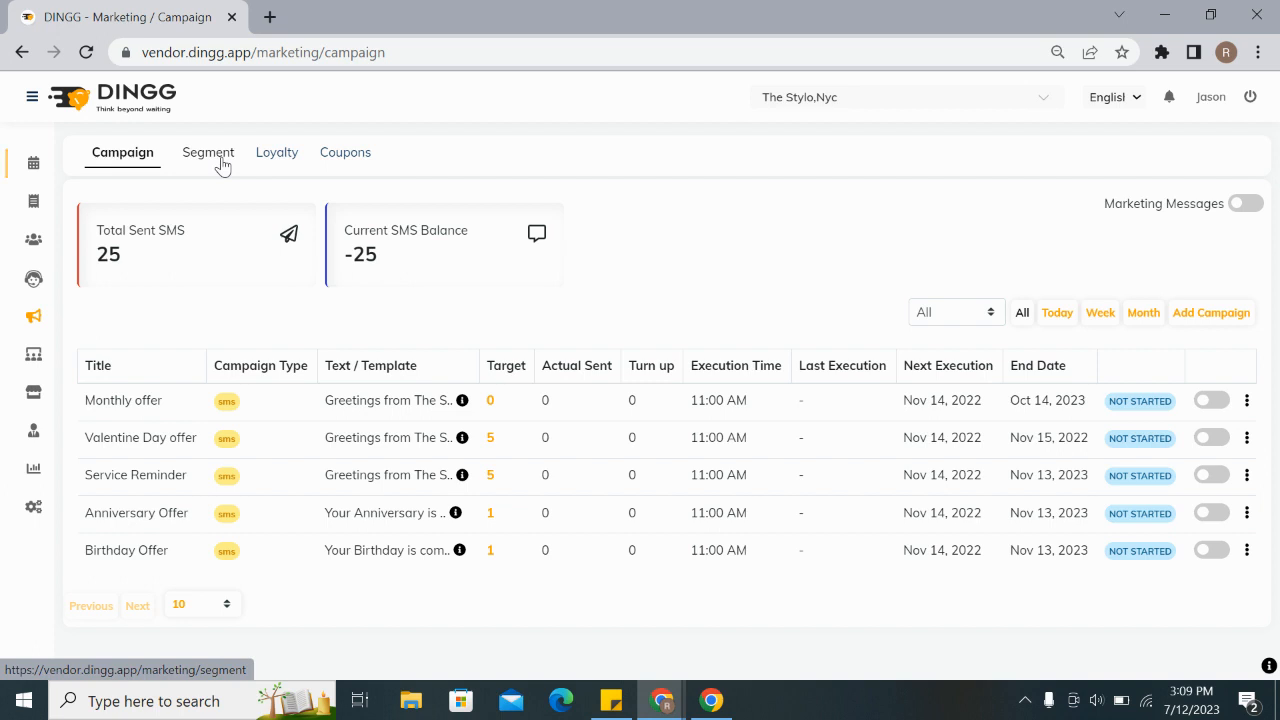
# Step: Switch to the Segment list and begin adding a new customer segment
pyautogui.click(207, 152)
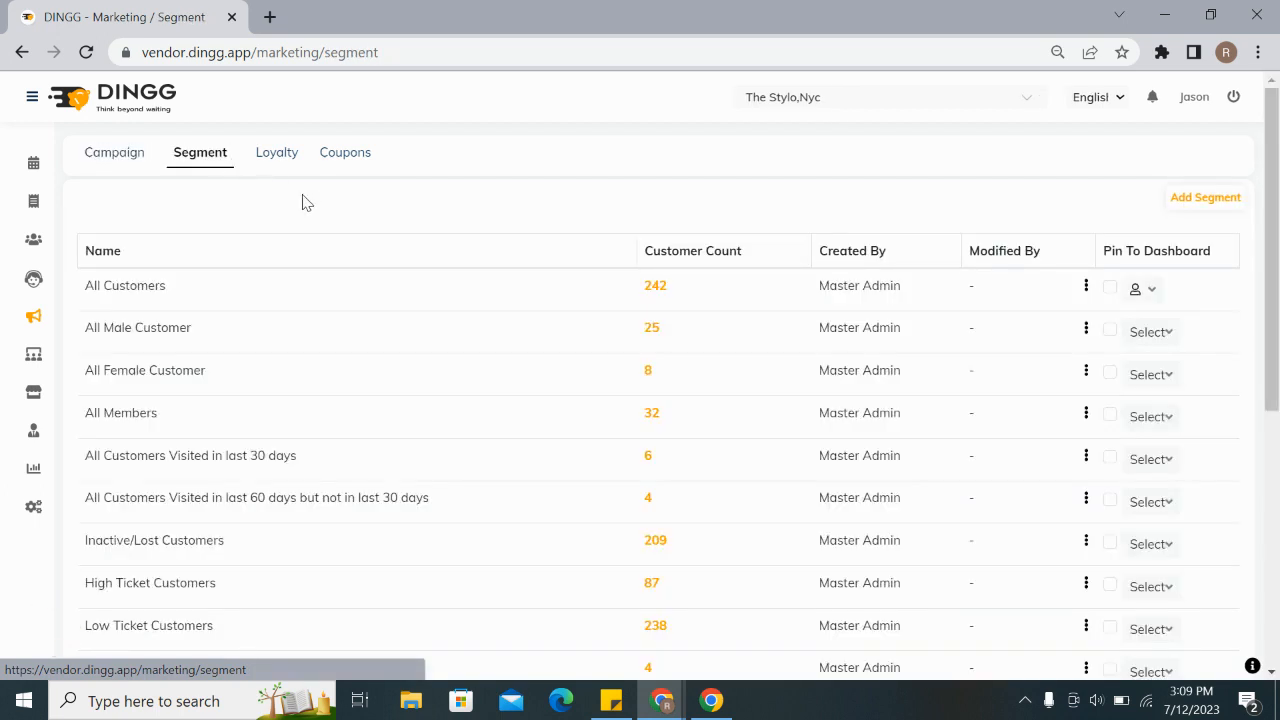
pyautogui.moveTo(1205, 205)
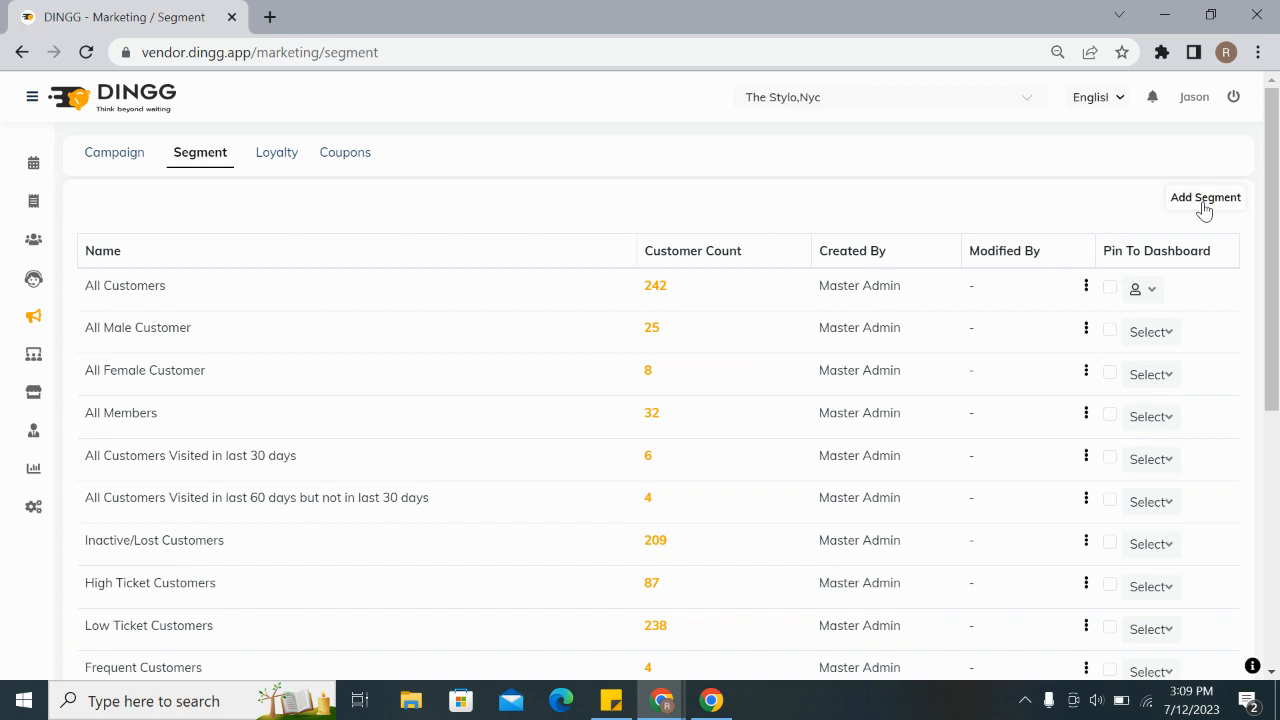
pyautogui.click(1204, 197)
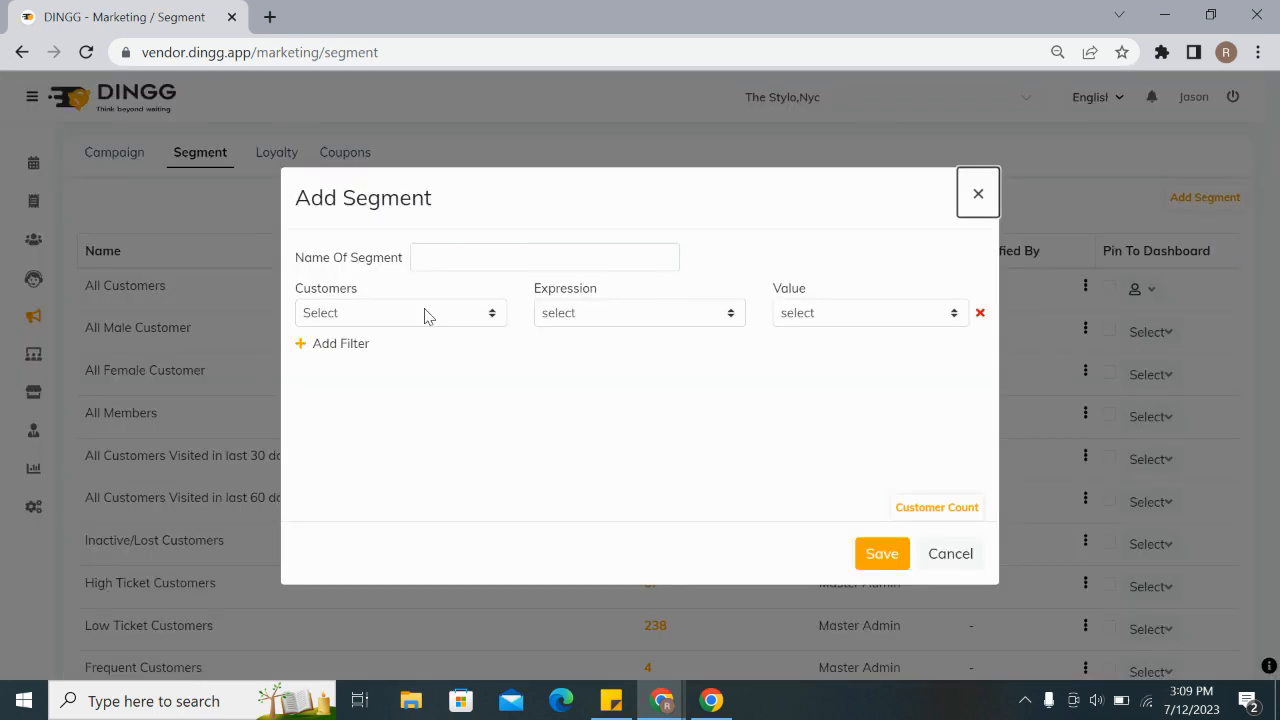
# Step: Browse the Customers criteria list and pick Service X taken Y days back
pyautogui.click(398, 312)
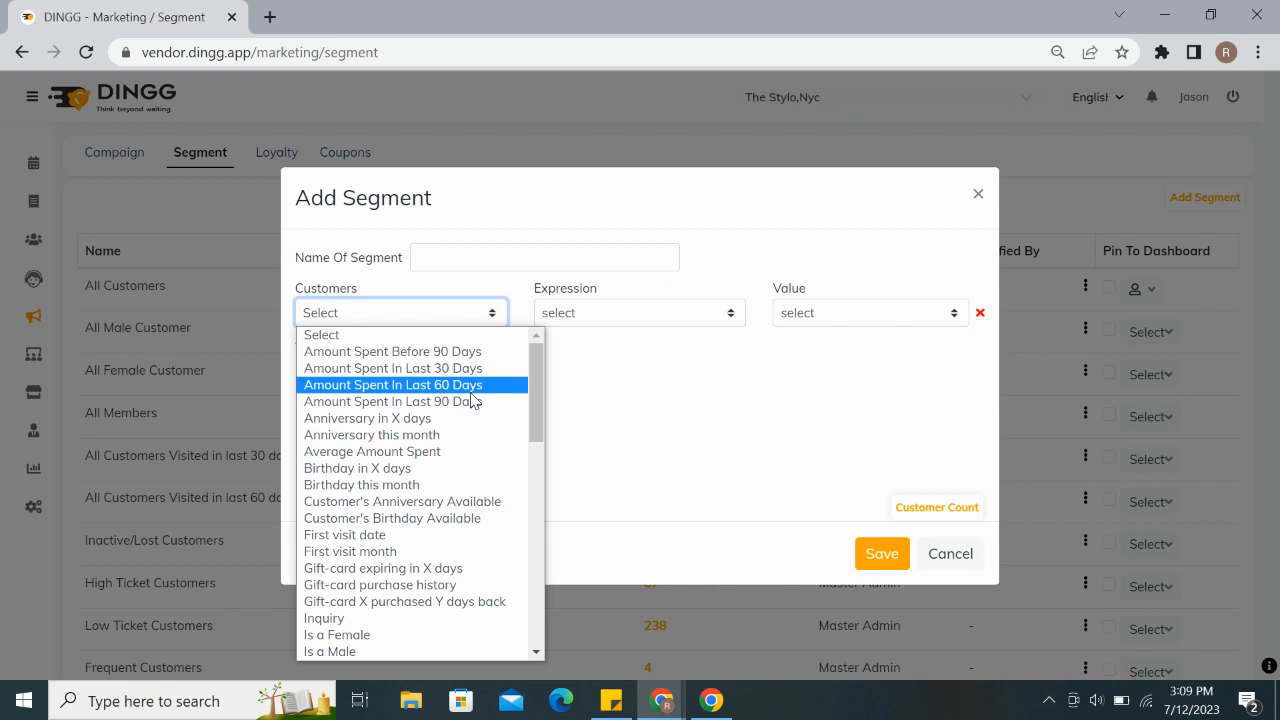
pyautogui.scroll(-3)
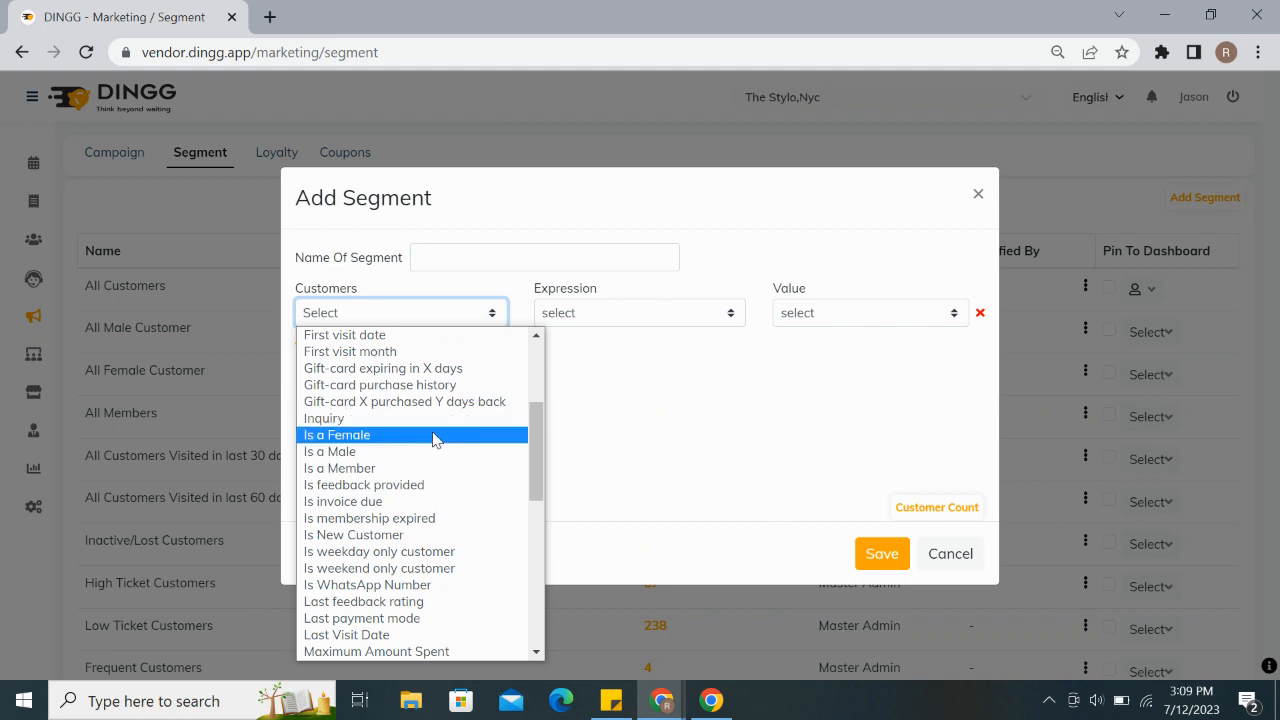
pyautogui.moveTo(413, 468)
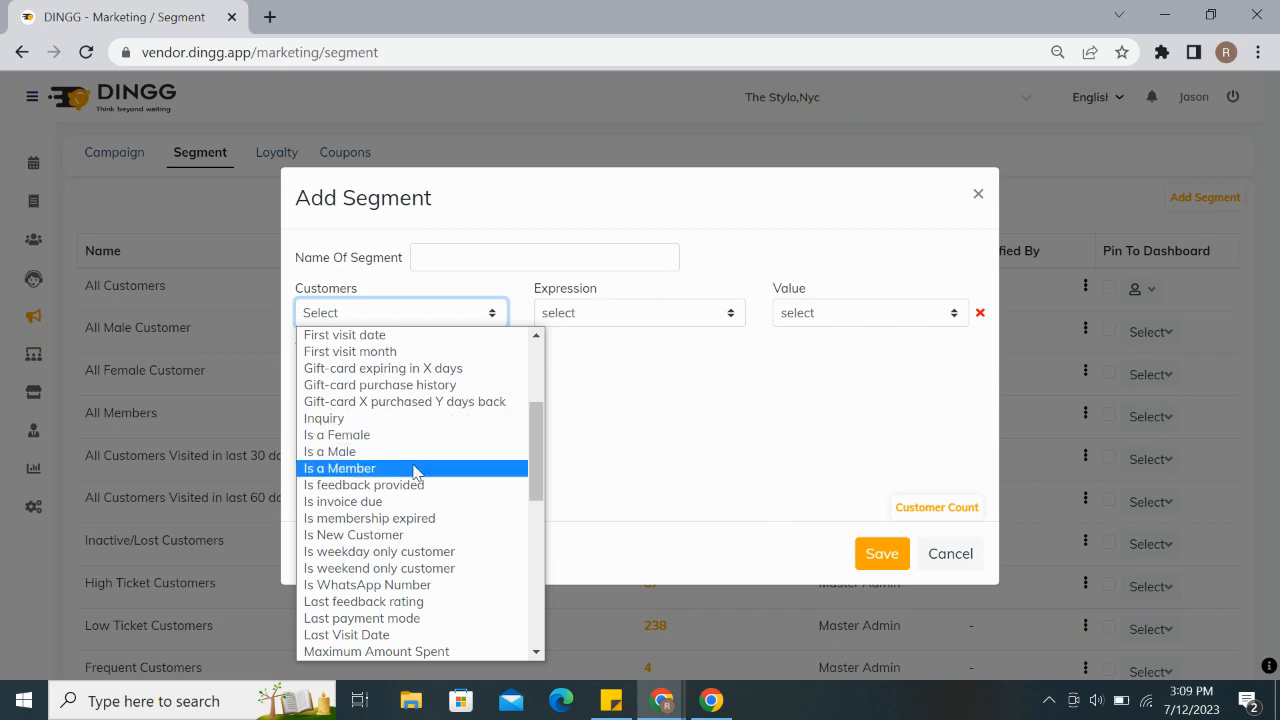
pyautogui.moveTo(408, 485)
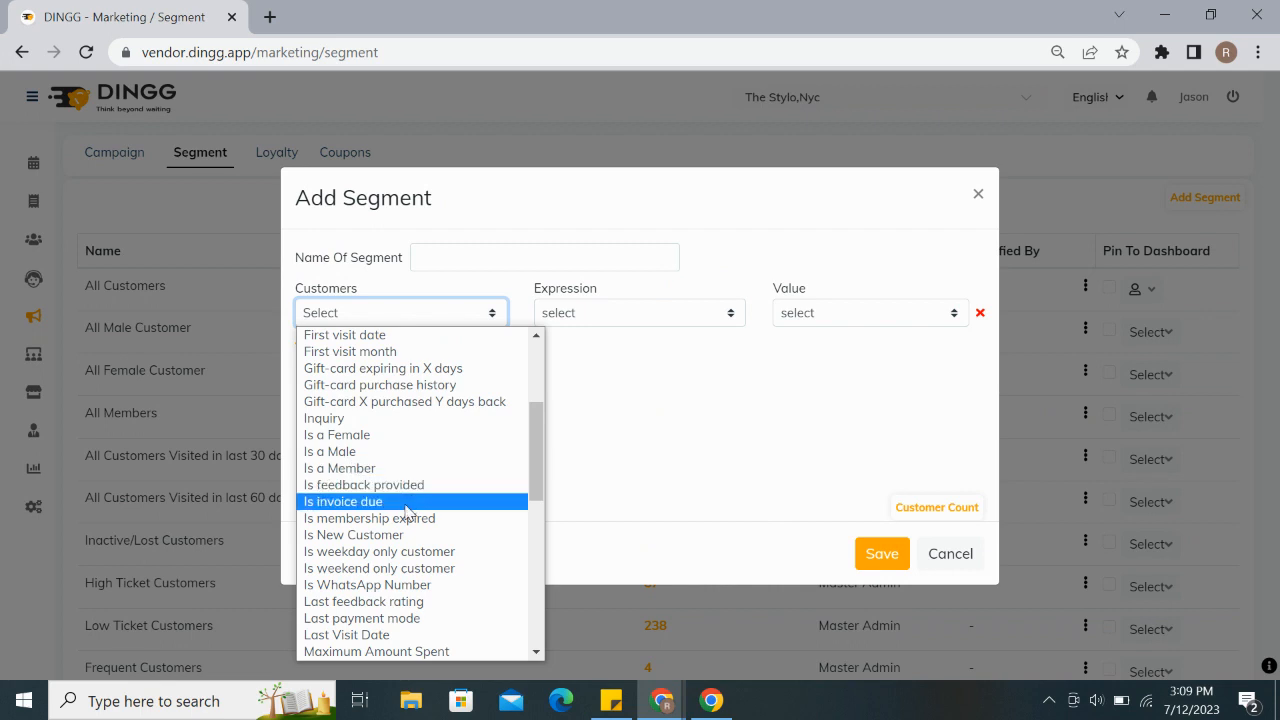
pyautogui.moveTo(408, 535)
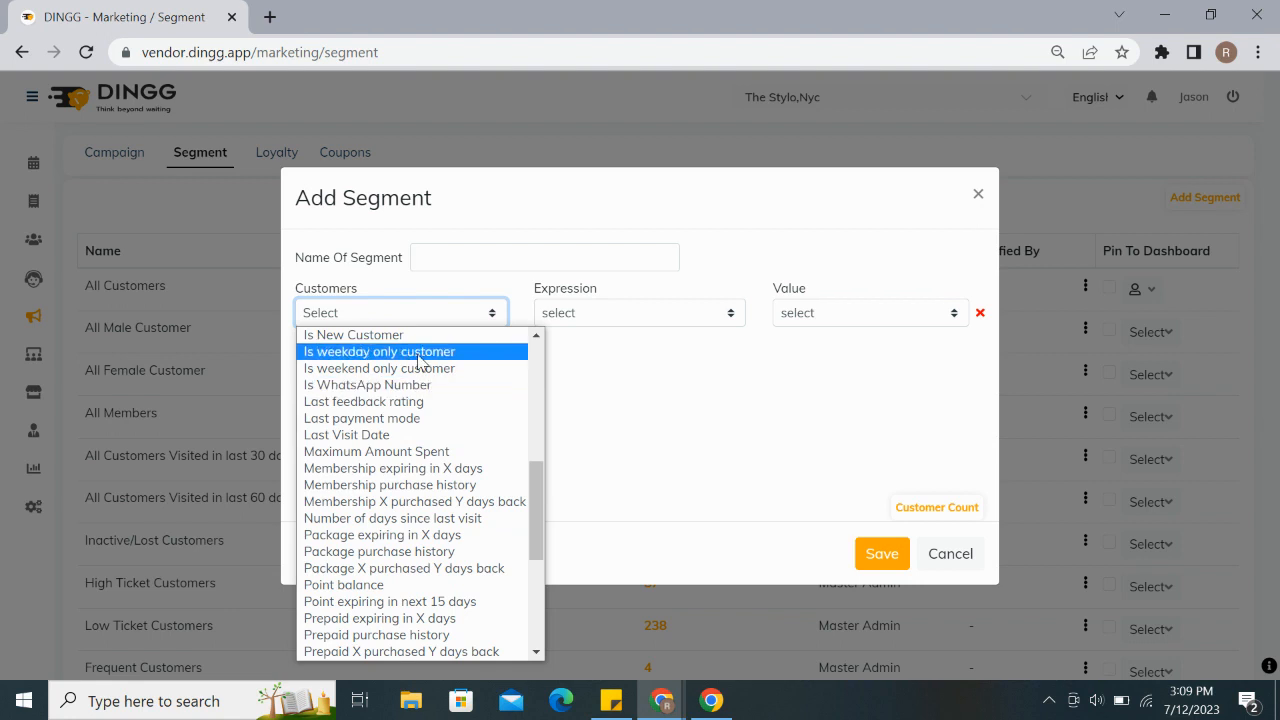
pyautogui.scroll(-3)
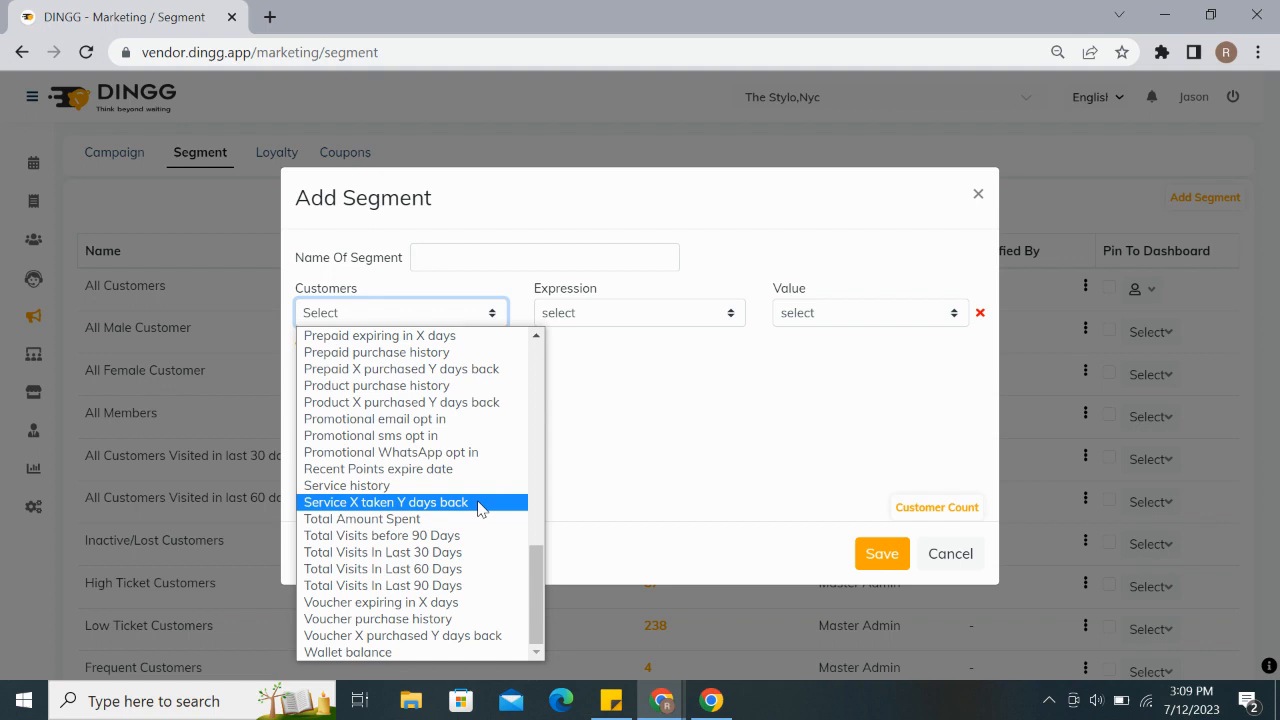
pyautogui.click(480, 508)
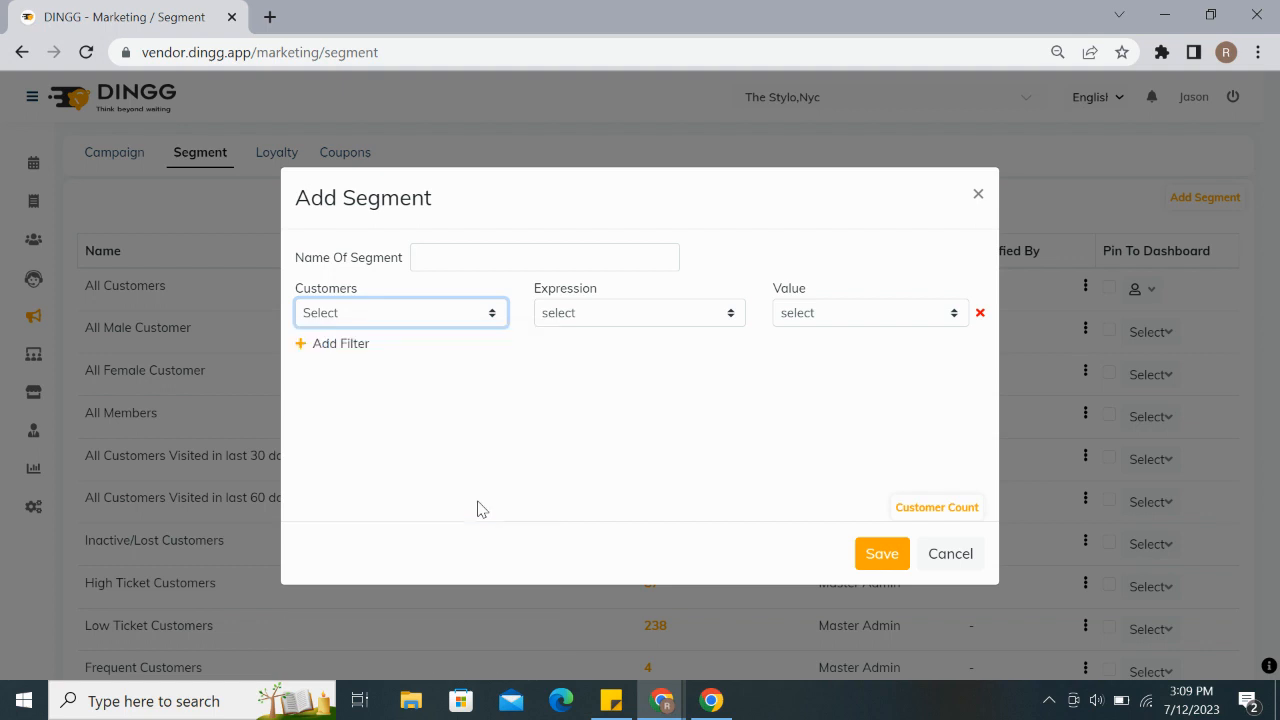
# Step: Filter on Signature Facial plus two services within ≤90 days, confirming 10 matching customers
pyautogui.click(400, 312)
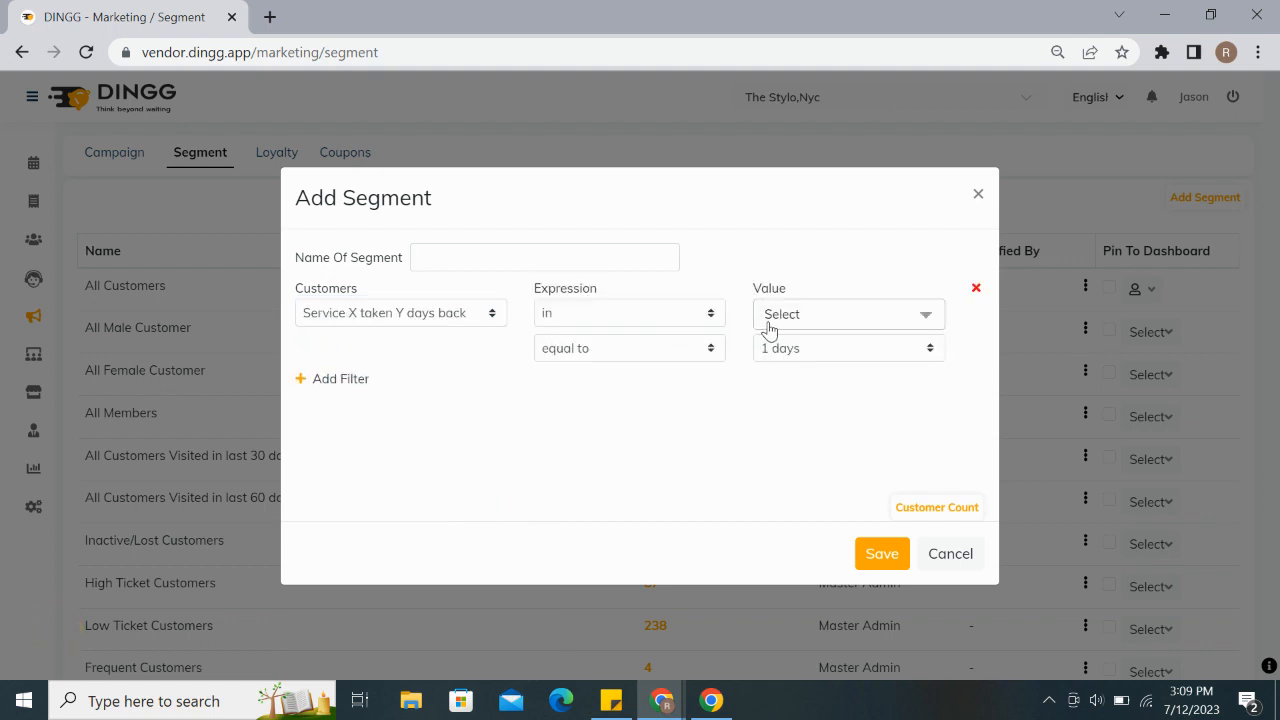
pyautogui.click(845, 314)
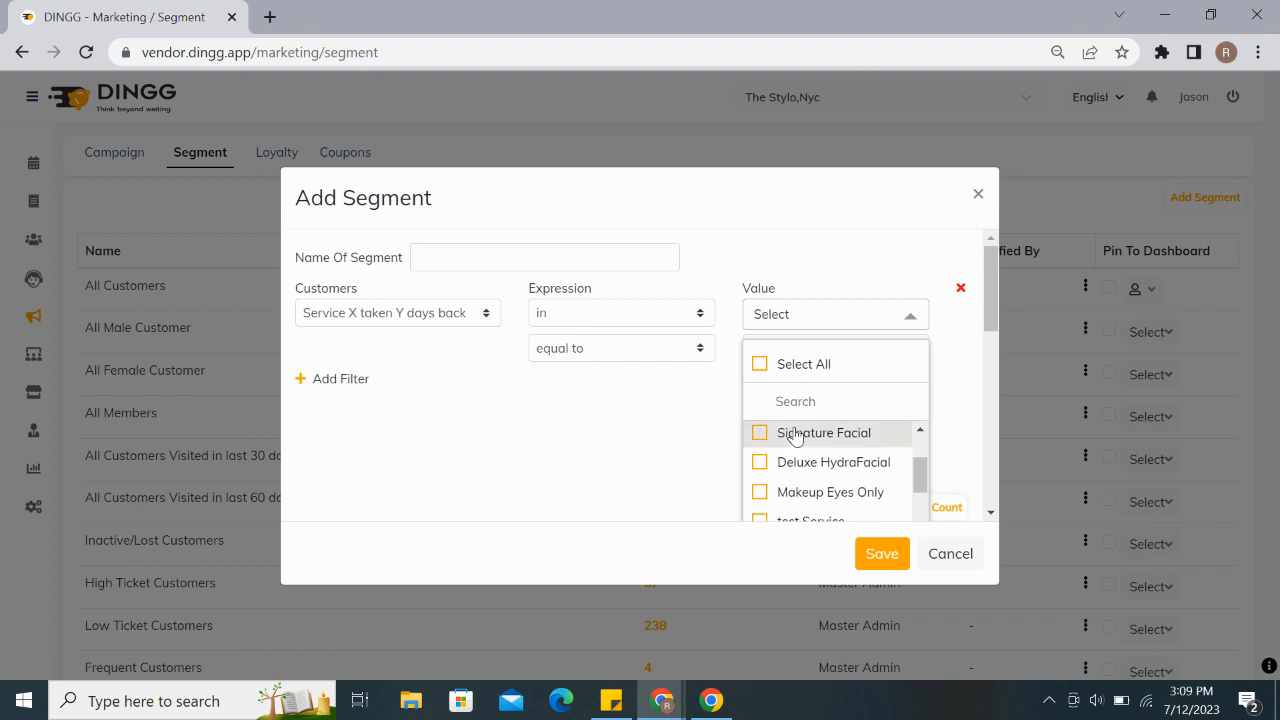
pyautogui.scroll(-3)
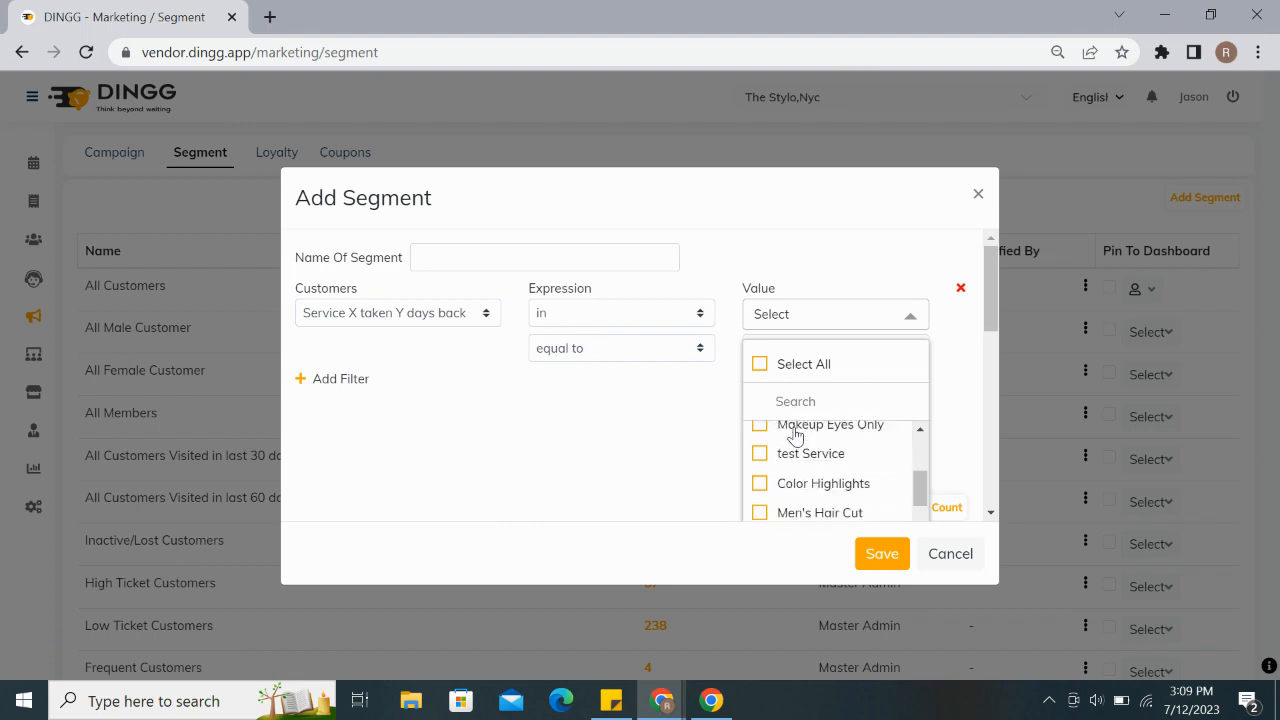
pyautogui.scroll(-3)
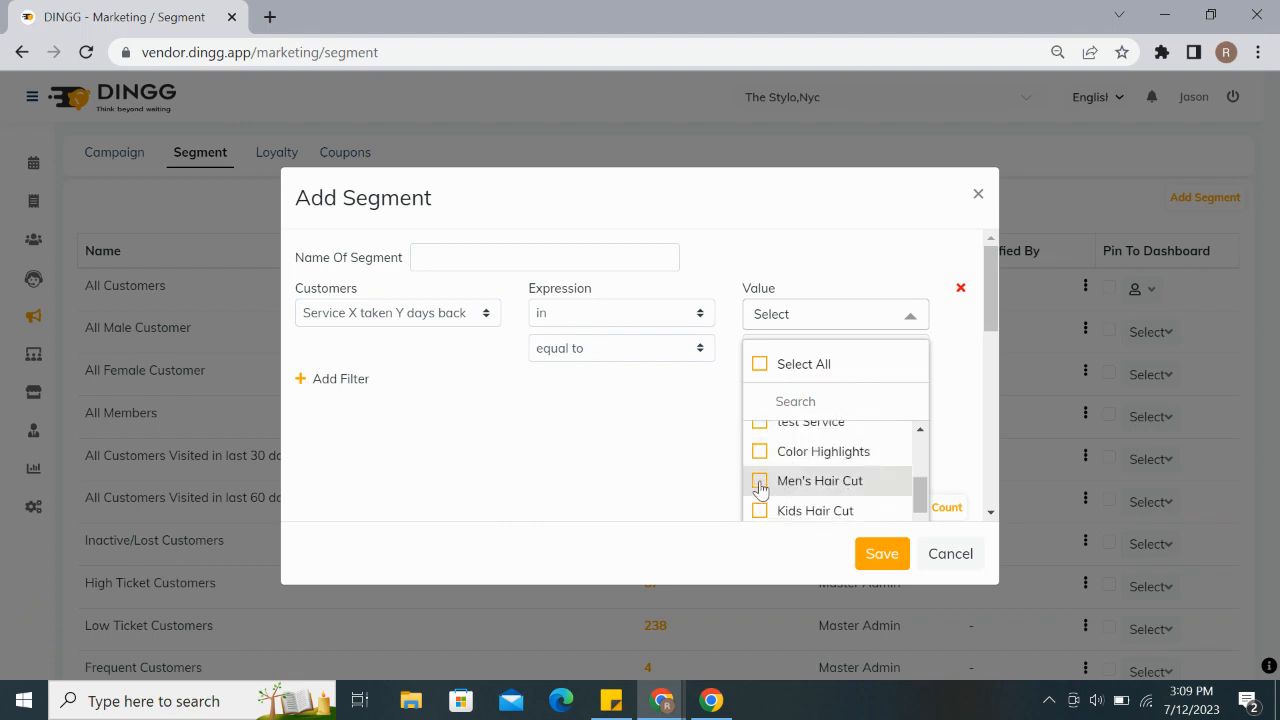
pyautogui.scroll(3)
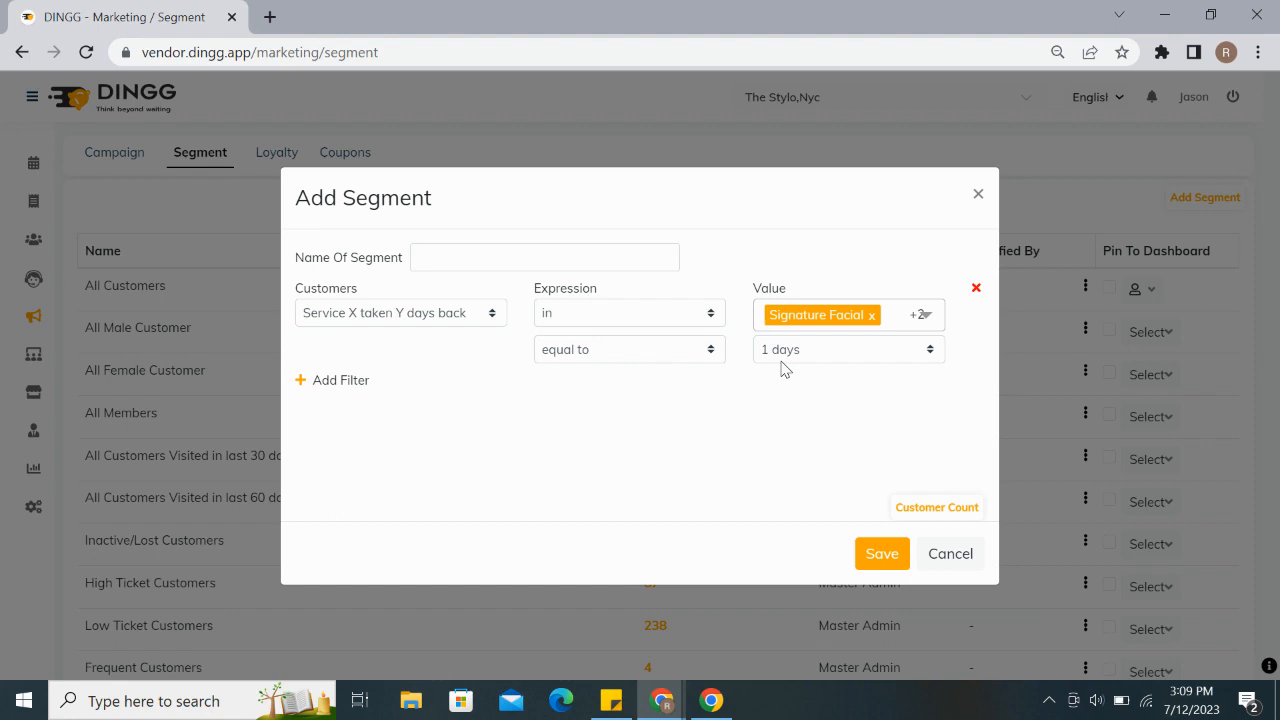
pyautogui.click(629, 349)
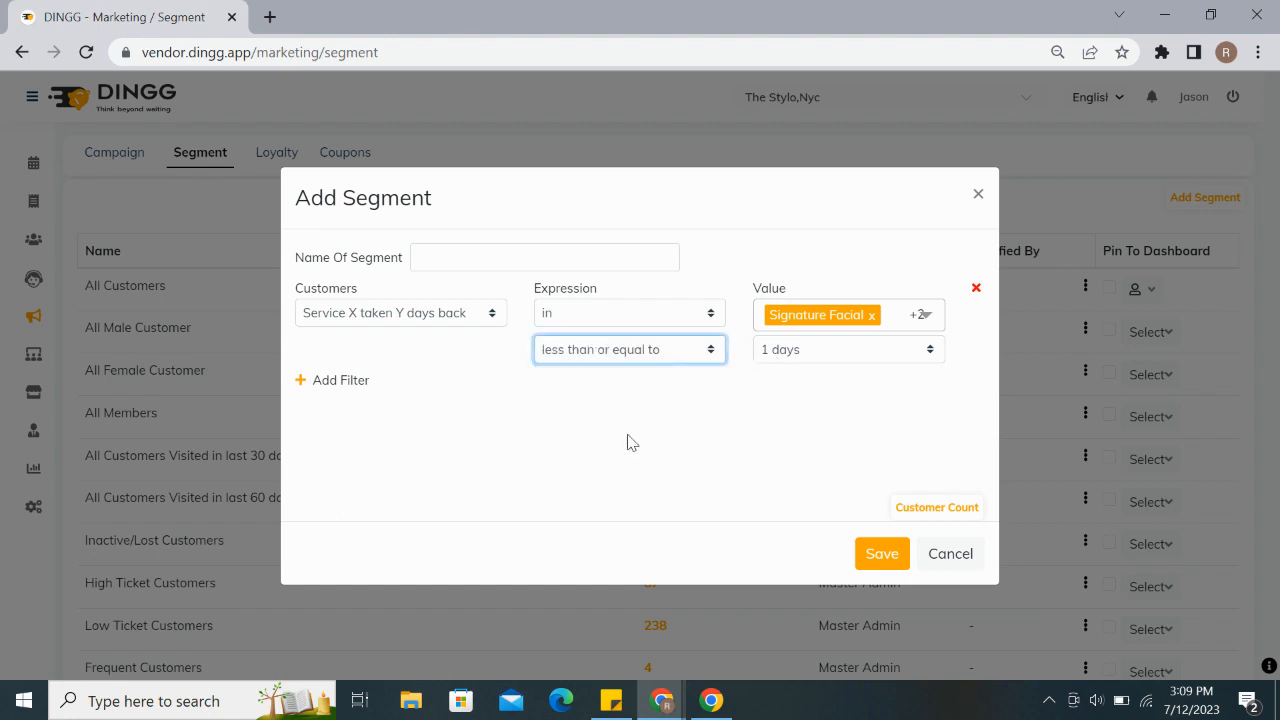
pyautogui.click(847, 349)
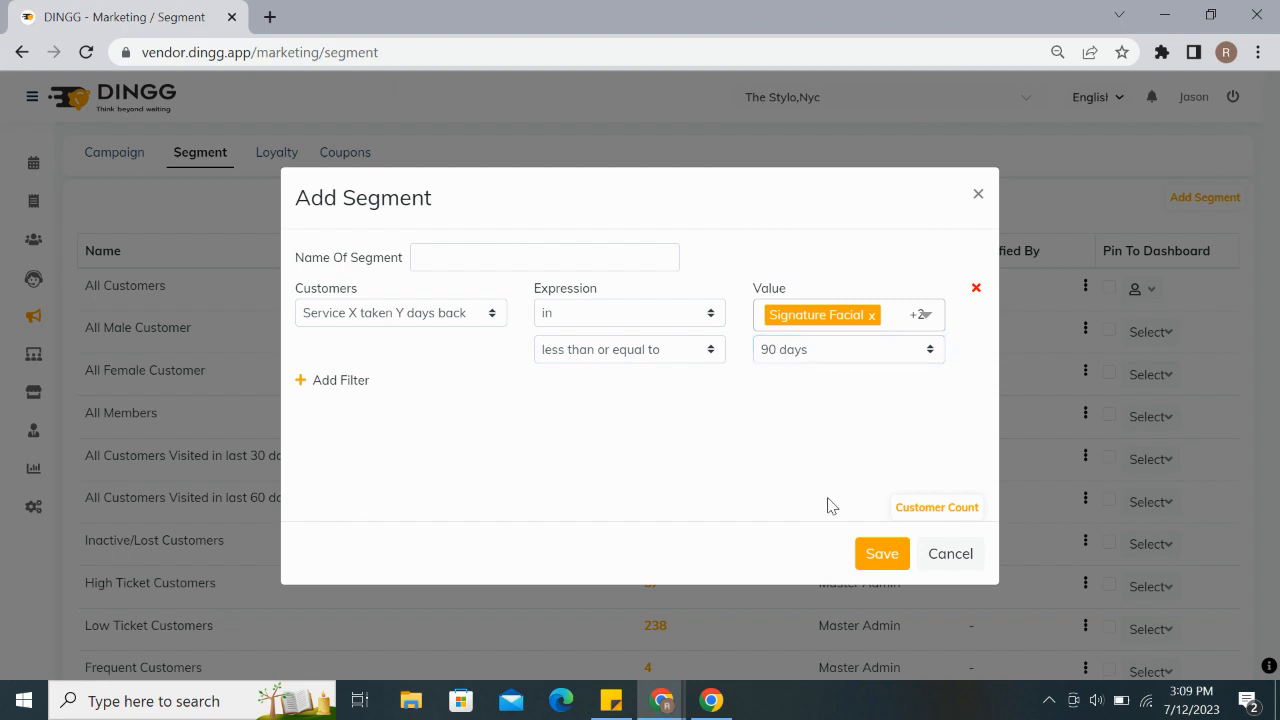
pyautogui.click(936, 506)
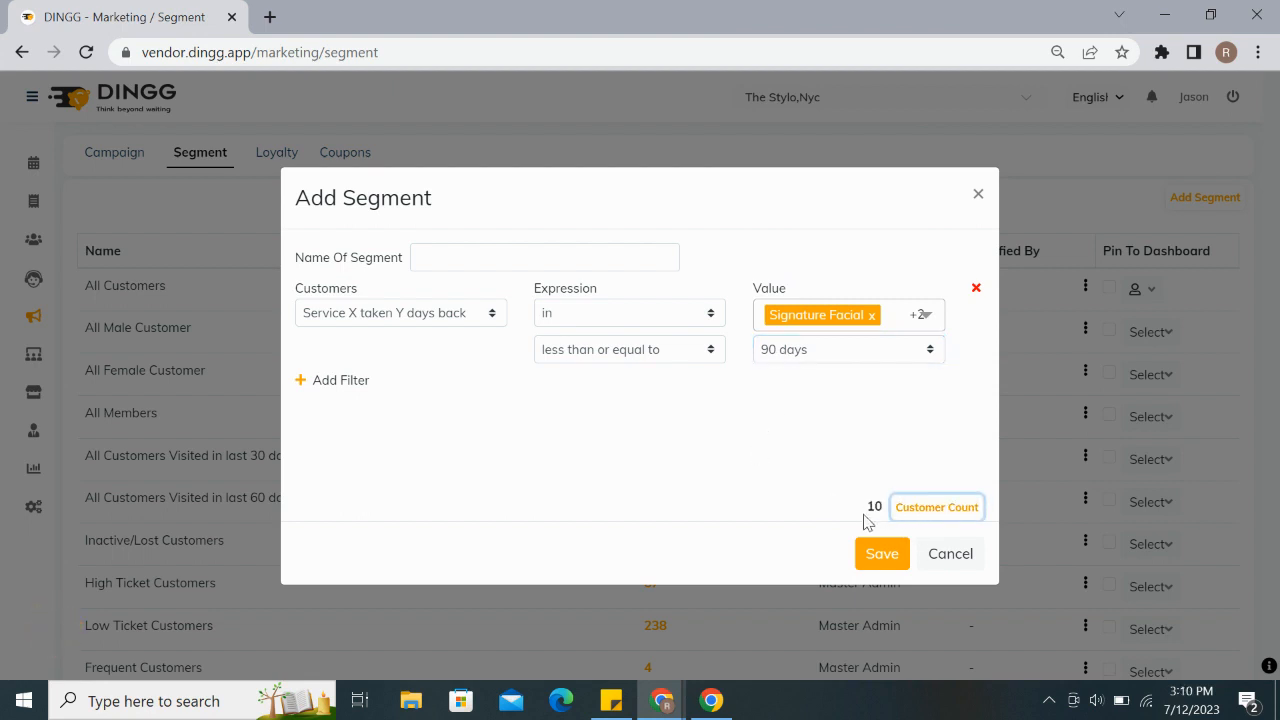
pyautogui.moveTo(680, 505)
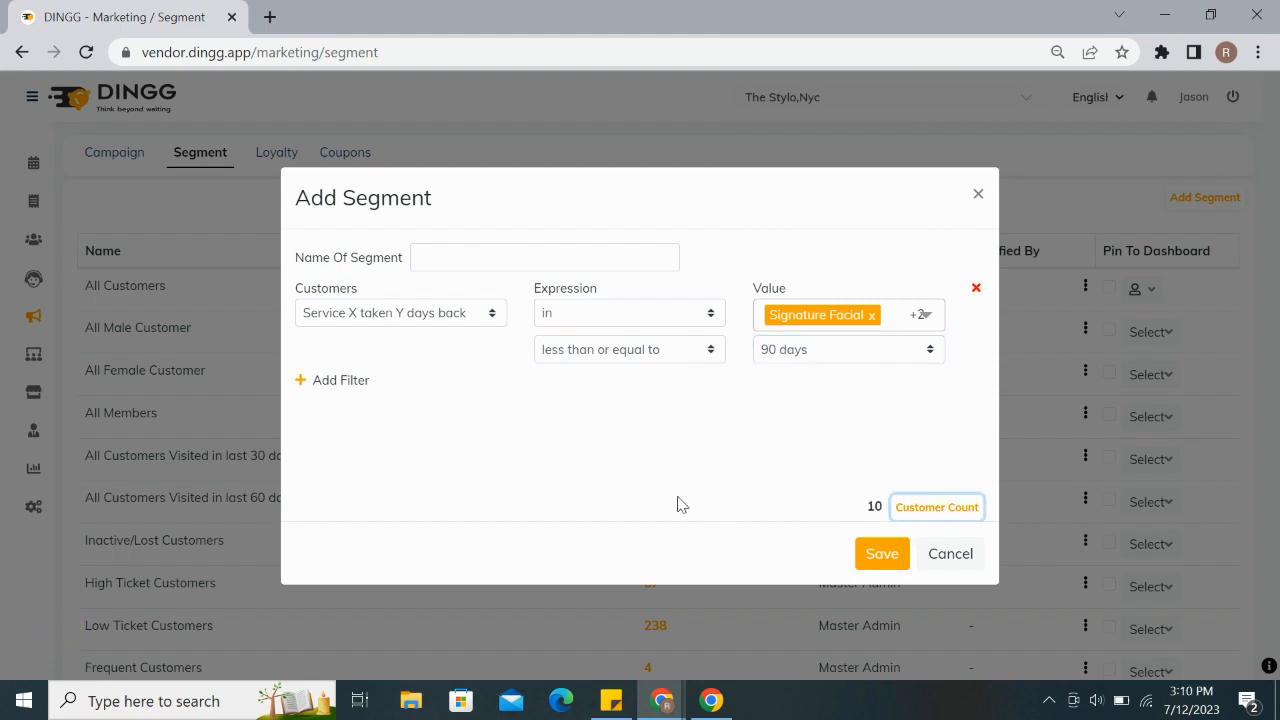
pyautogui.click(545, 257)
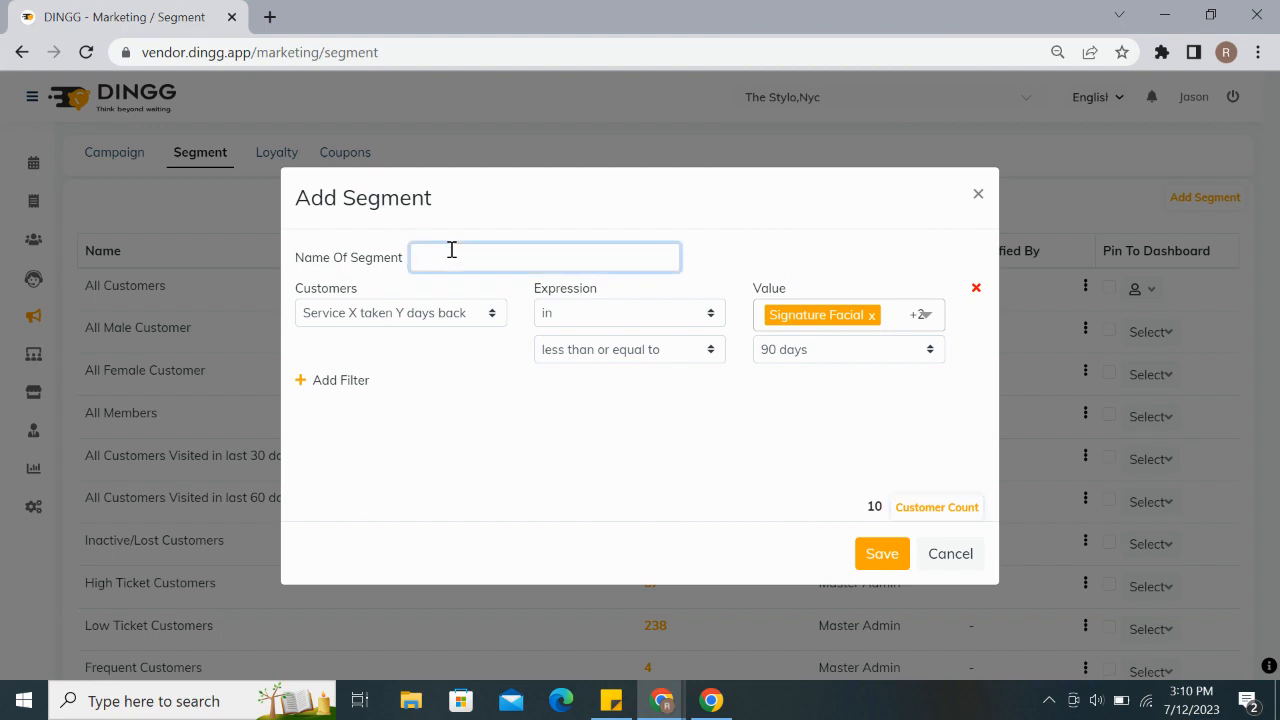
# Step: Name the segment 'Test Makeup customers' and save it
pyautogui.write('Test')
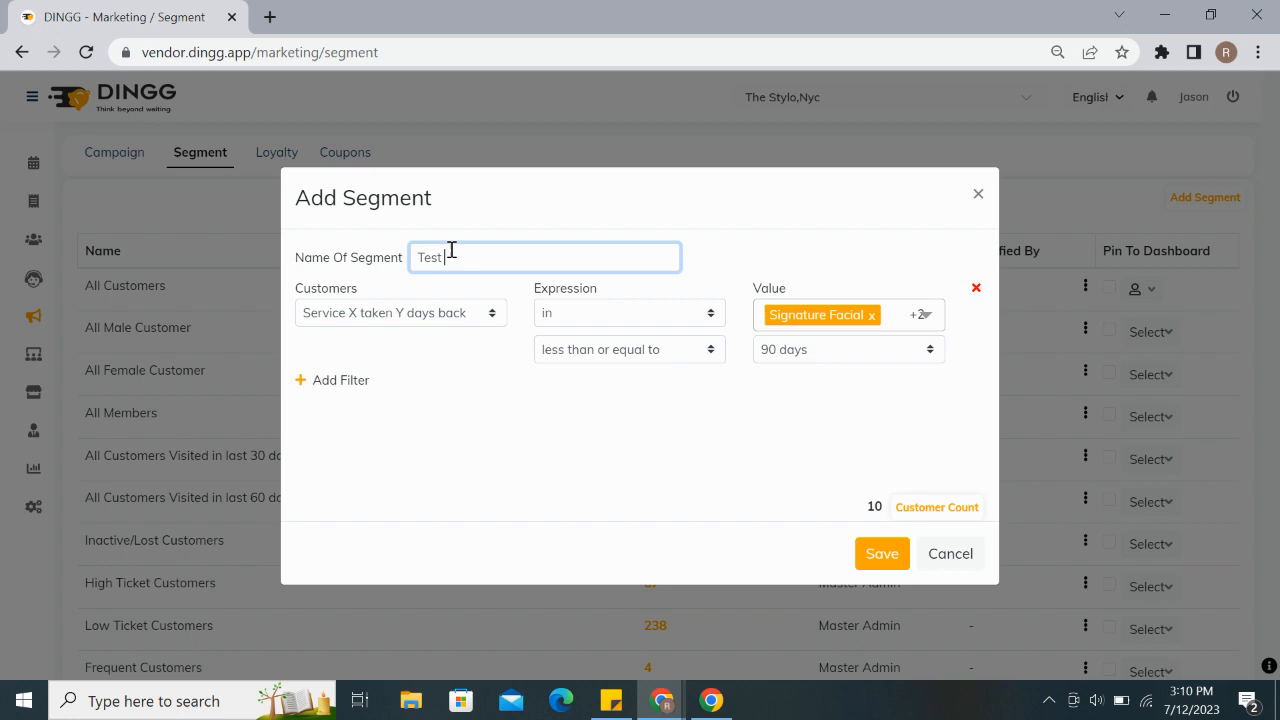
pyautogui.write('Makeup')
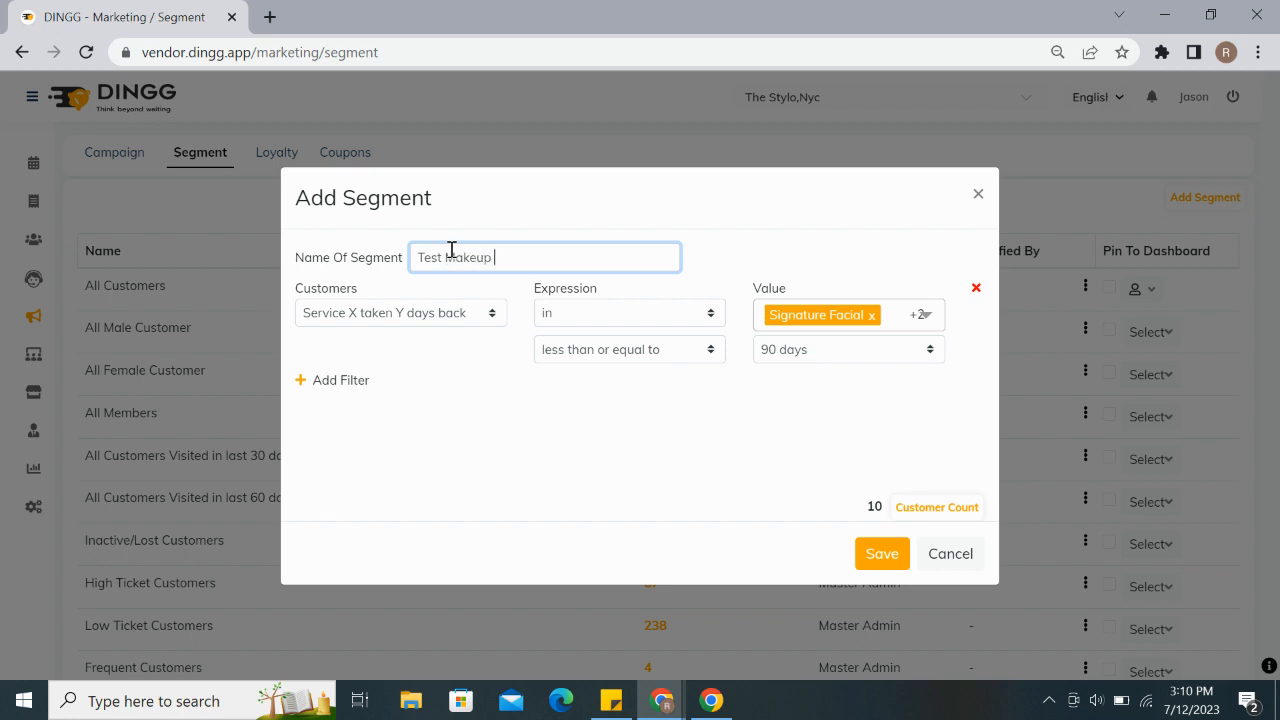
pyautogui.write('customers')
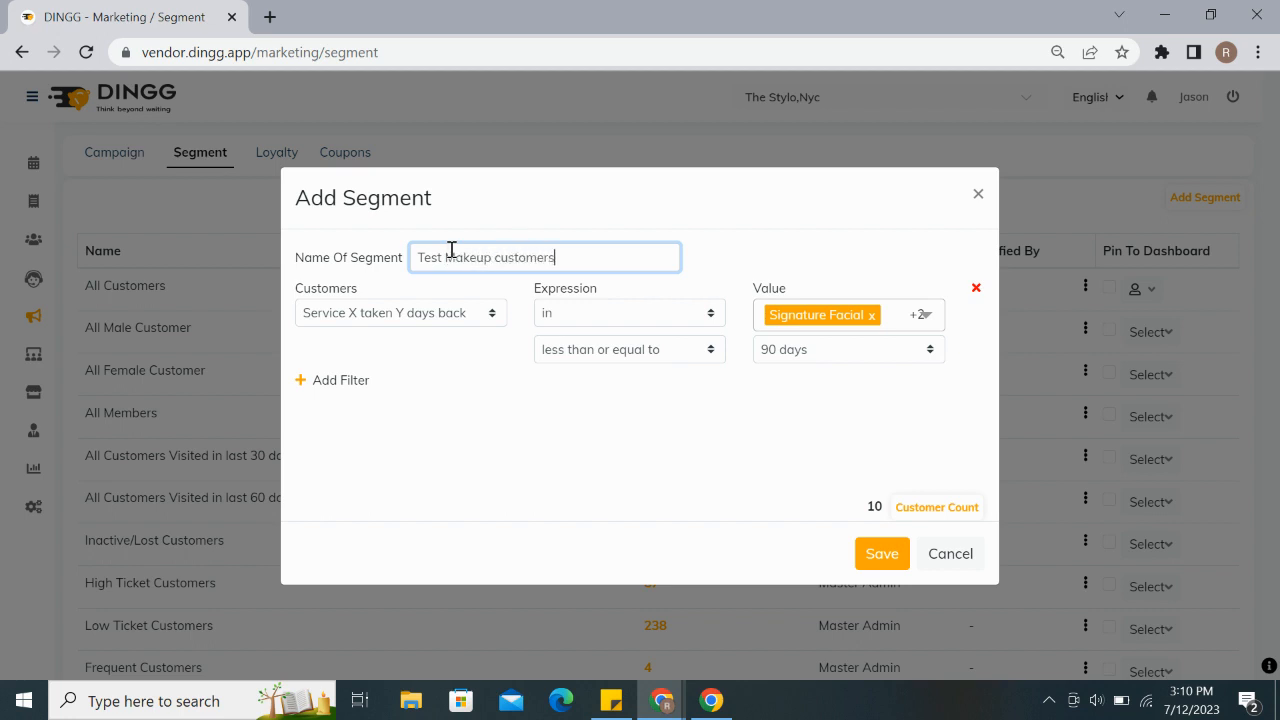
pyautogui.click(881, 553)
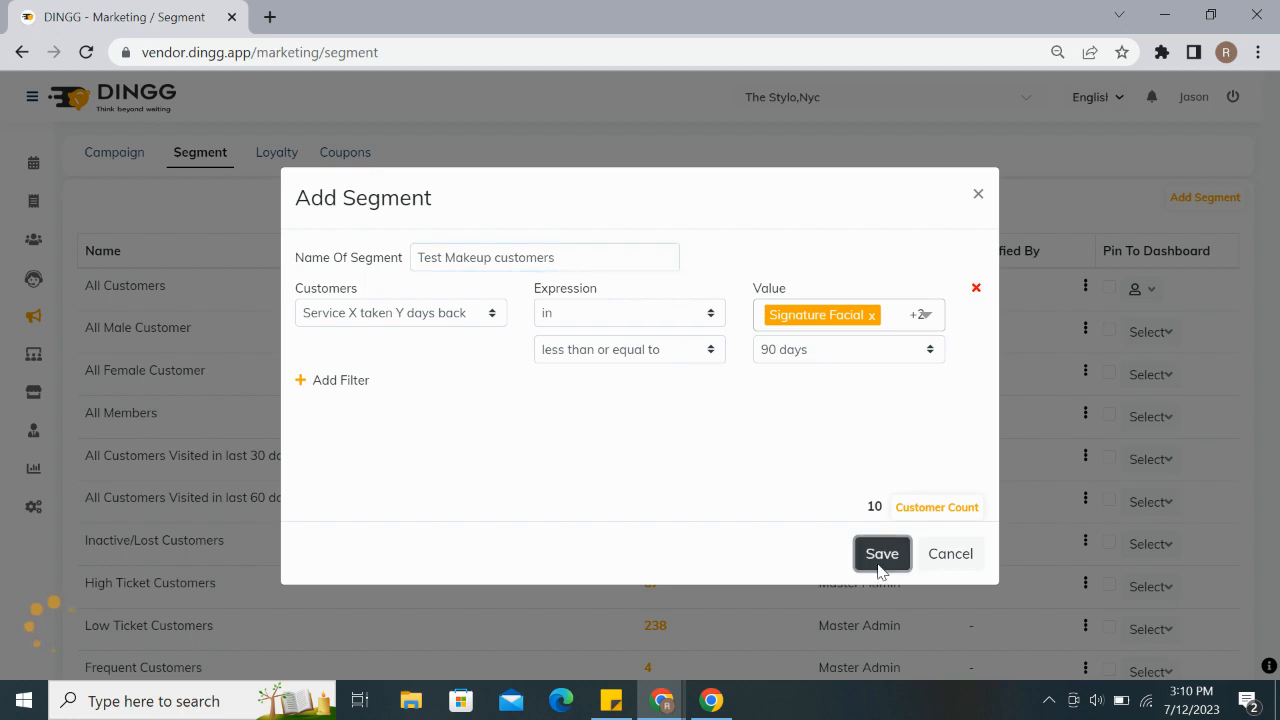
pyautogui.click(881, 553)
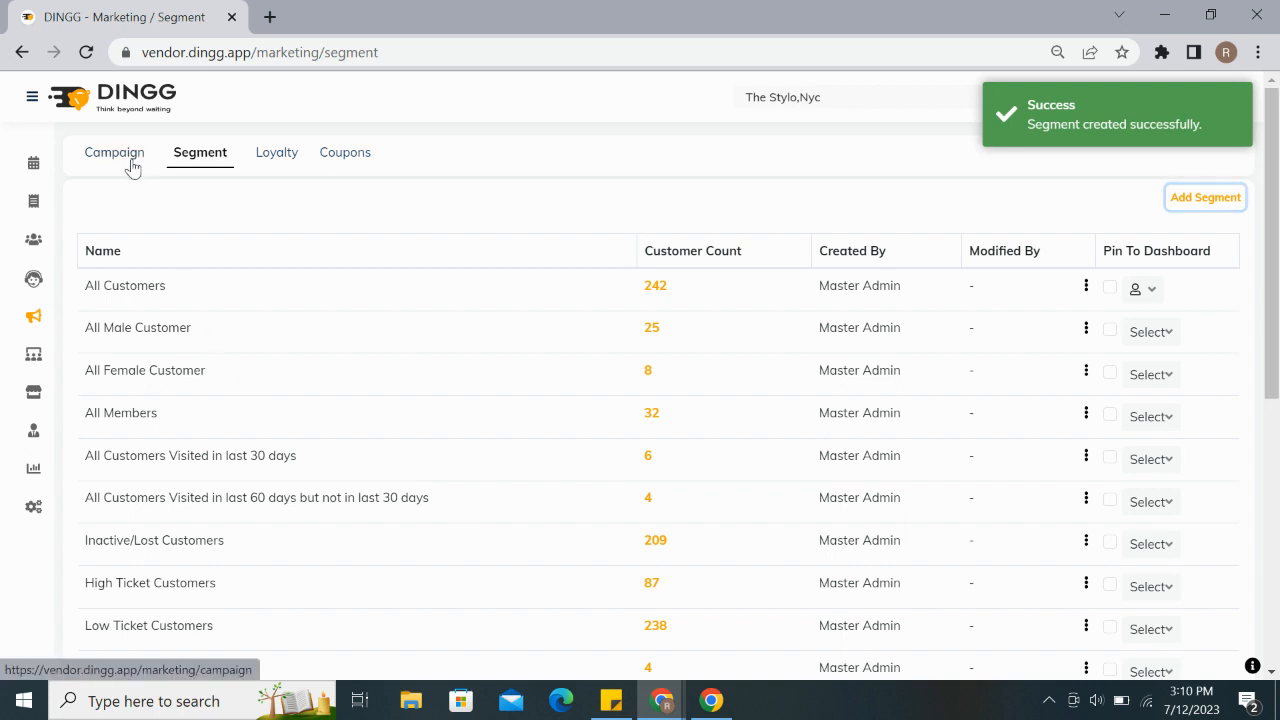
# Step: Return to the Campaign tab and begin a blank SMS campaign via Add Campaign
pyautogui.click(114, 152)
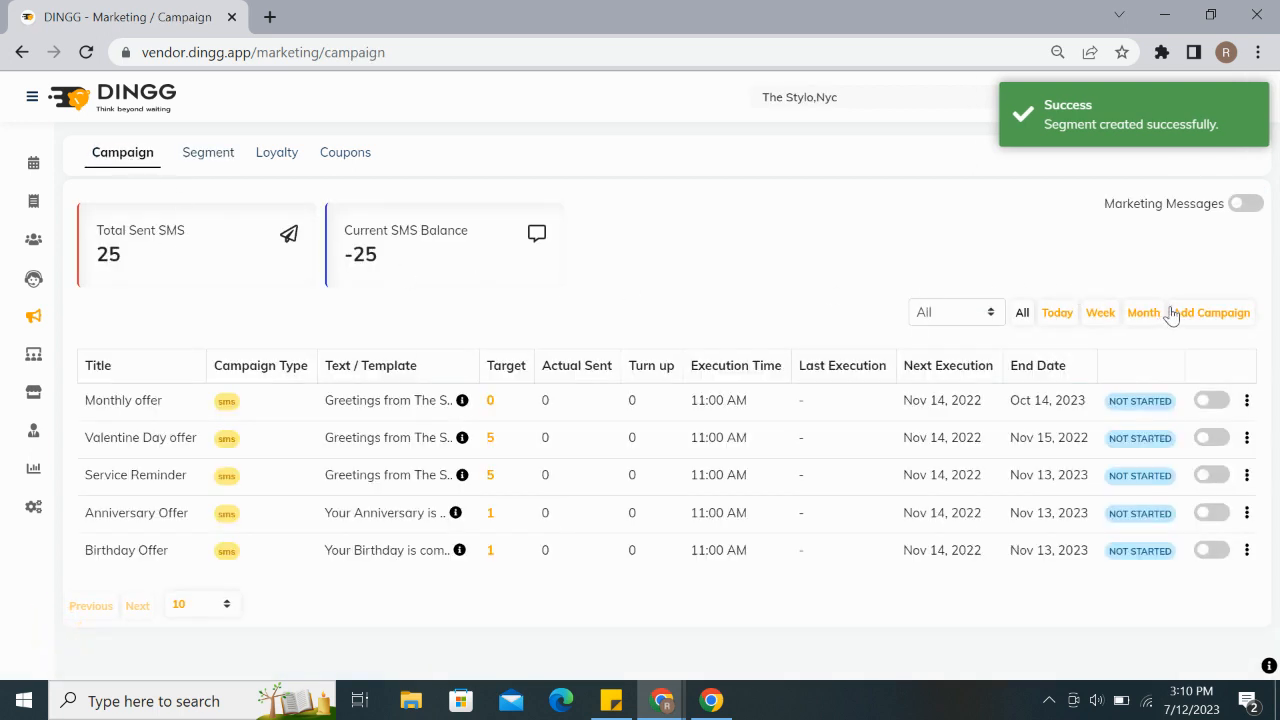
pyautogui.click(1211, 312)
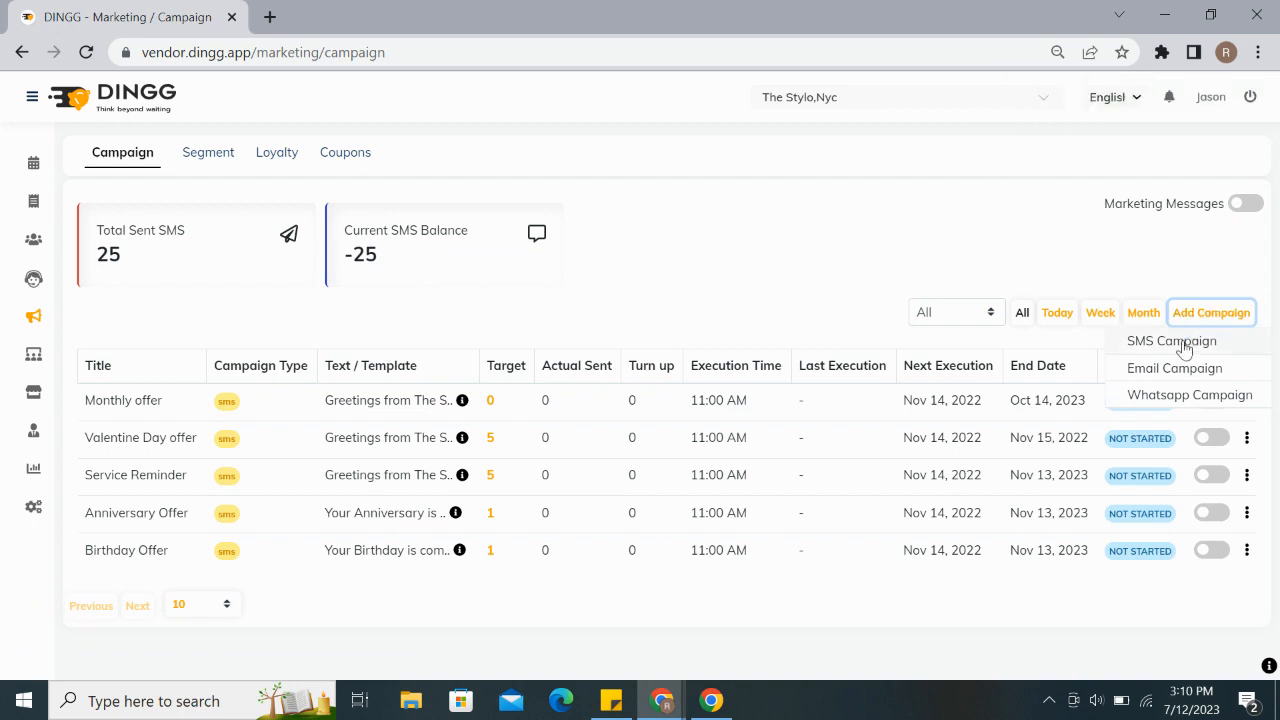
pyautogui.click(1171, 341)
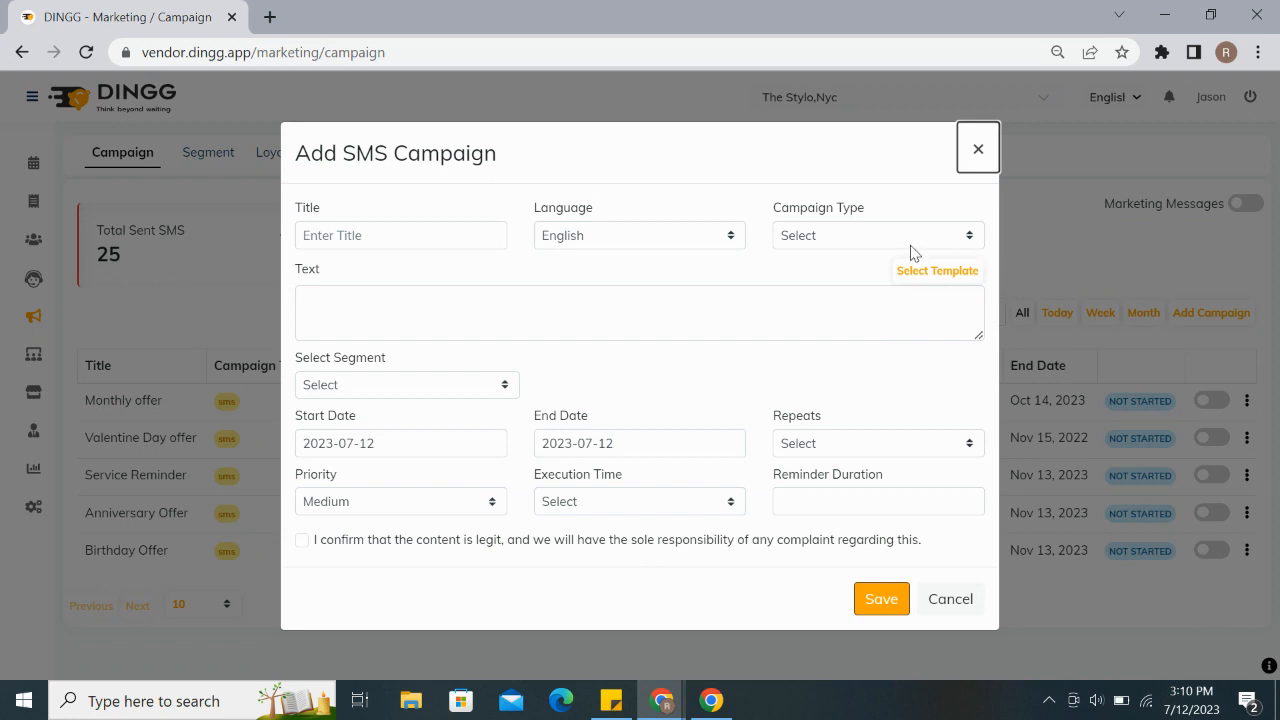
# Step: Set the campaign type to Promotional and preview templates without copying one
pyautogui.click(876, 235)
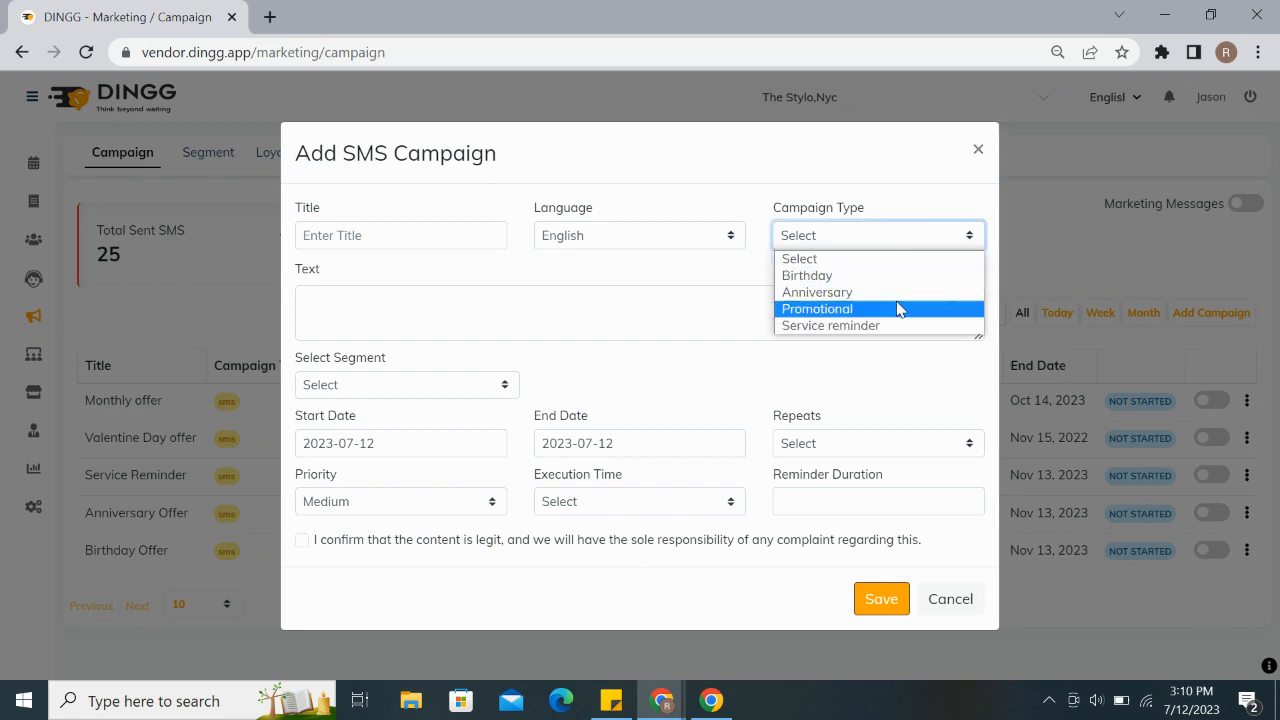
pyautogui.moveTo(878, 275)
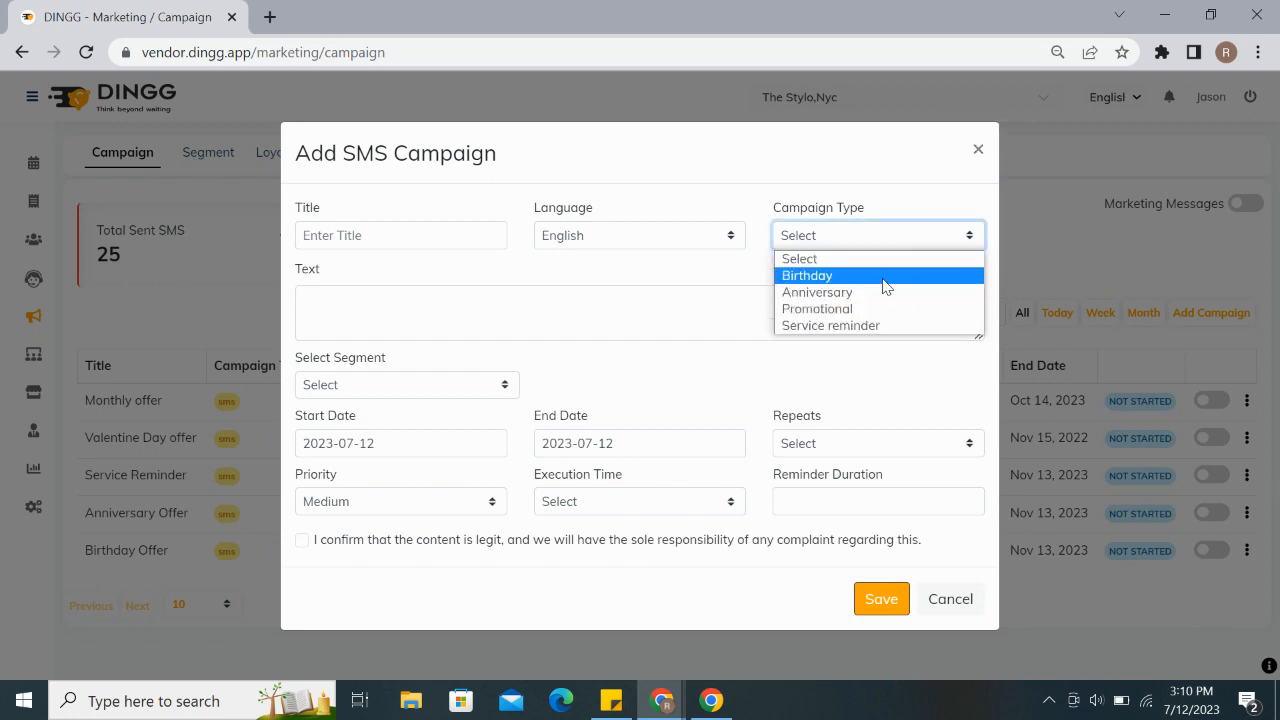
pyautogui.moveTo(877, 308)
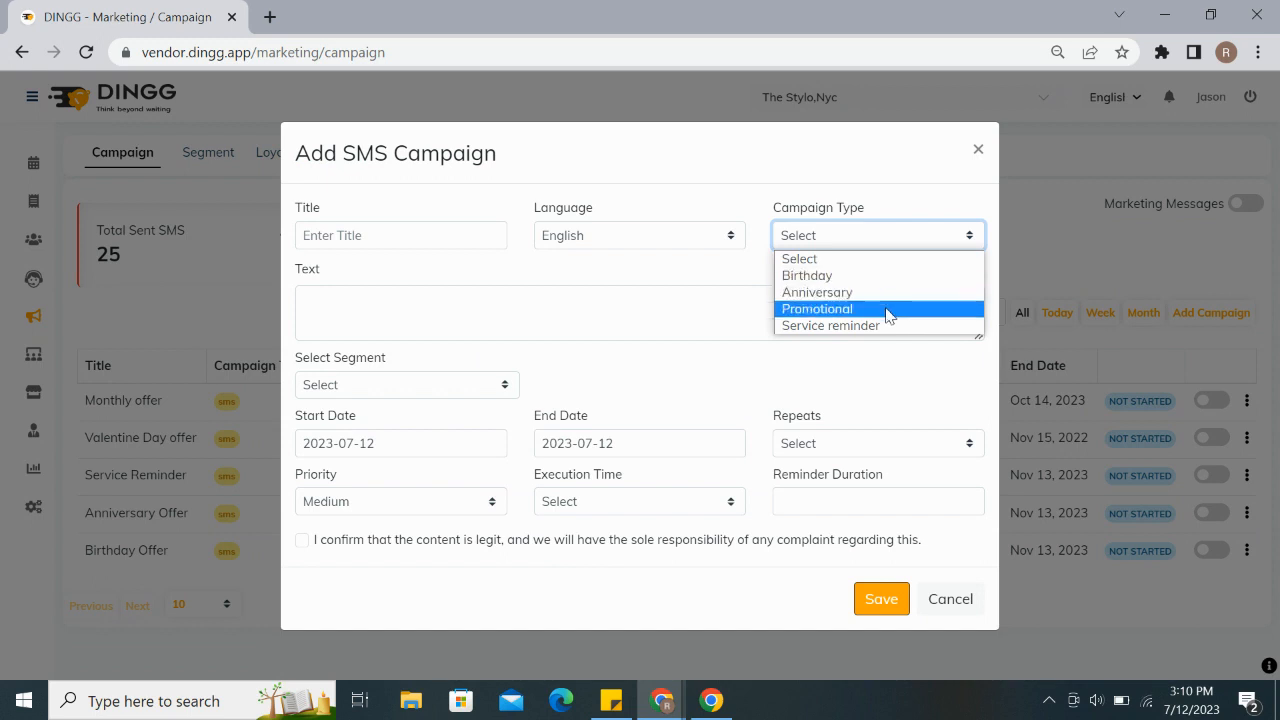
pyautogui.click(817, 308)
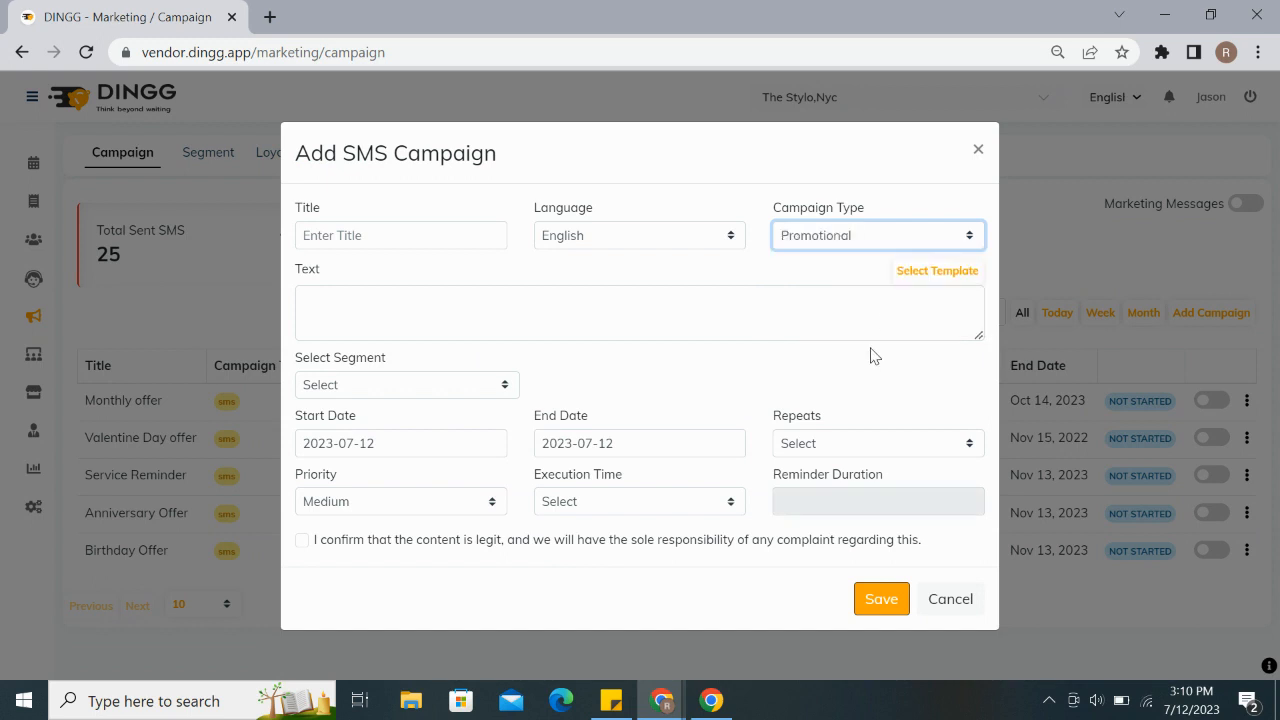
pyautogui.click(937, 270)
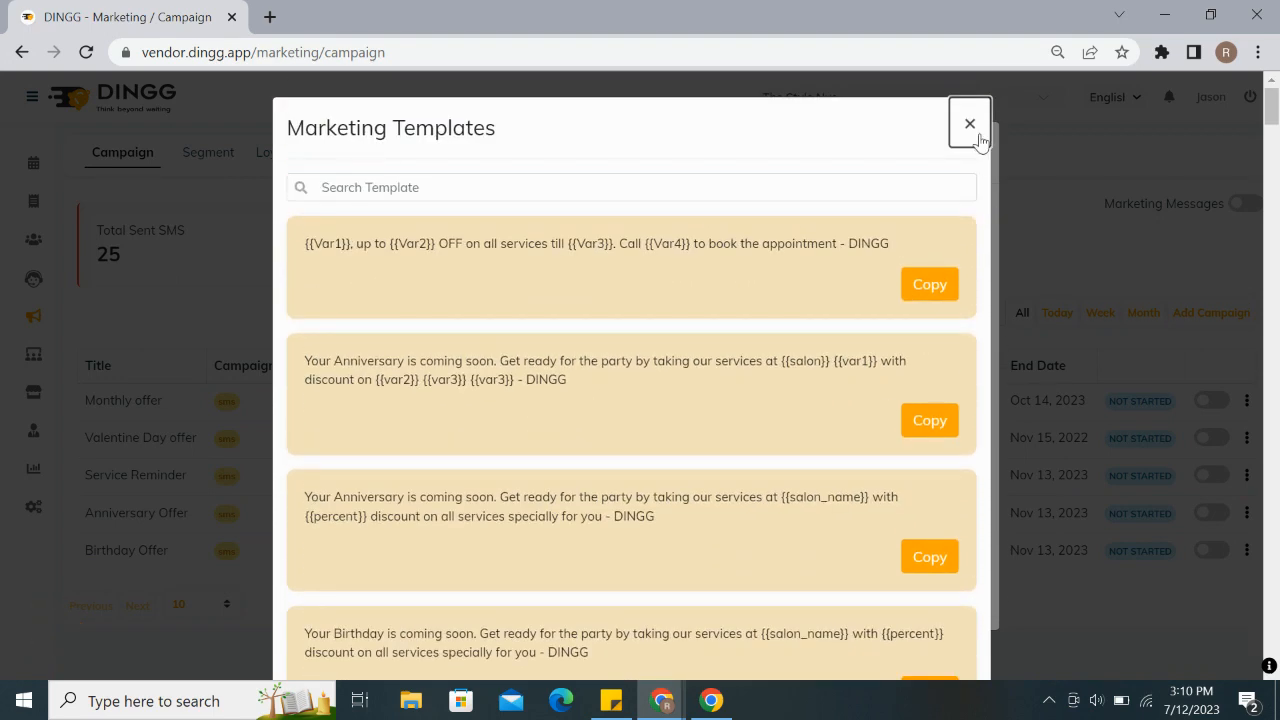
pyautogui.click(968, 123)
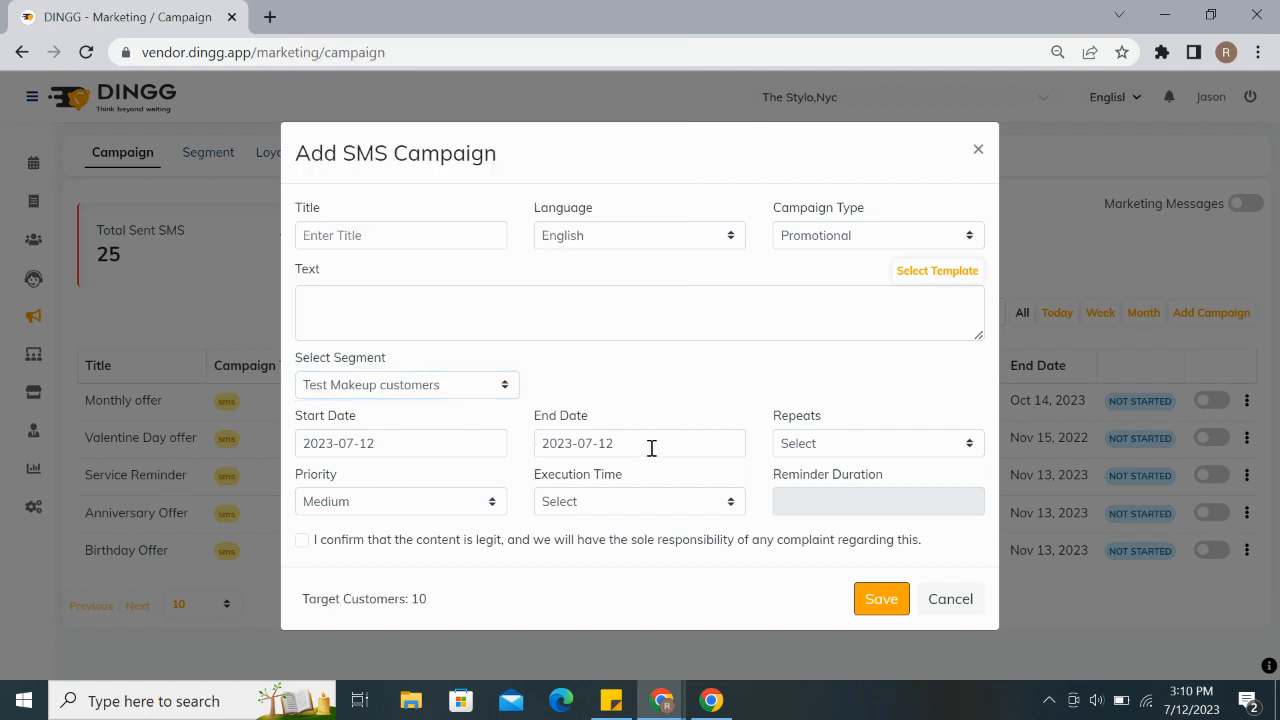
# Step: Check repeat options, attempt saving, then discard the unfinished SMS campaign
pyautogui.click(875, 443)
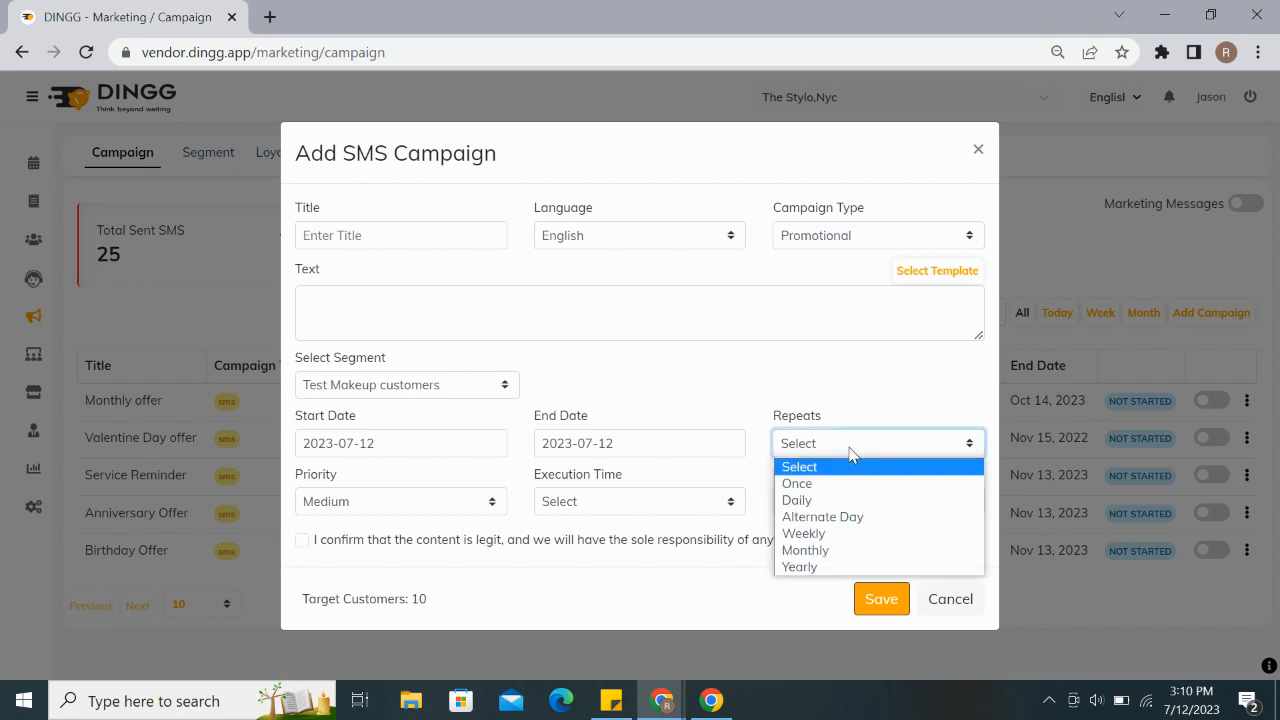
pyautogui.moveTo(860, 500)
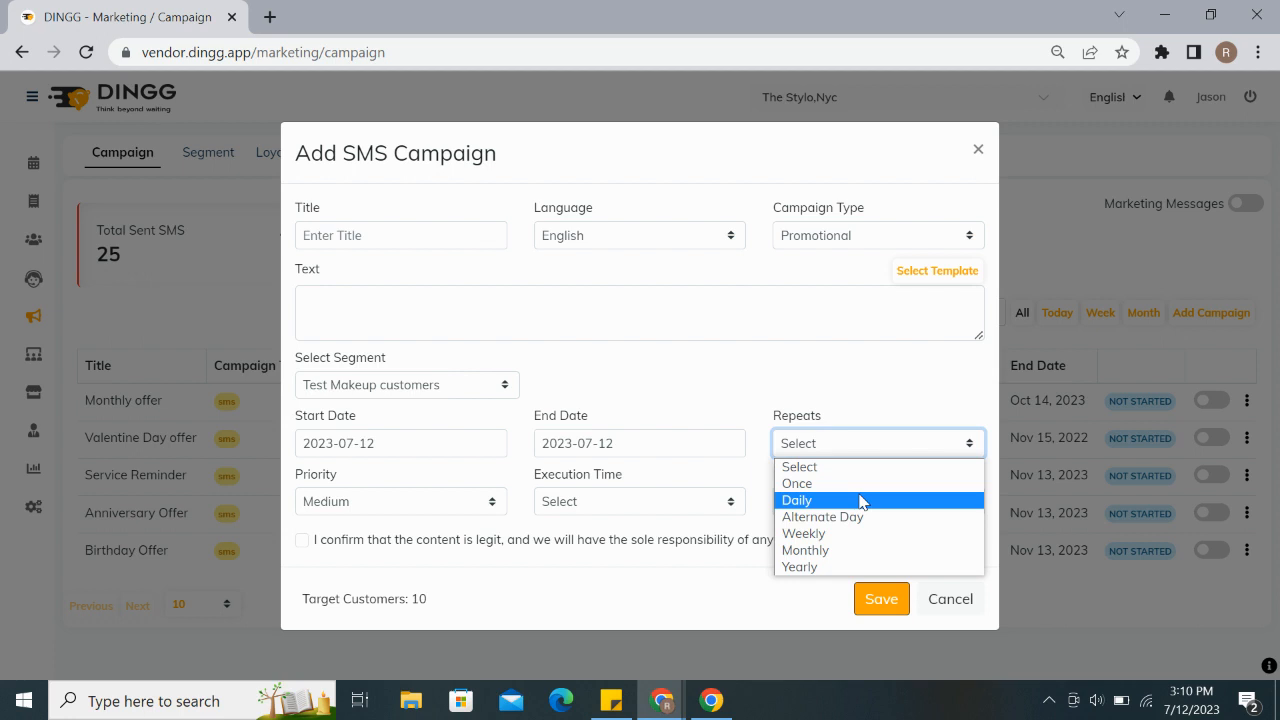
pyautogui.moveTo(850, 567)
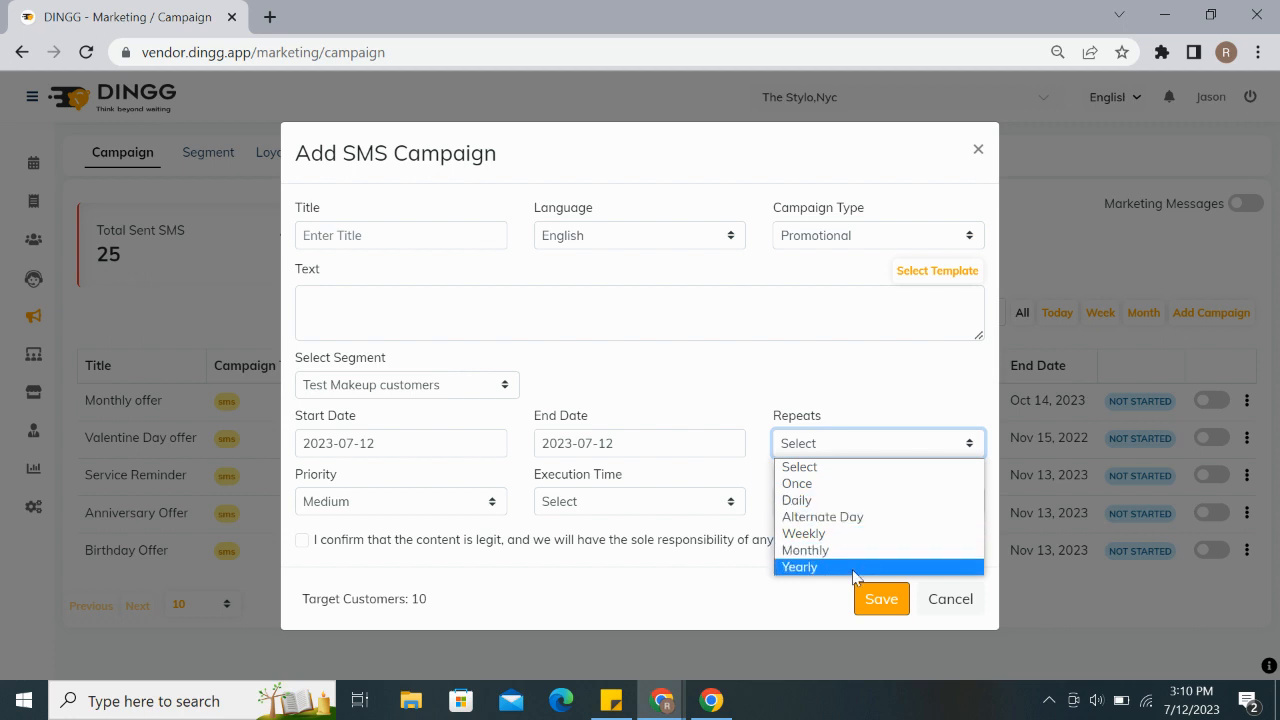
pyautogui.click(400, 235)
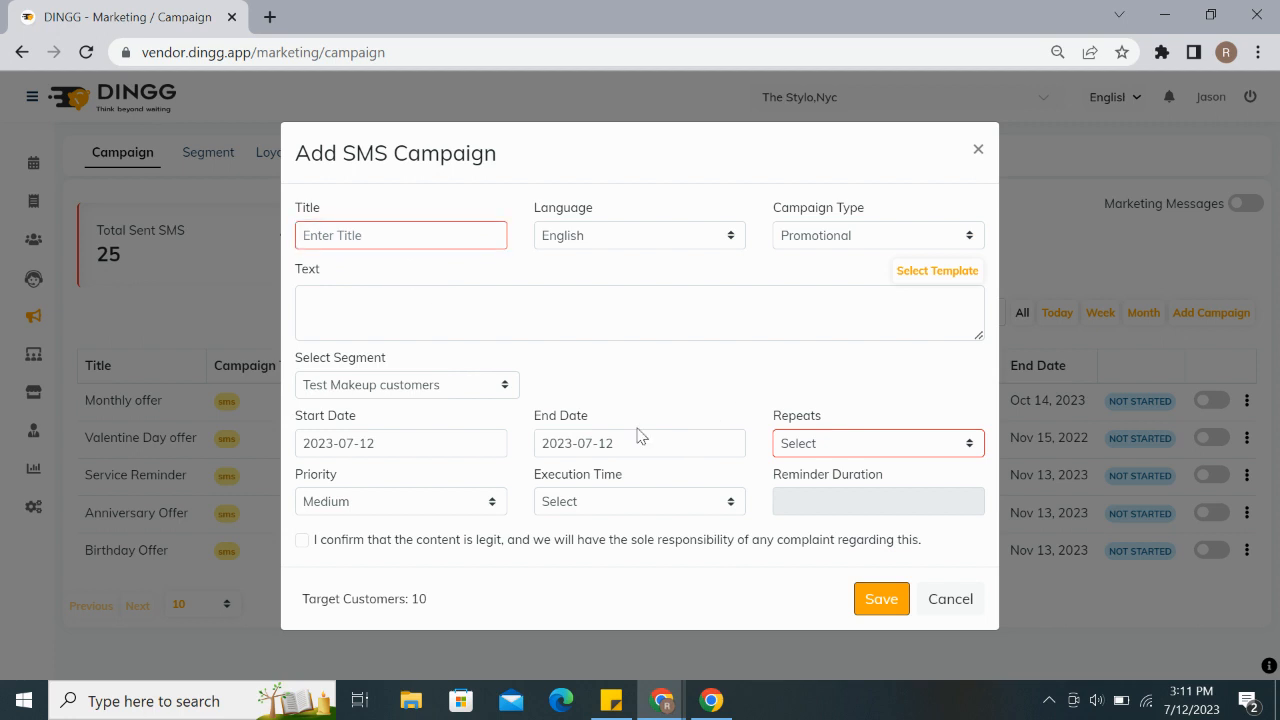
pyautogui.moveTo(881, 598)
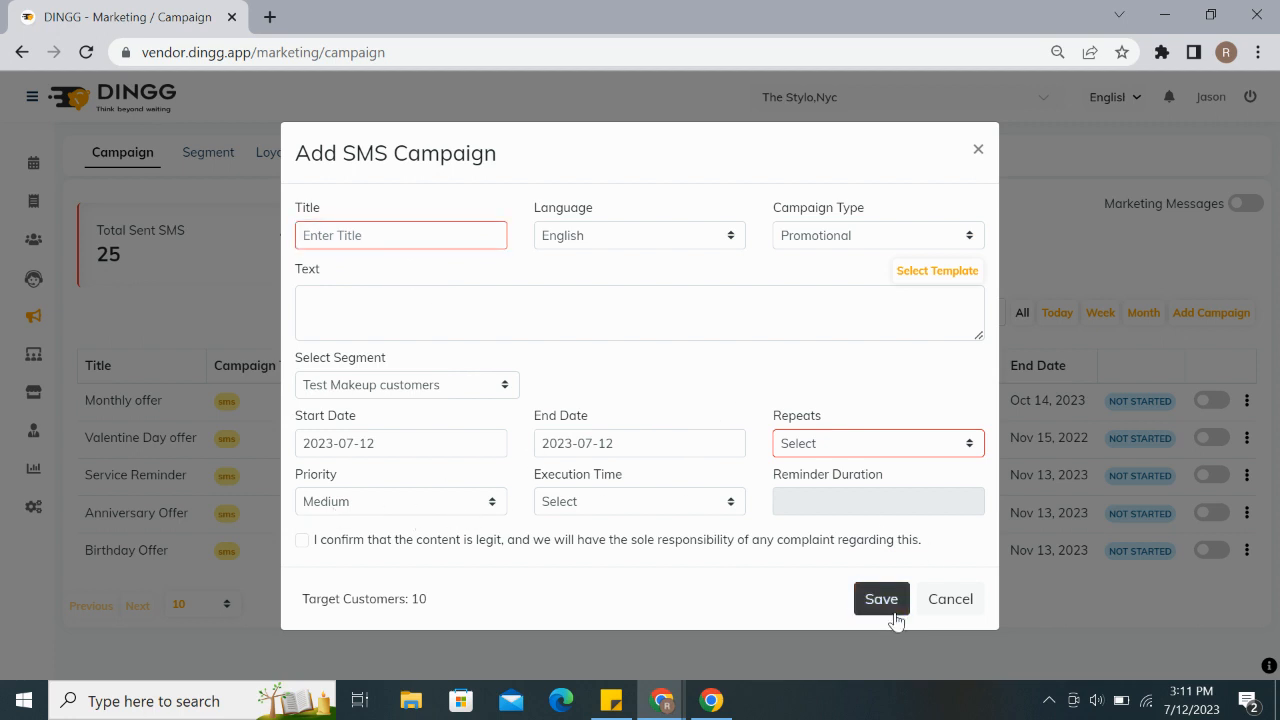
pyautogui.moveTo(987, 177)
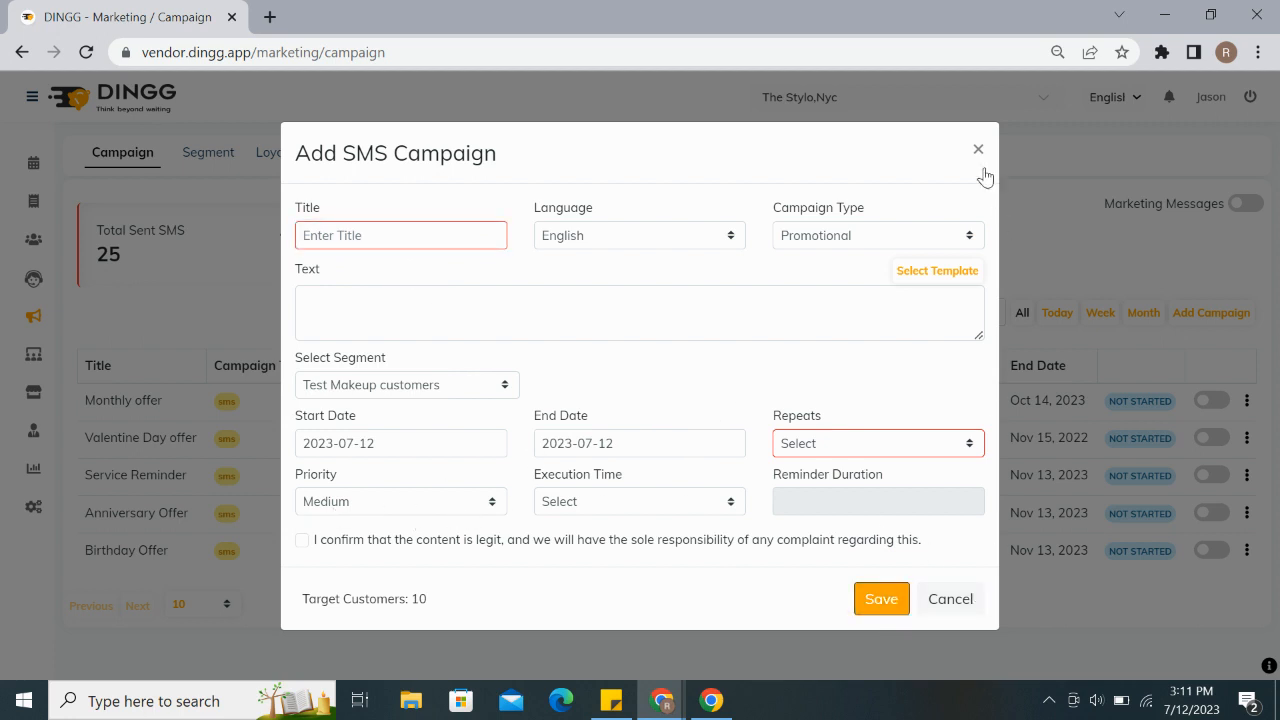
pyautogui.click(978, 149)
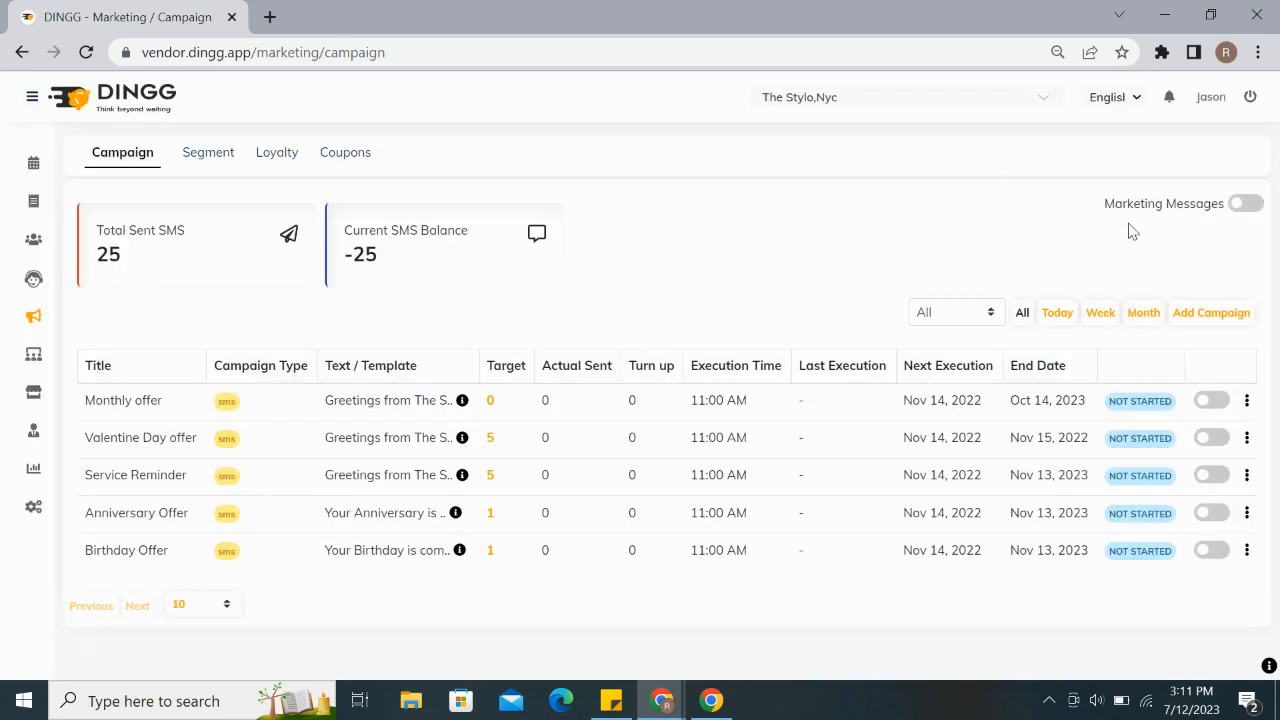
# Step: Begin an email campaign of type Service reminder and select the Reminder Duration field
pyautogui.click(1211, 312)
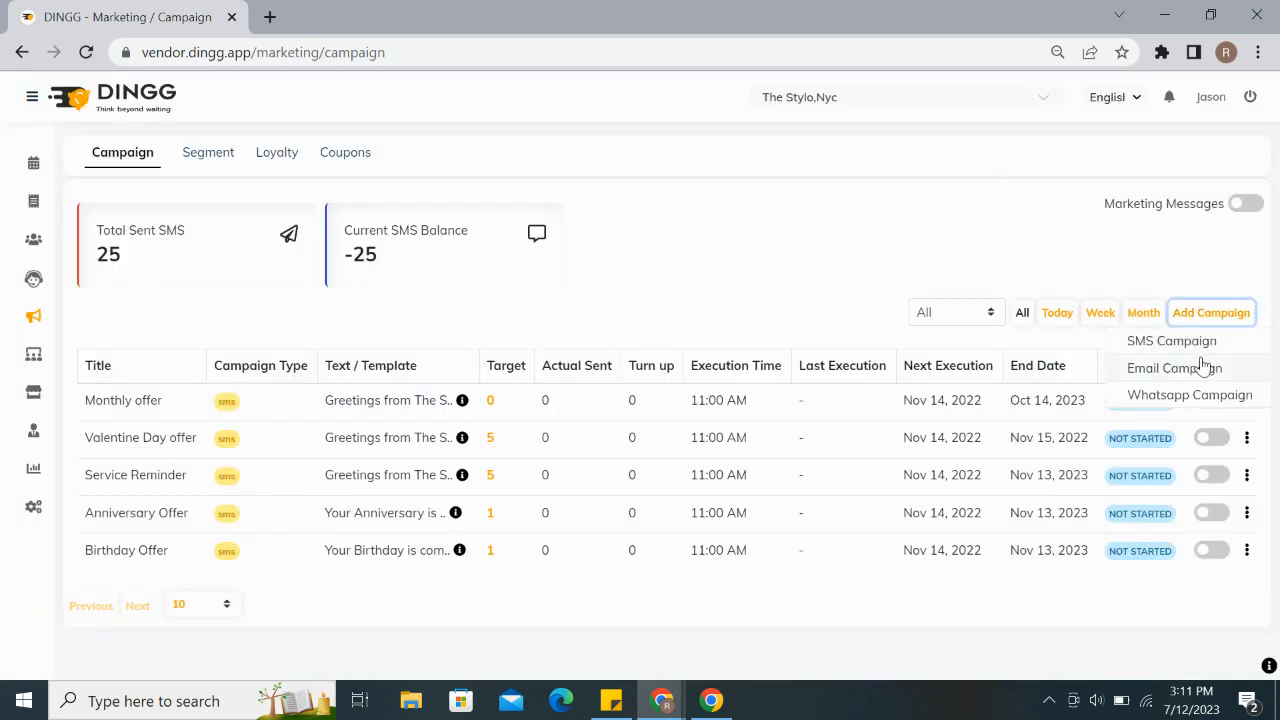
pyautogui.moveTo(1196, 375)
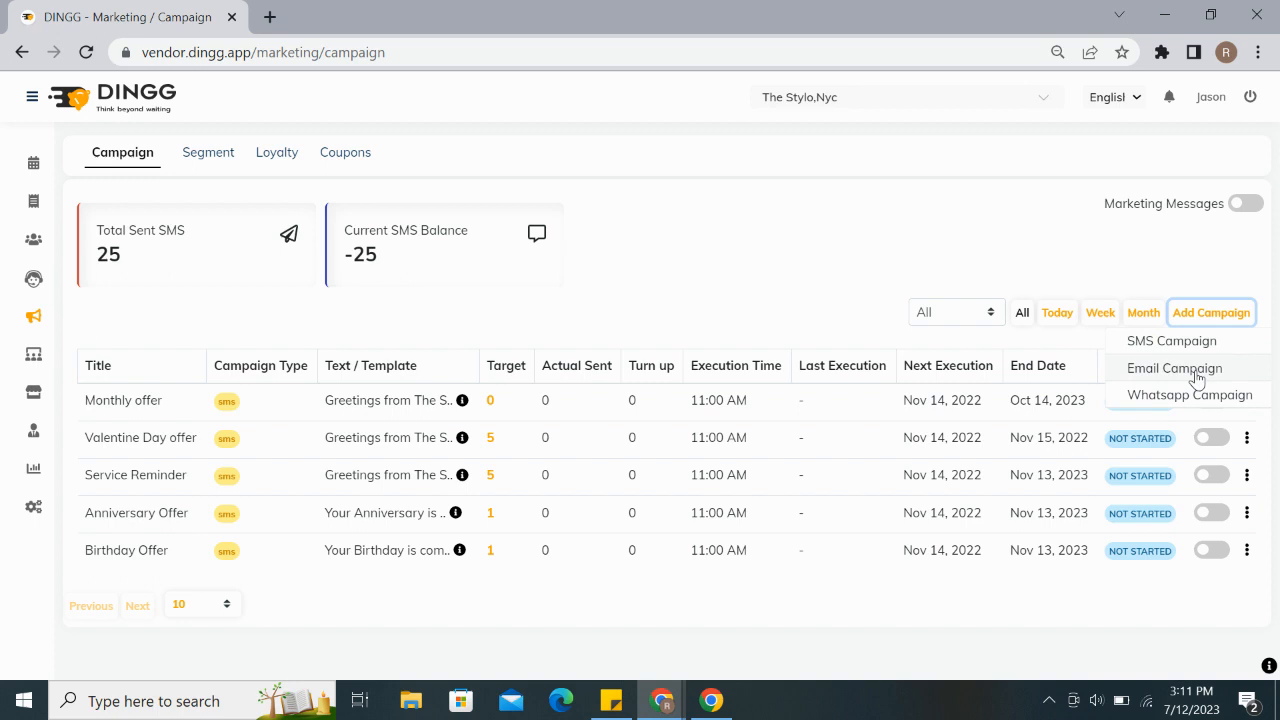
pyautogui.click(1173, 368)
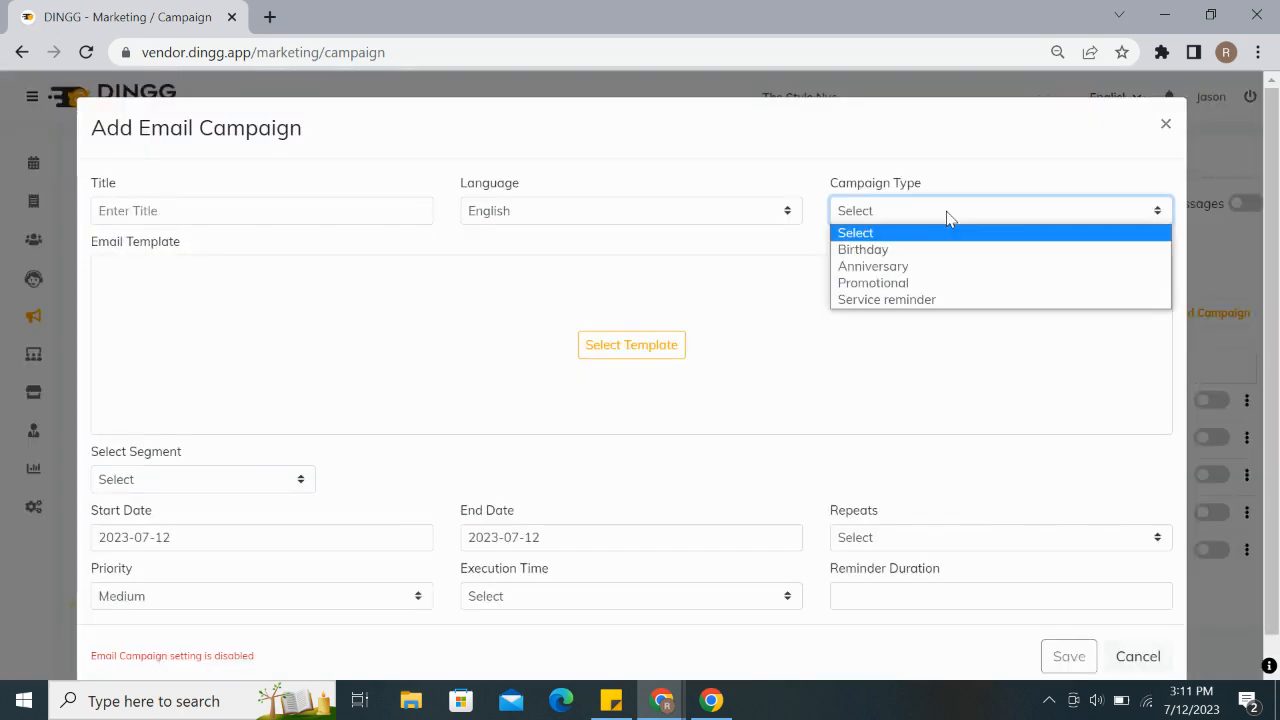
pyautogui.moveTo(915, 282)
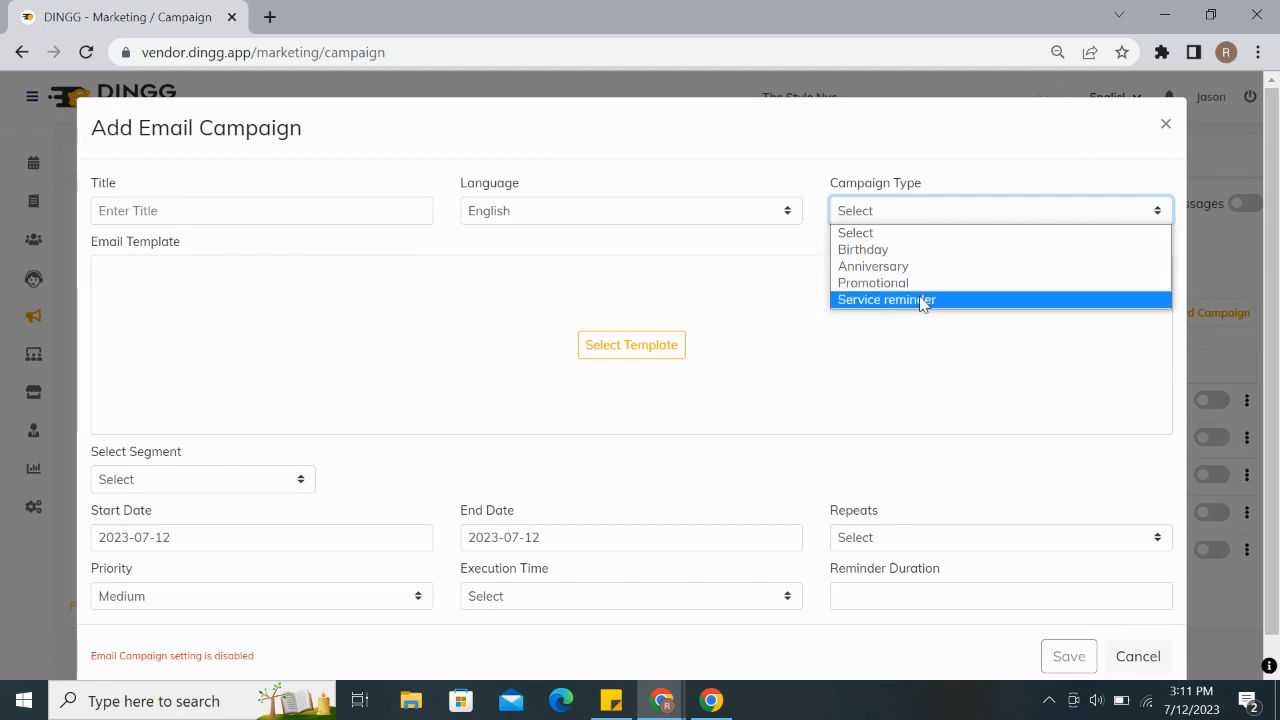
pyautogui.click(886, 300)
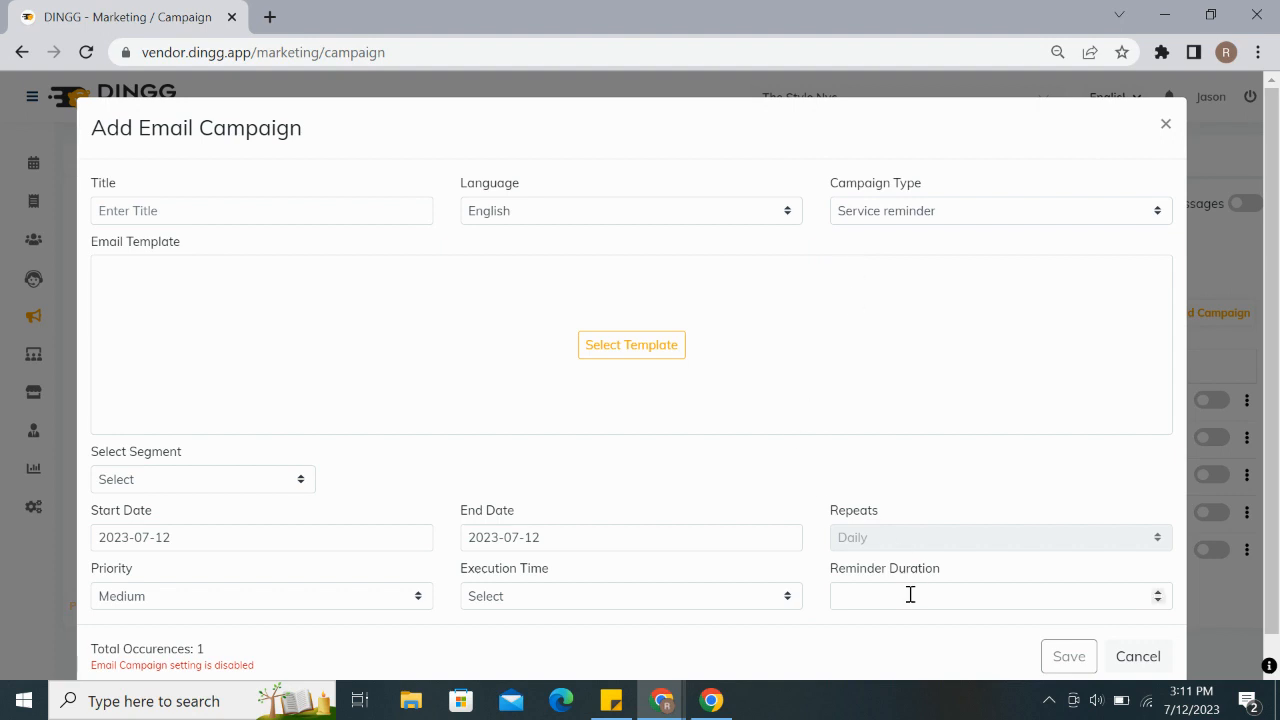
pyautogui.click(1000, 596)
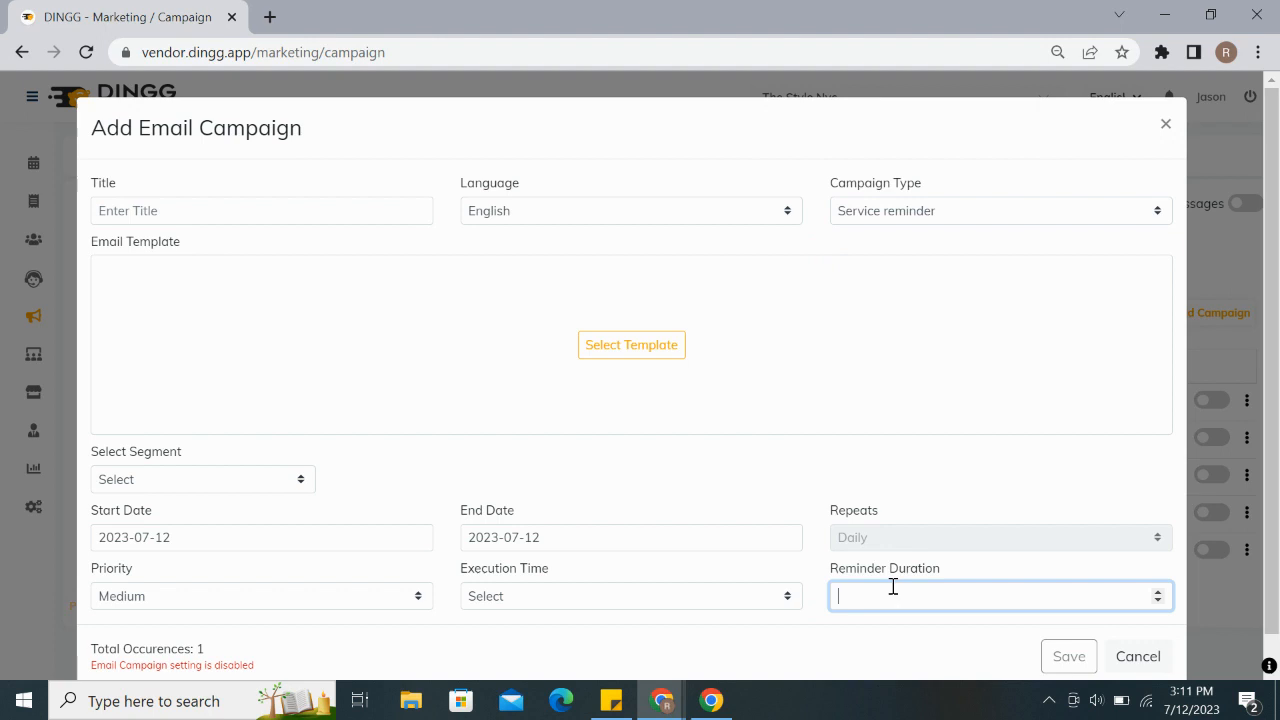
pyautogui.moveTo(631, 345)
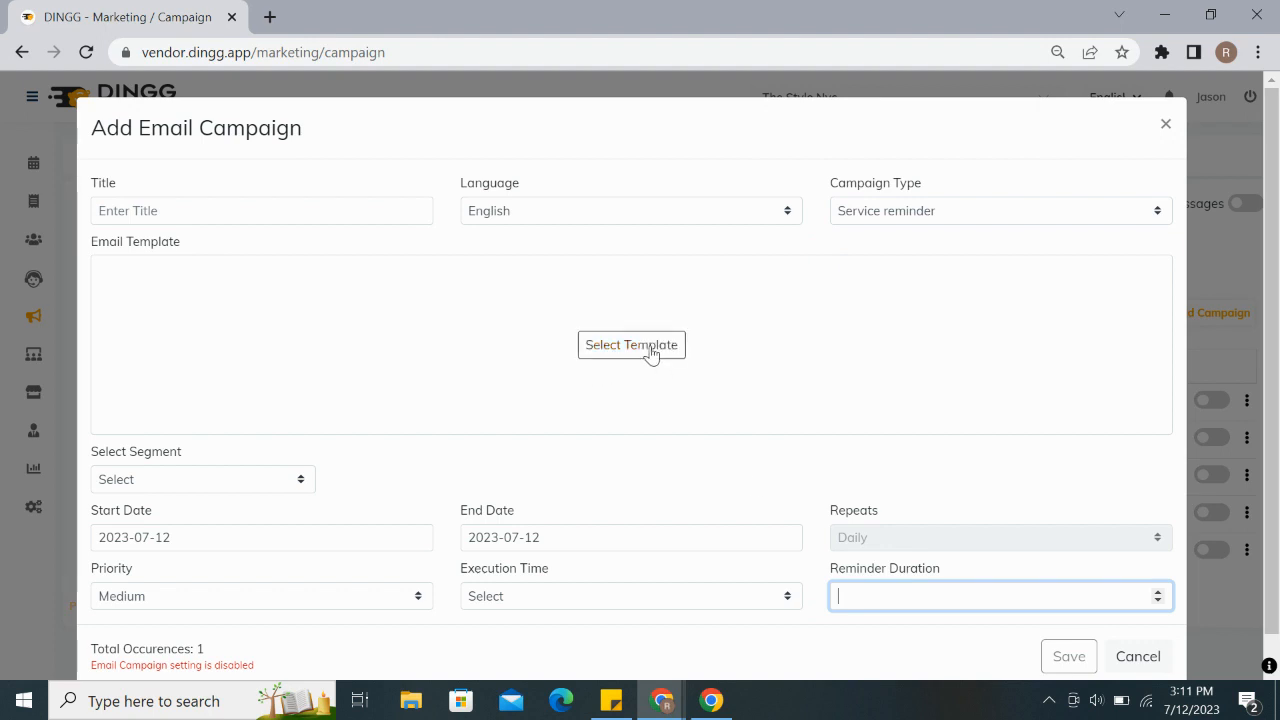
# Step: Preview the e-verify email template and continue to the campaign form using it
pyautogui.click(631, 344)
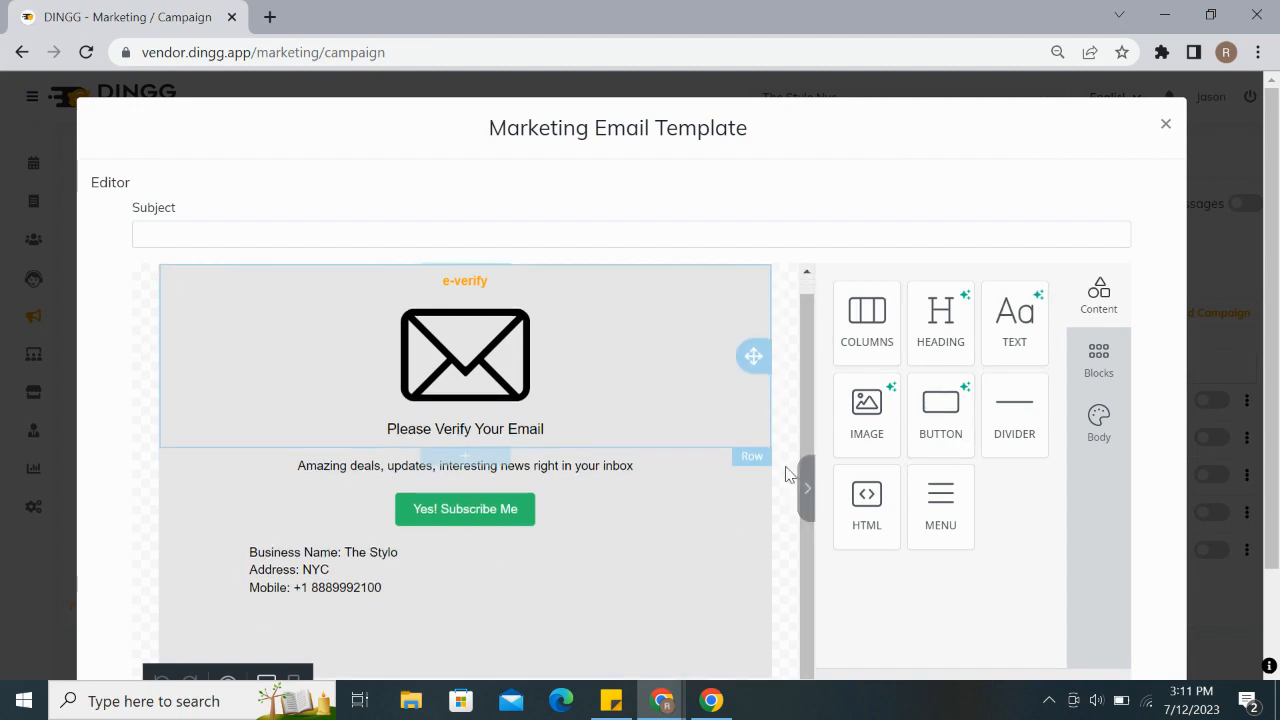
pyautogui.scroll(-3)
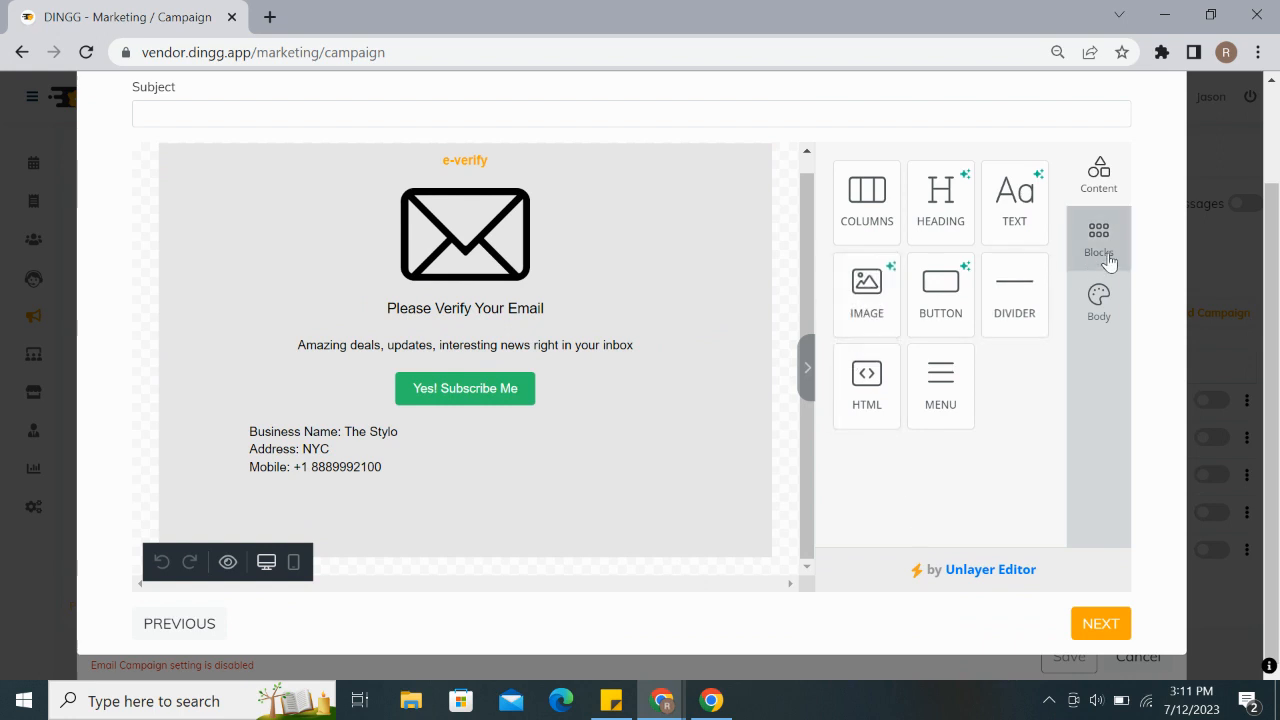
pyautogui.moveTo(1098, 305)
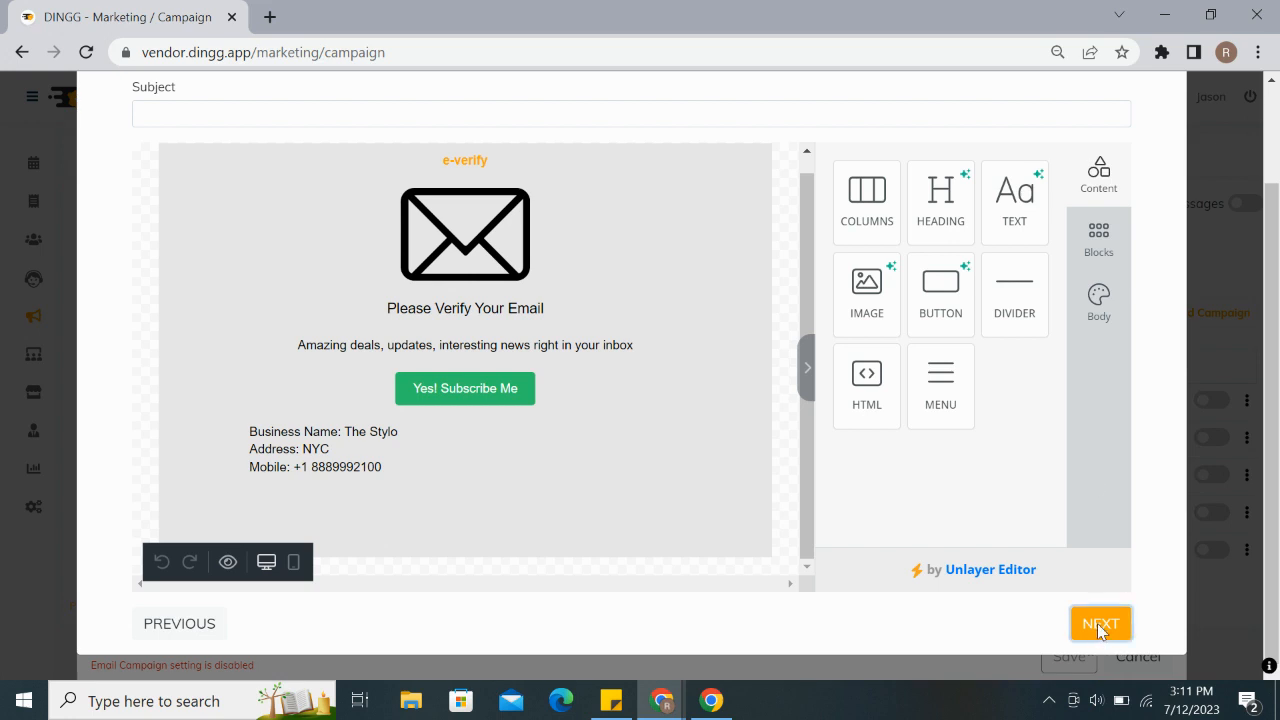
pyautogui.click(1100, 623)
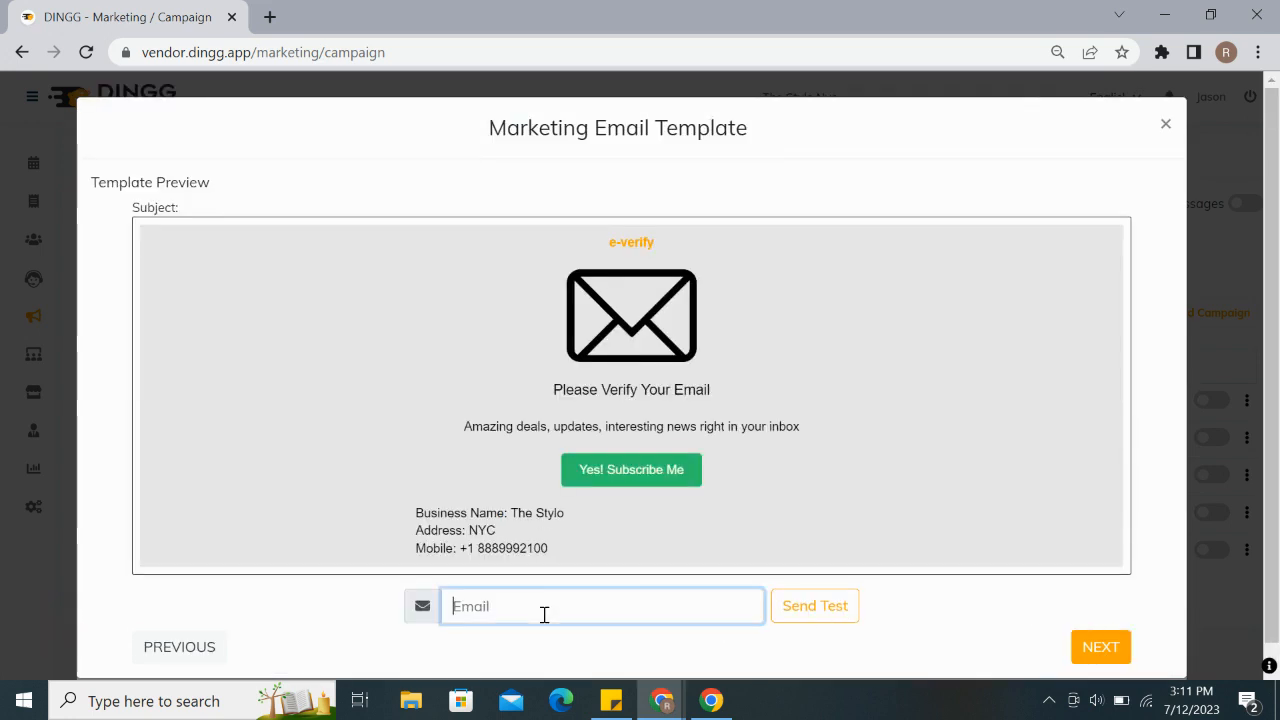
pyautogui.moveTo(814, 605)
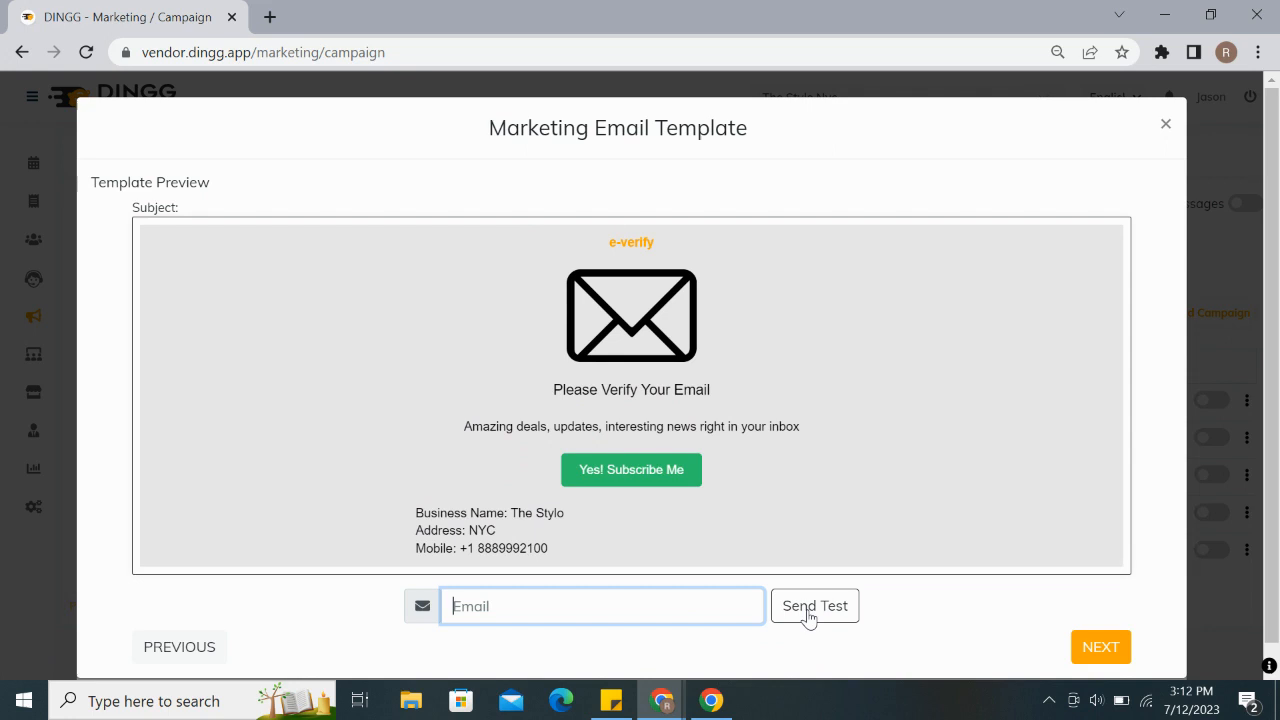
pyautogui.moveTo(1100, 647)
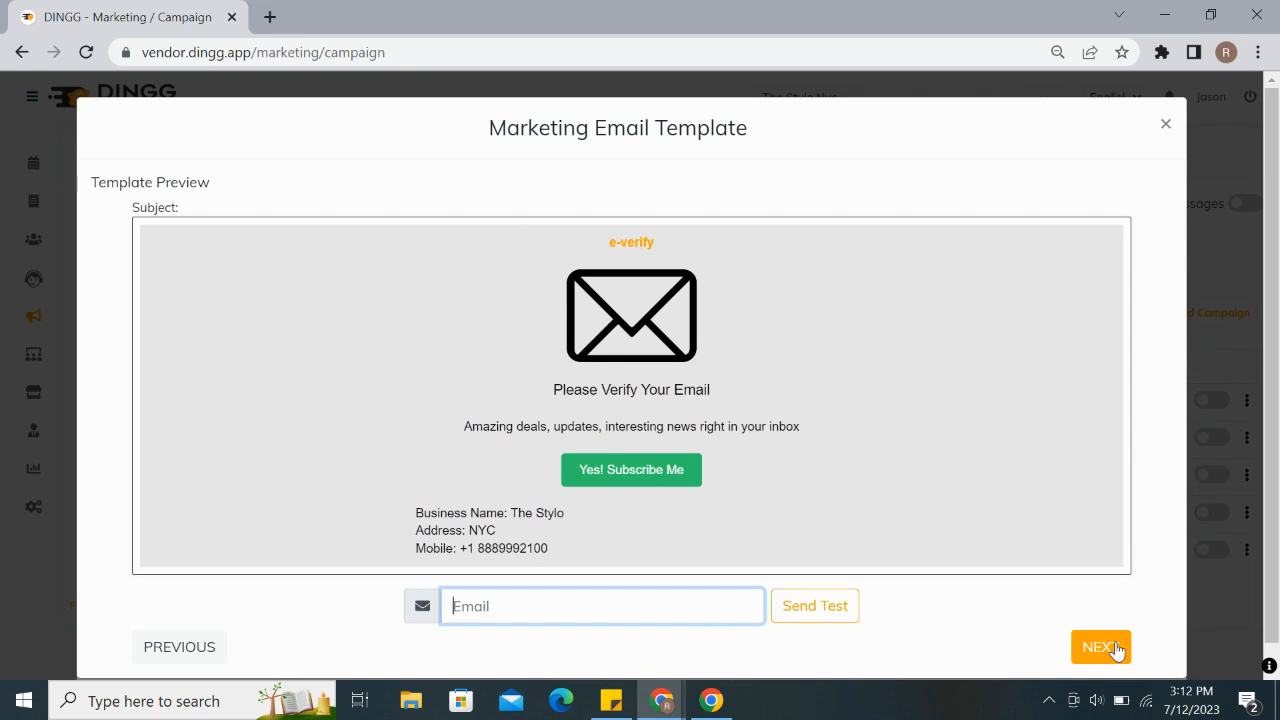
pyautogui.click(1100, 647)
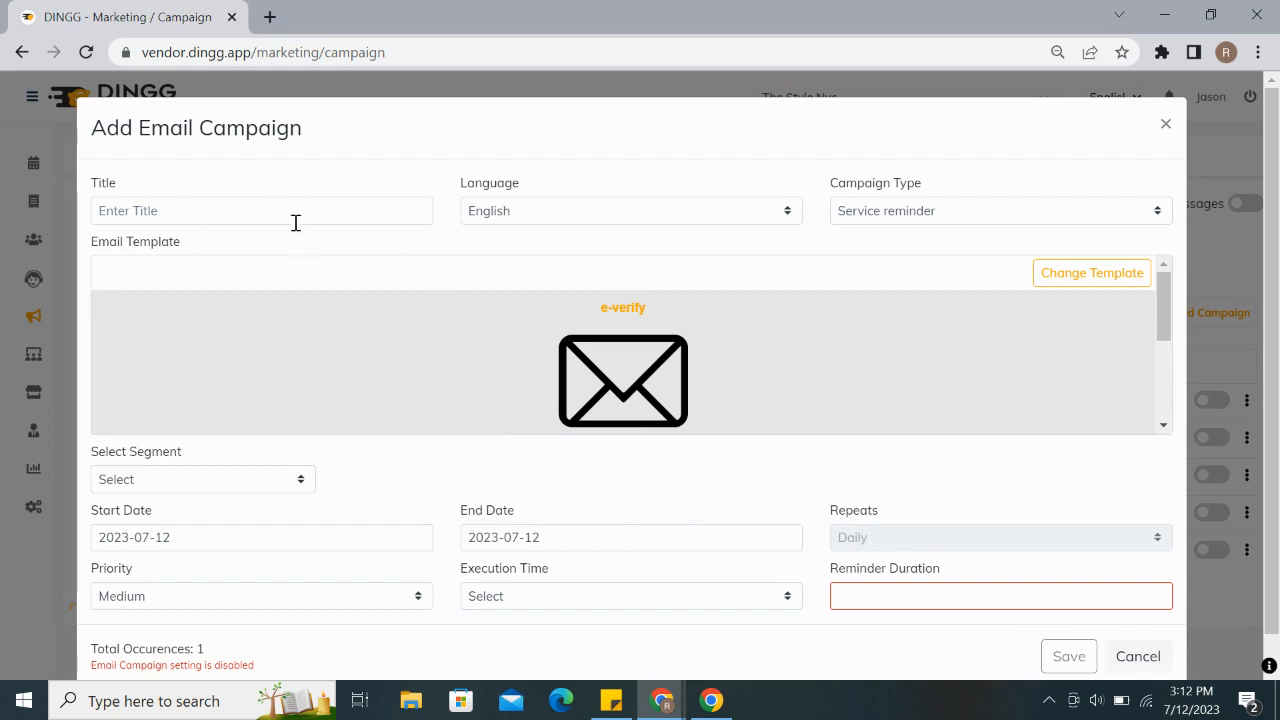
# Step: Target Test Makeup customers, title the email 'Test', then close the form unsaved
pyautogui.click(1000, 595)
pyautogui.write('2')
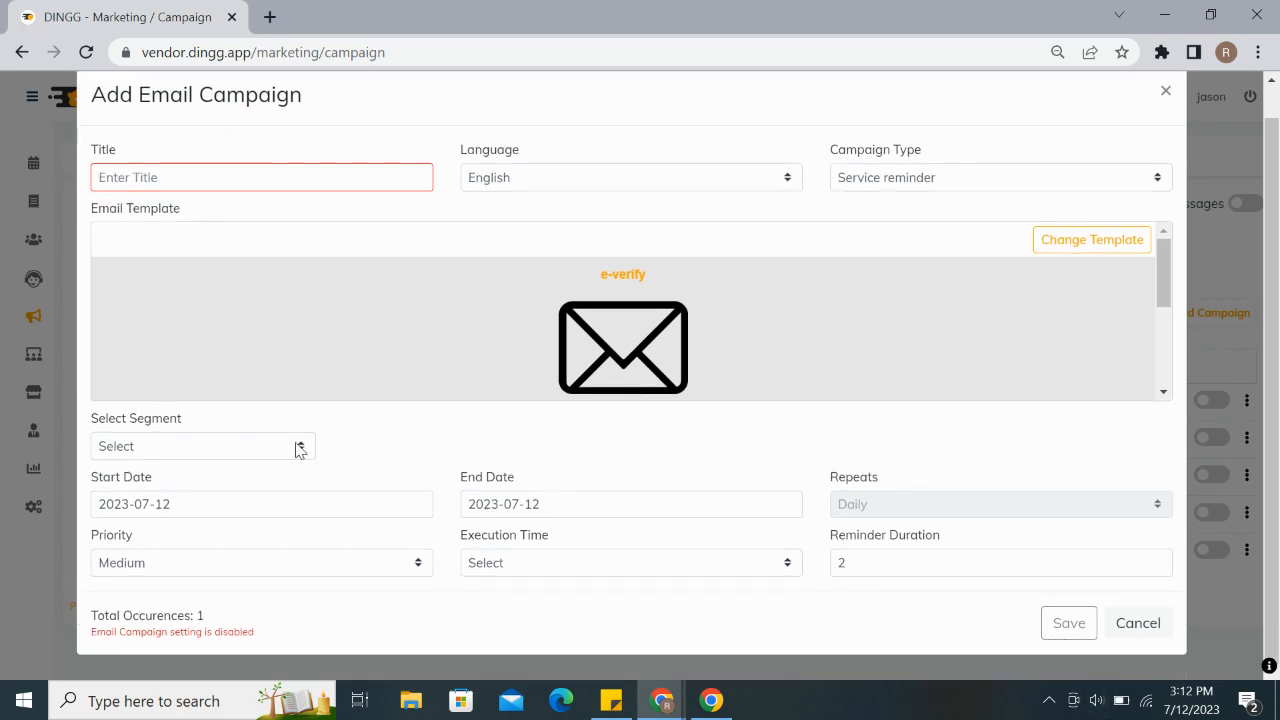
pyautogui.click(200, 446)
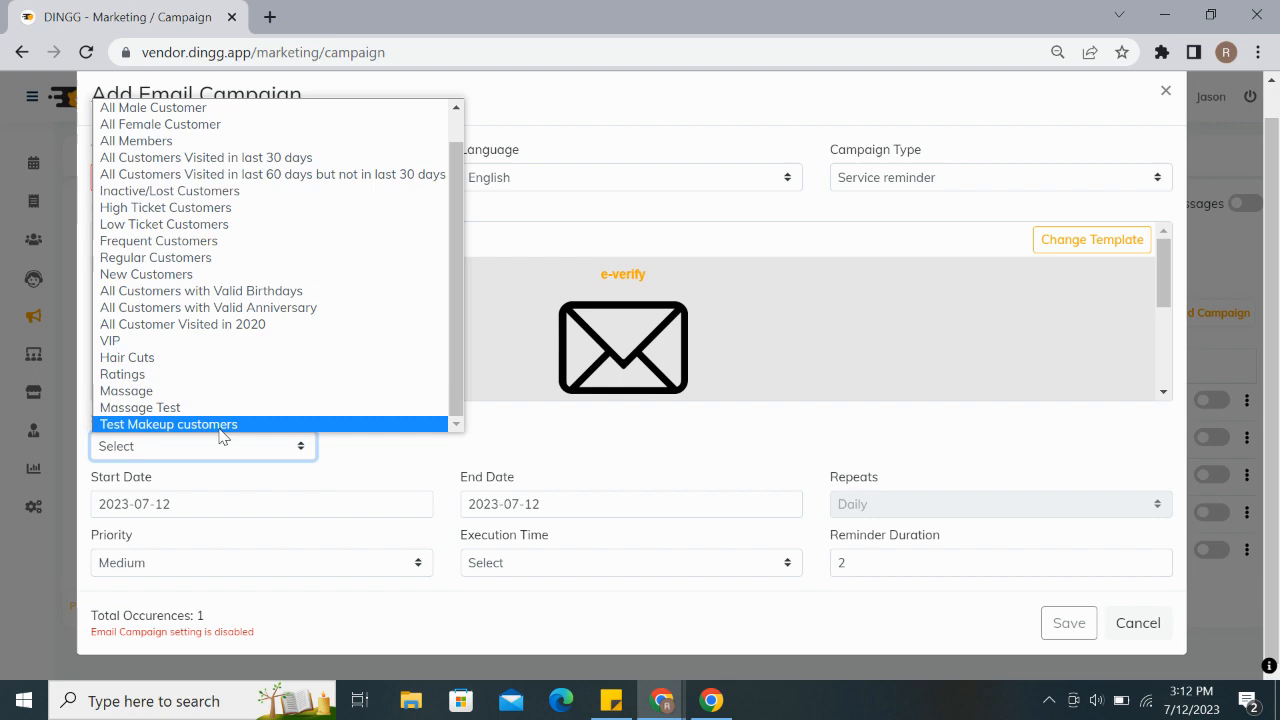
pyautogui.click(168, 424)
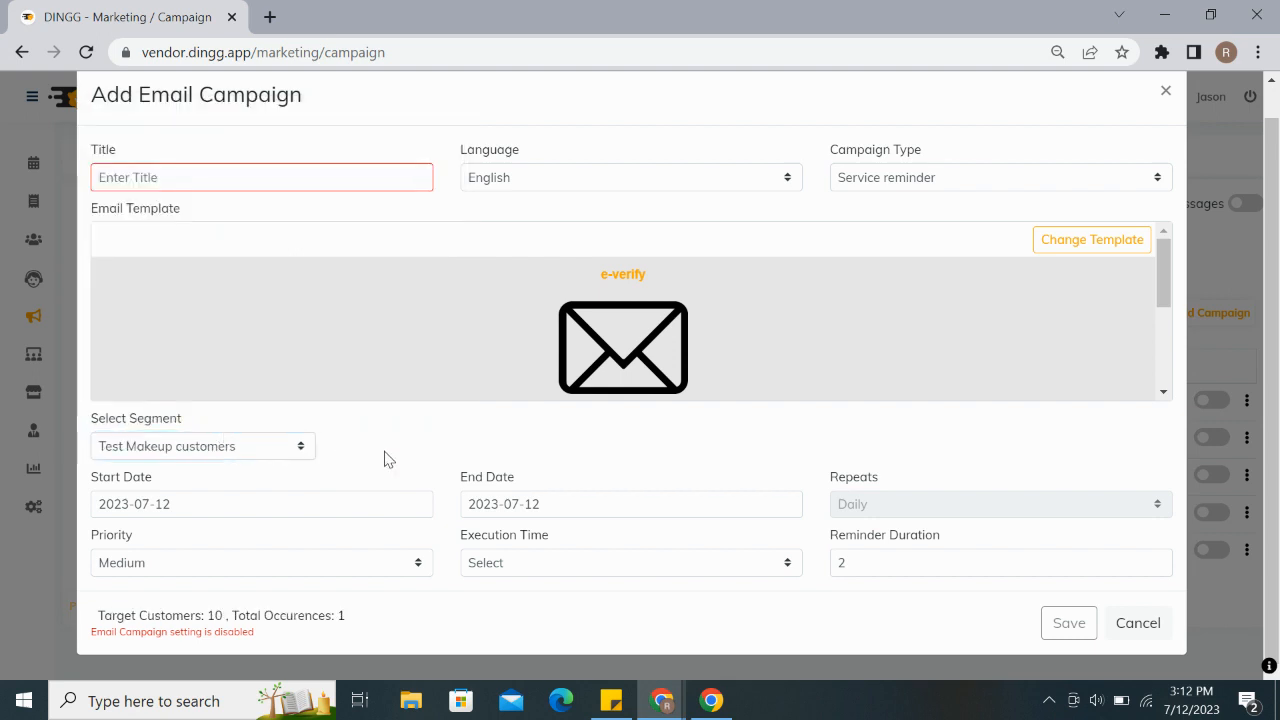
pyautogui.moveTo(1043, 665)
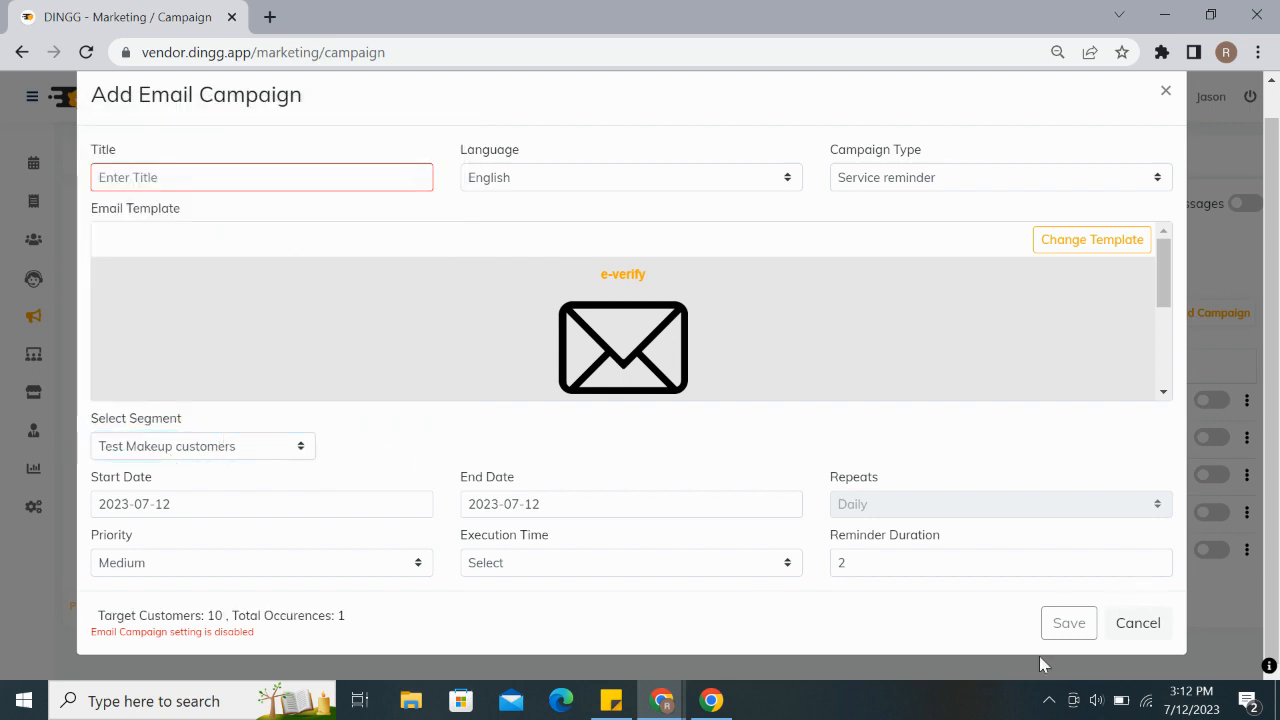
pyautogui.moveTo(1050, 630)
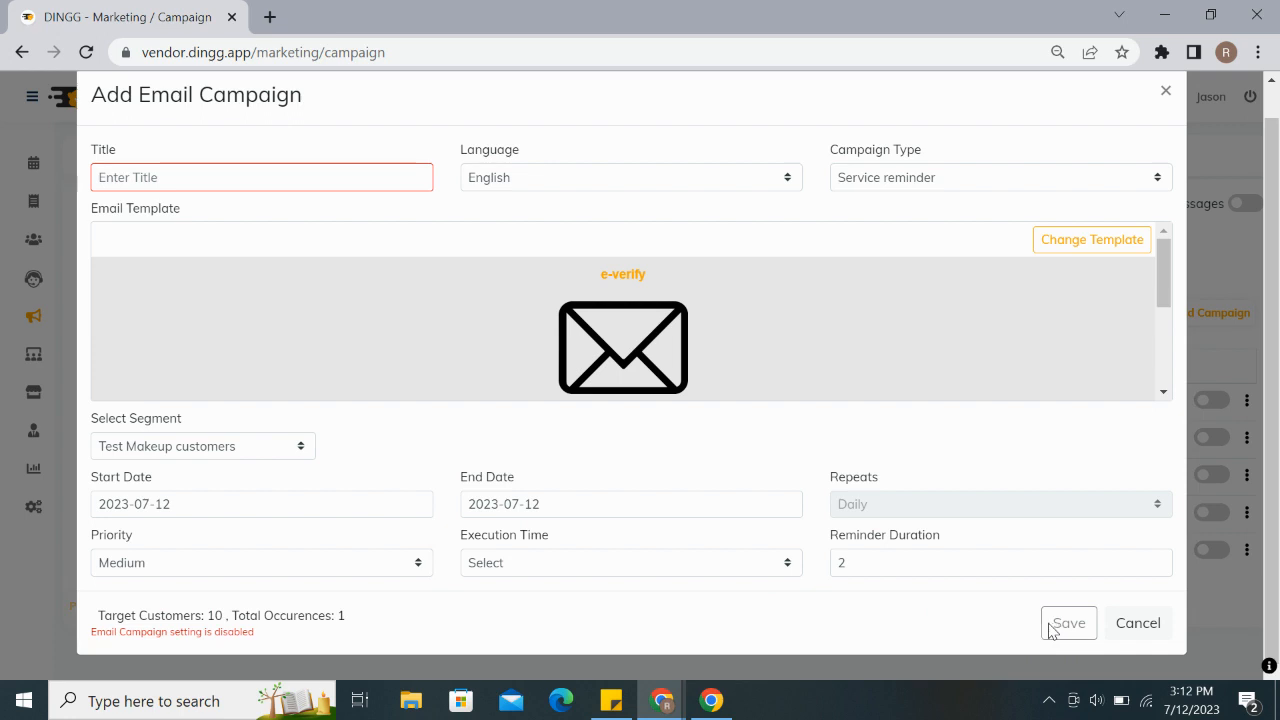
pyautogui.write('Test')
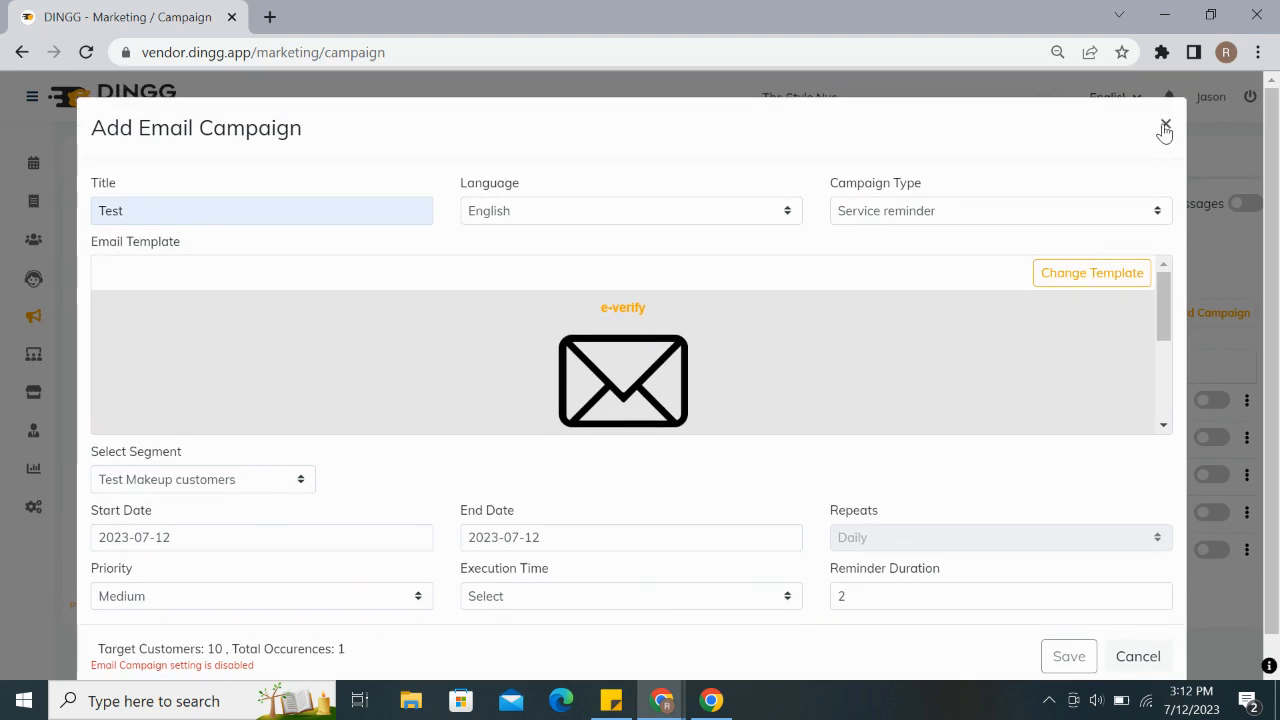
pyautogui.click(1164, 130)
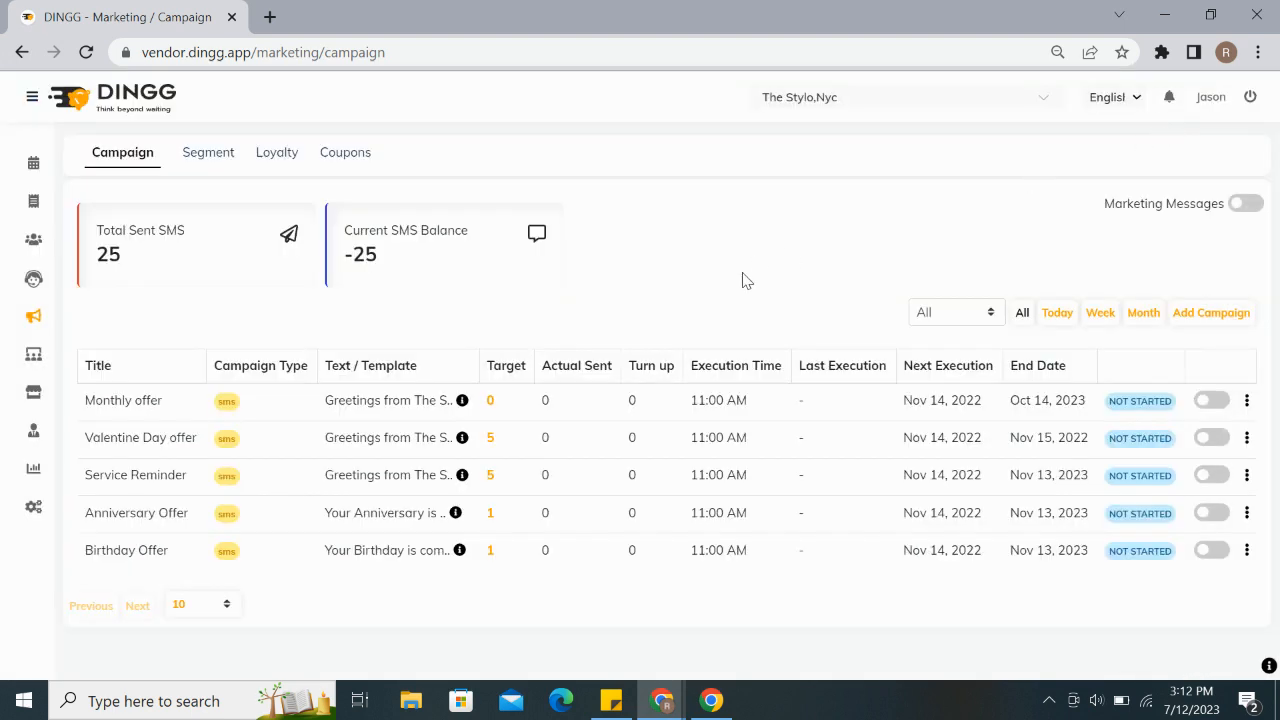
pyautogui.moveTo(1213, 430)
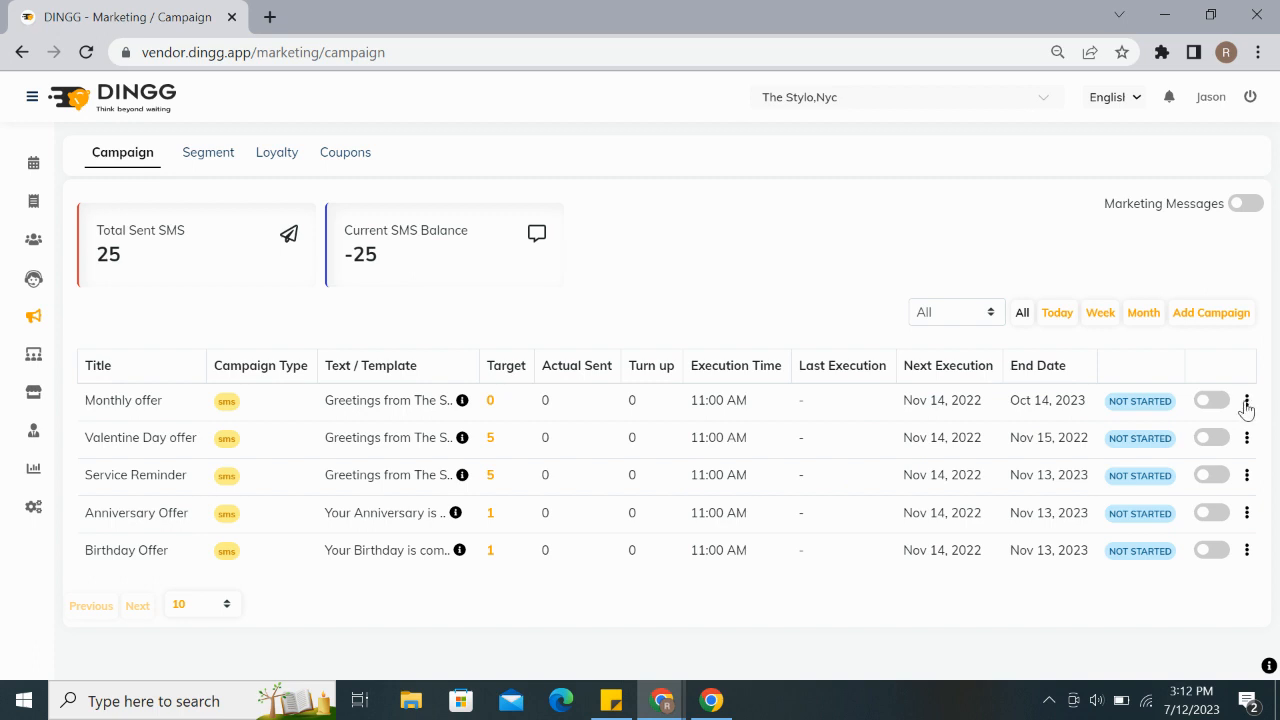
pyautogui.click(1246, 400)
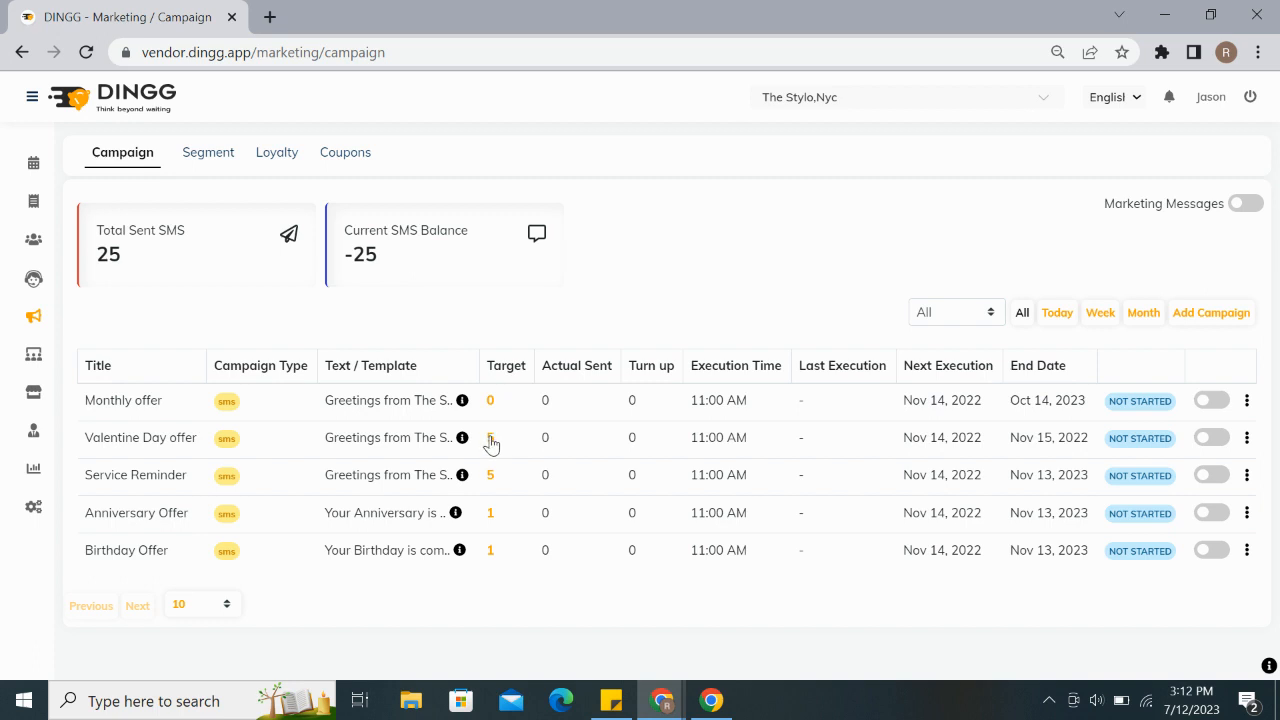
pyautogui.click(490, 437)
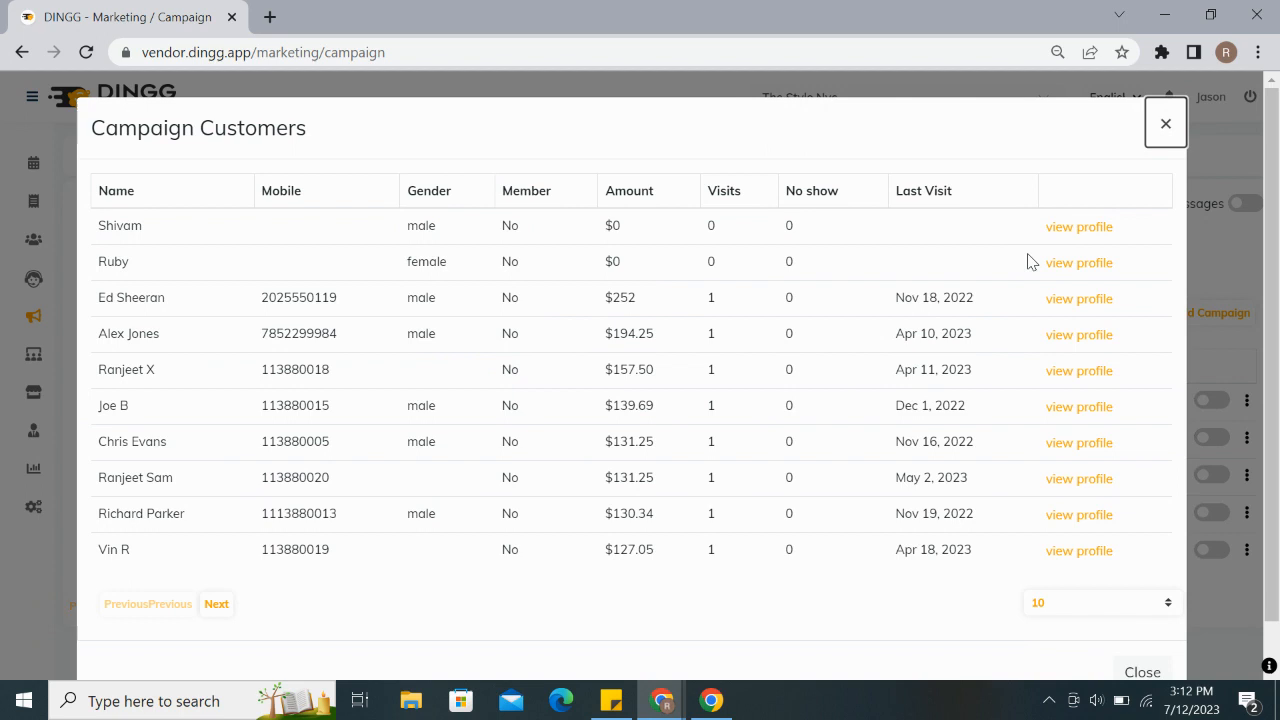
pyautogui.moveTo(1160, 128)
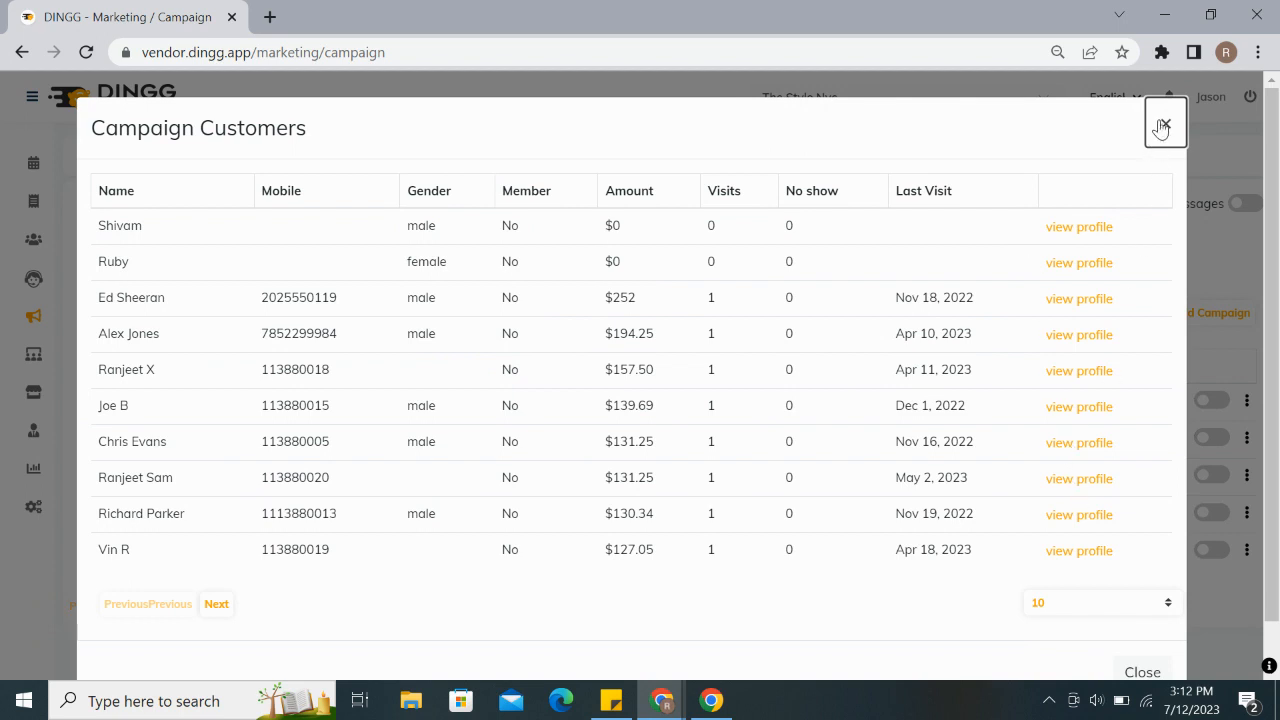
pyautogui.click(1163, 122)
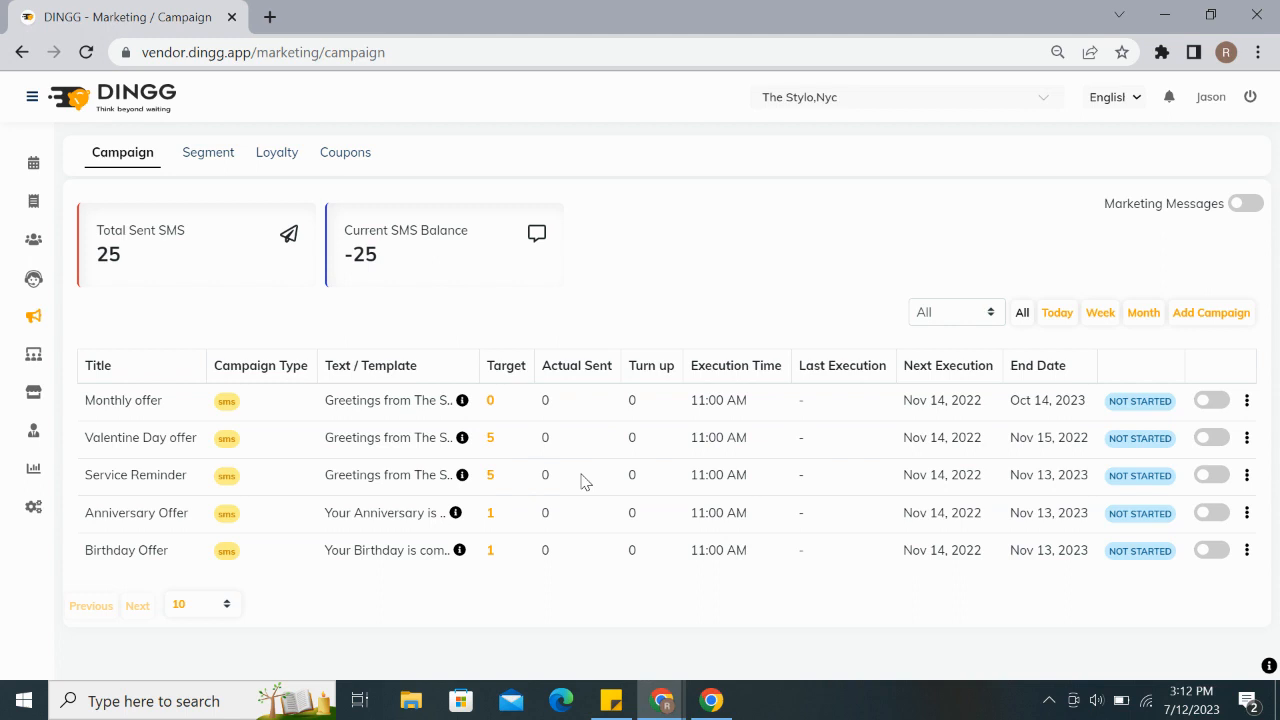
pyautogui.moveTo(643, 521)
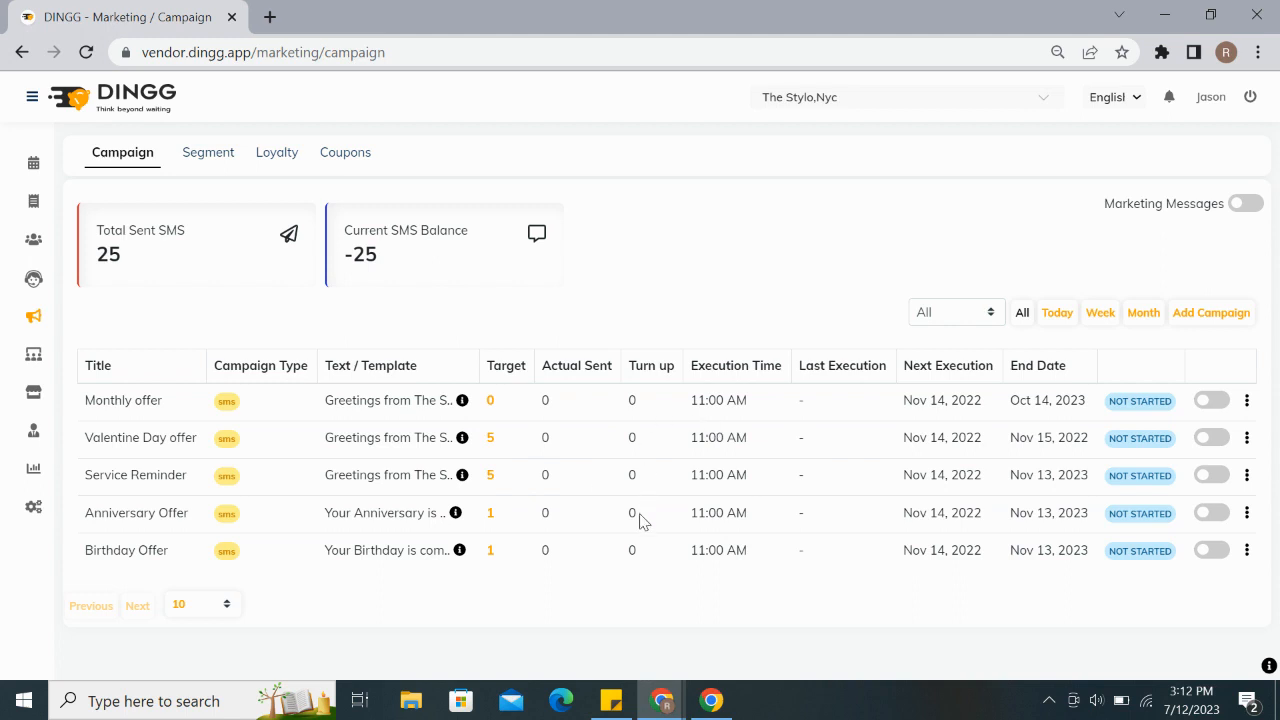
pyautogui.moveTo(722, 280)
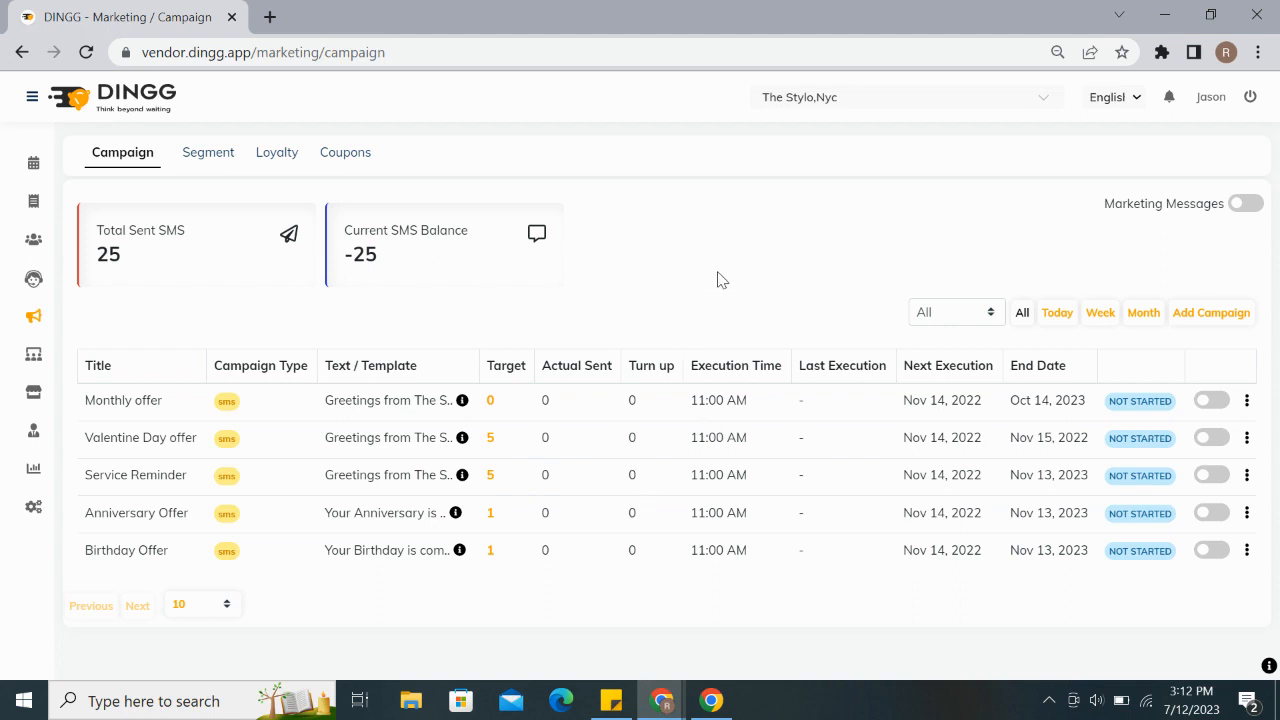
pyautogui.moveTo(540, 167)
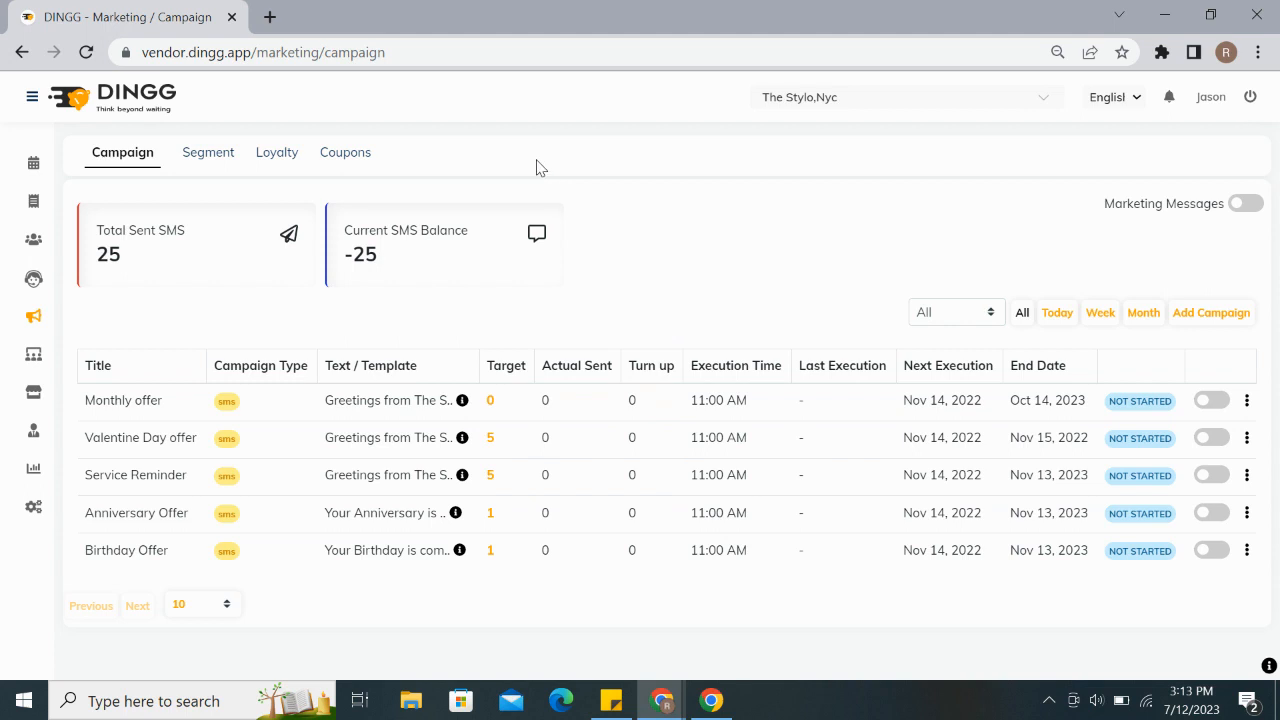
pyautogui.moveTo(277, 152)
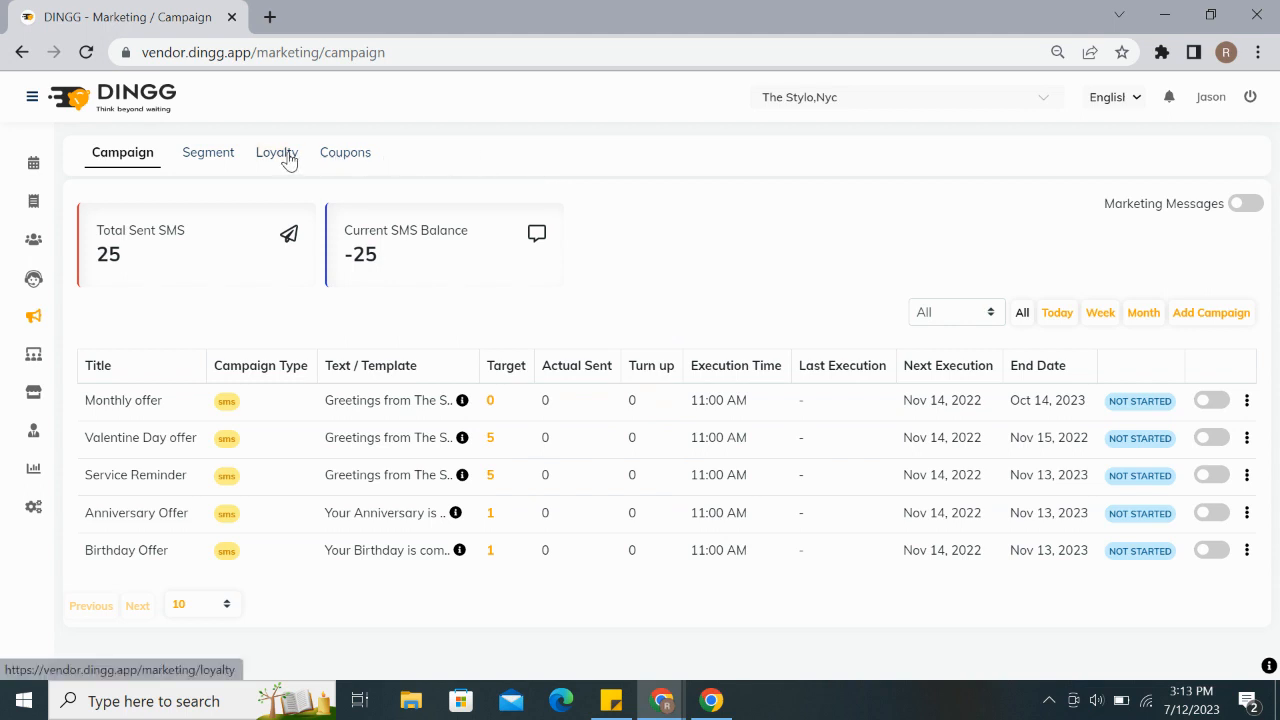
# Step: Switch to the Loyalty tab listing the three existing loyalty levels
pyautogui.click(276, 152)
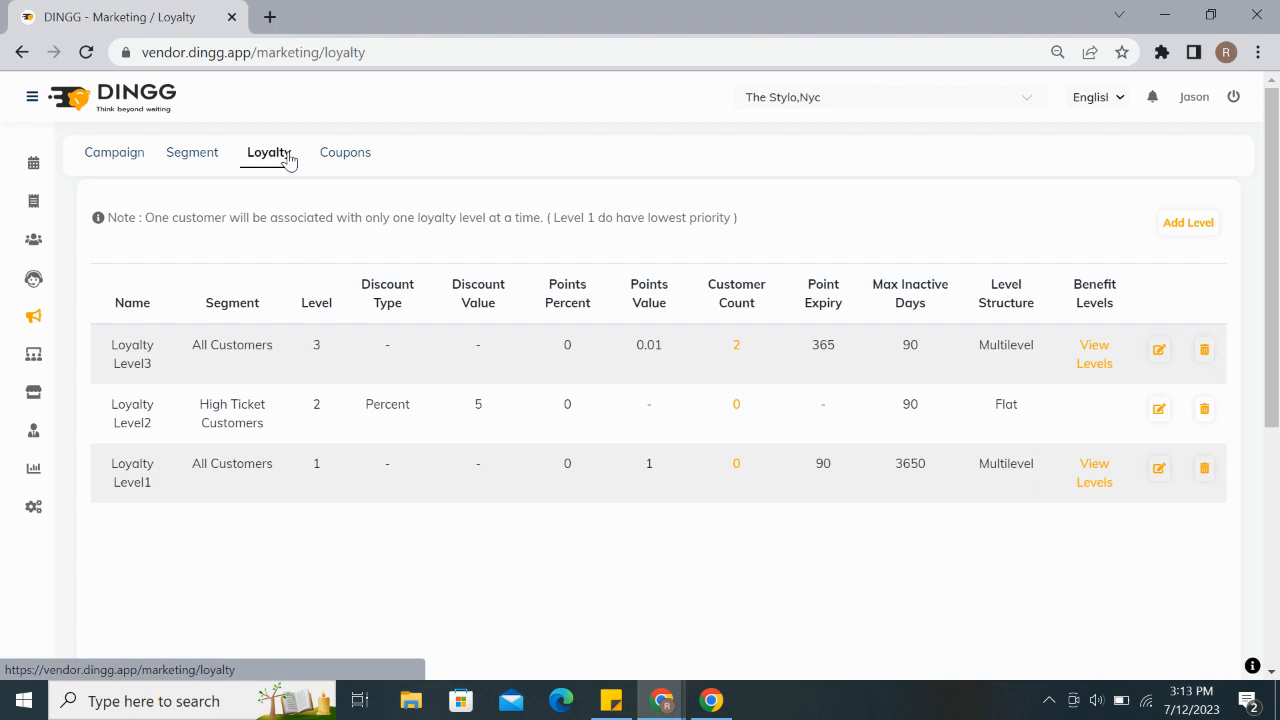
pyautogui.moveTo(1188, 222)
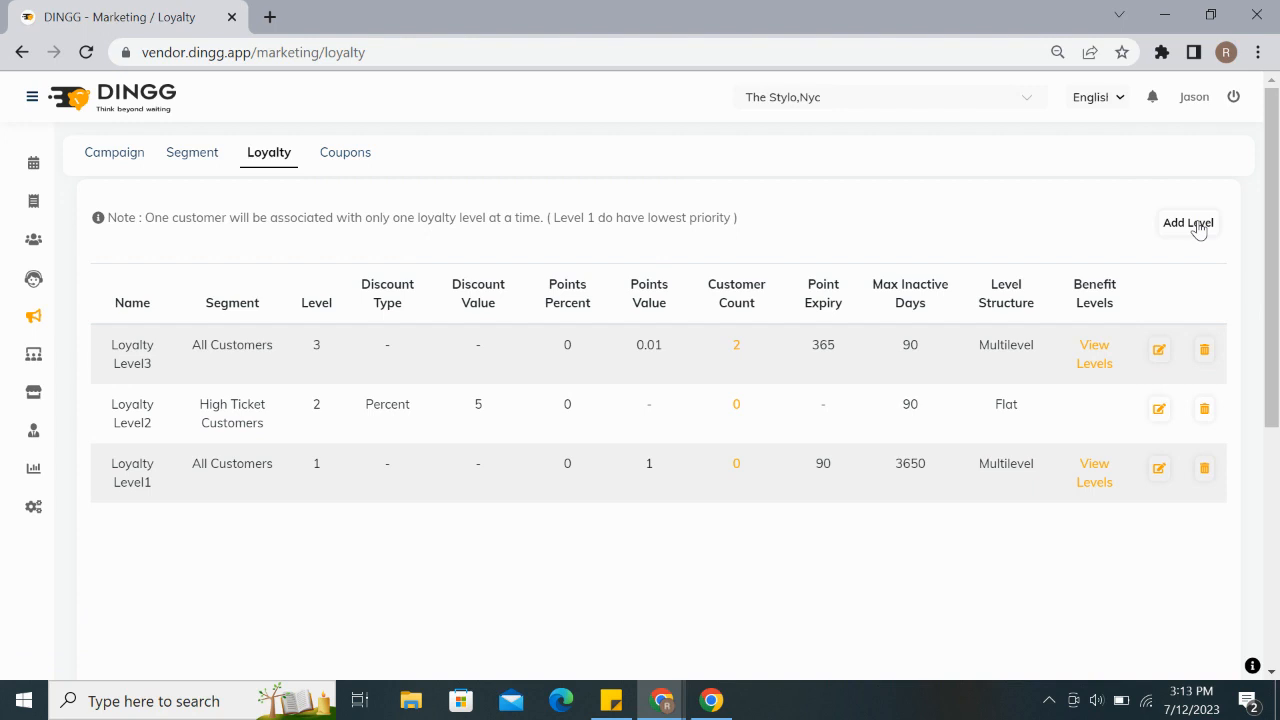
# Step: Add a new loyalty level for the All Customers segment at level 5
pyautogui.click(1187, 222)
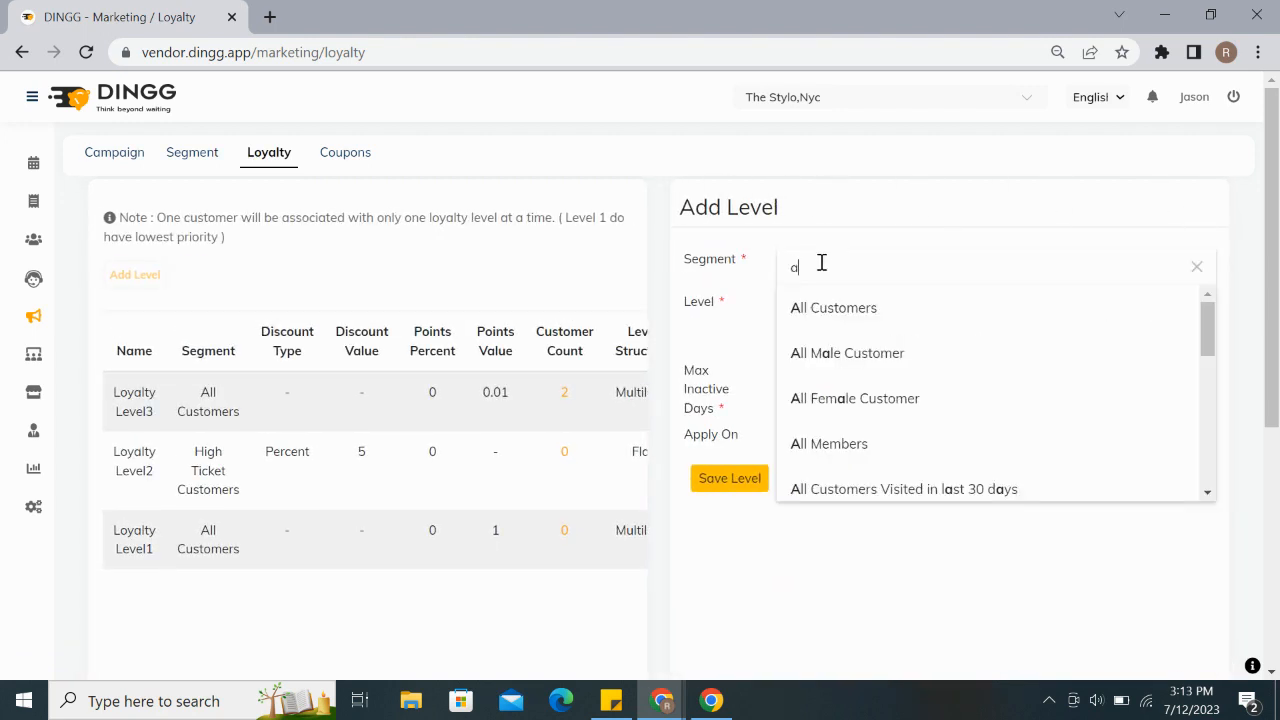
pyautogui.write('all')
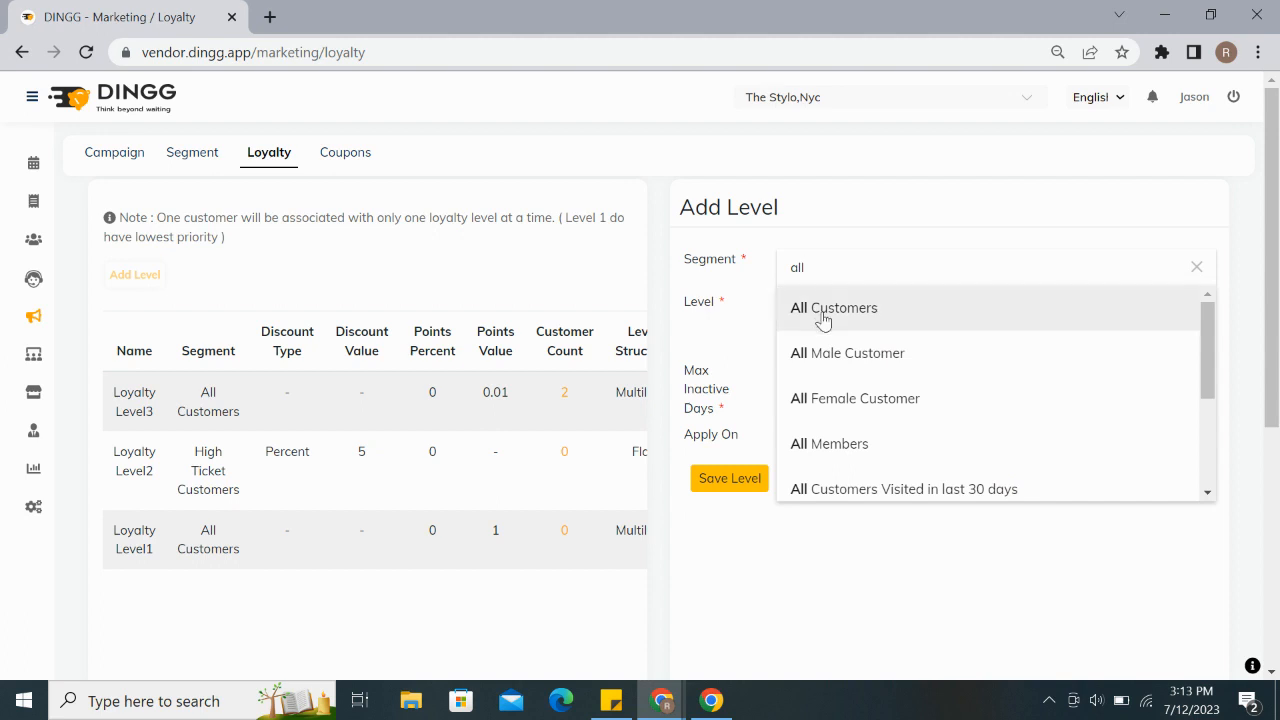
pyautogui.click(833, 307)
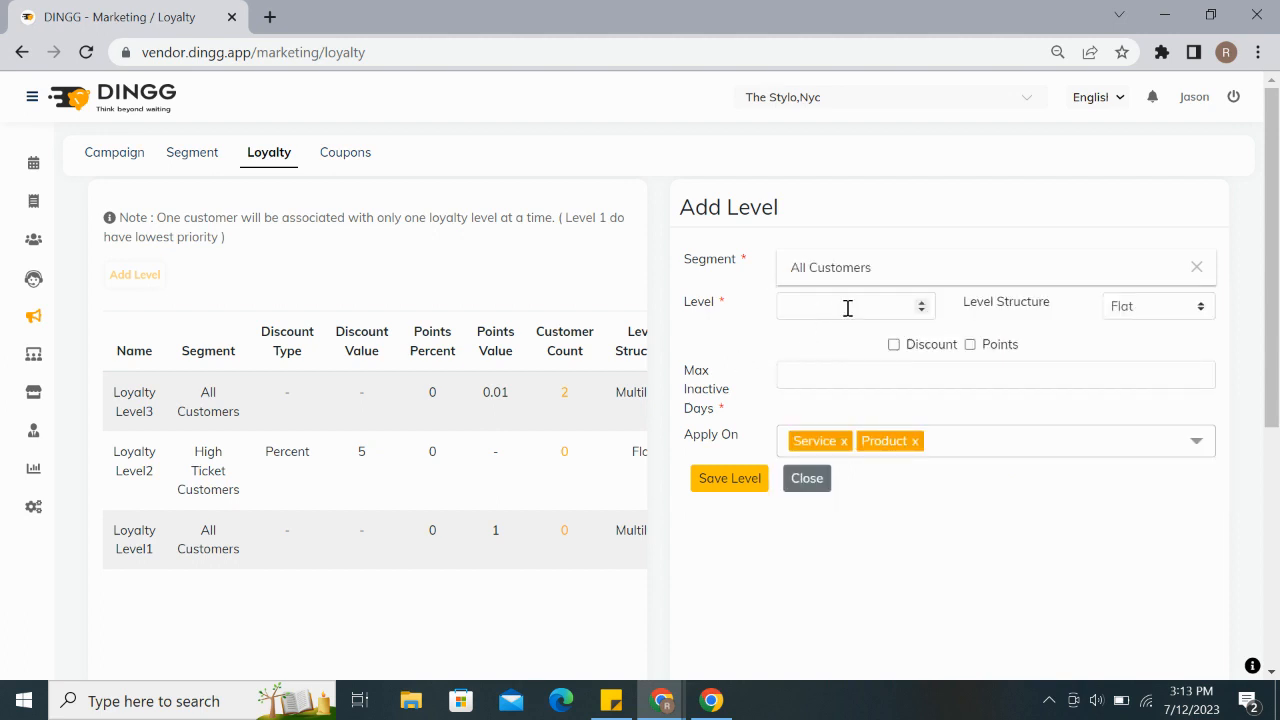
pyautogui.write('5')
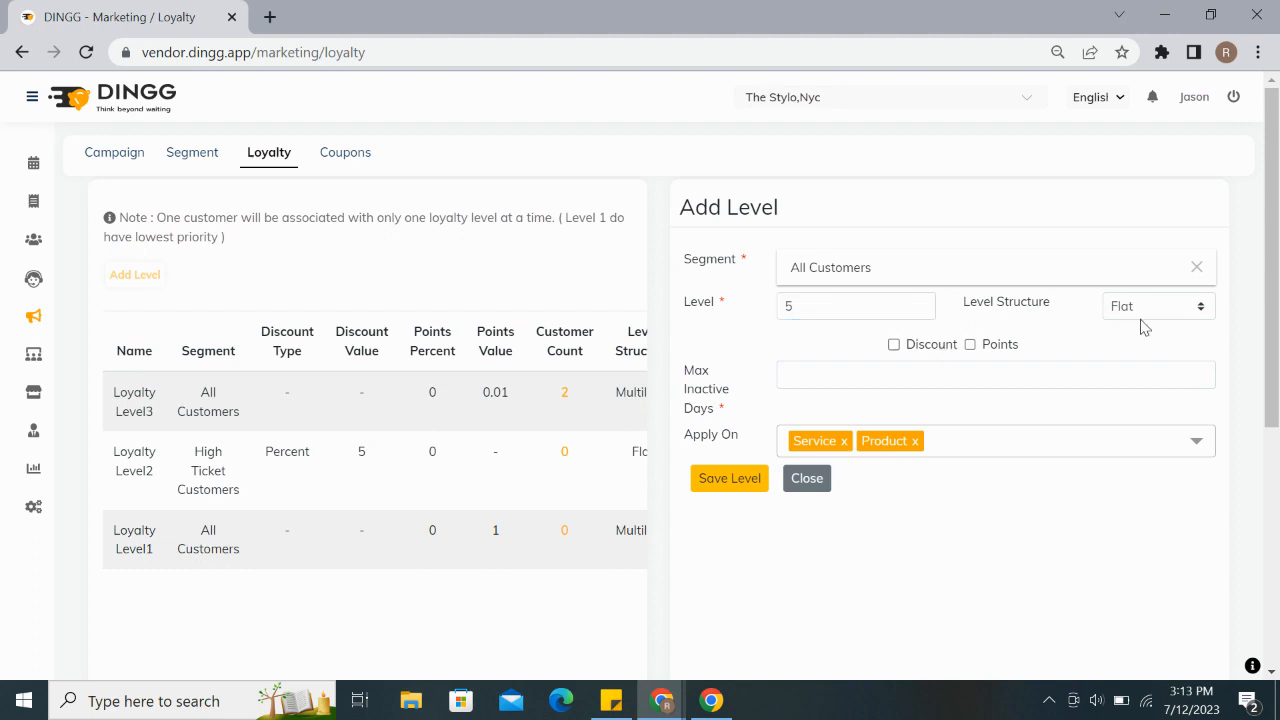
pyautogui.click(1157, 305)
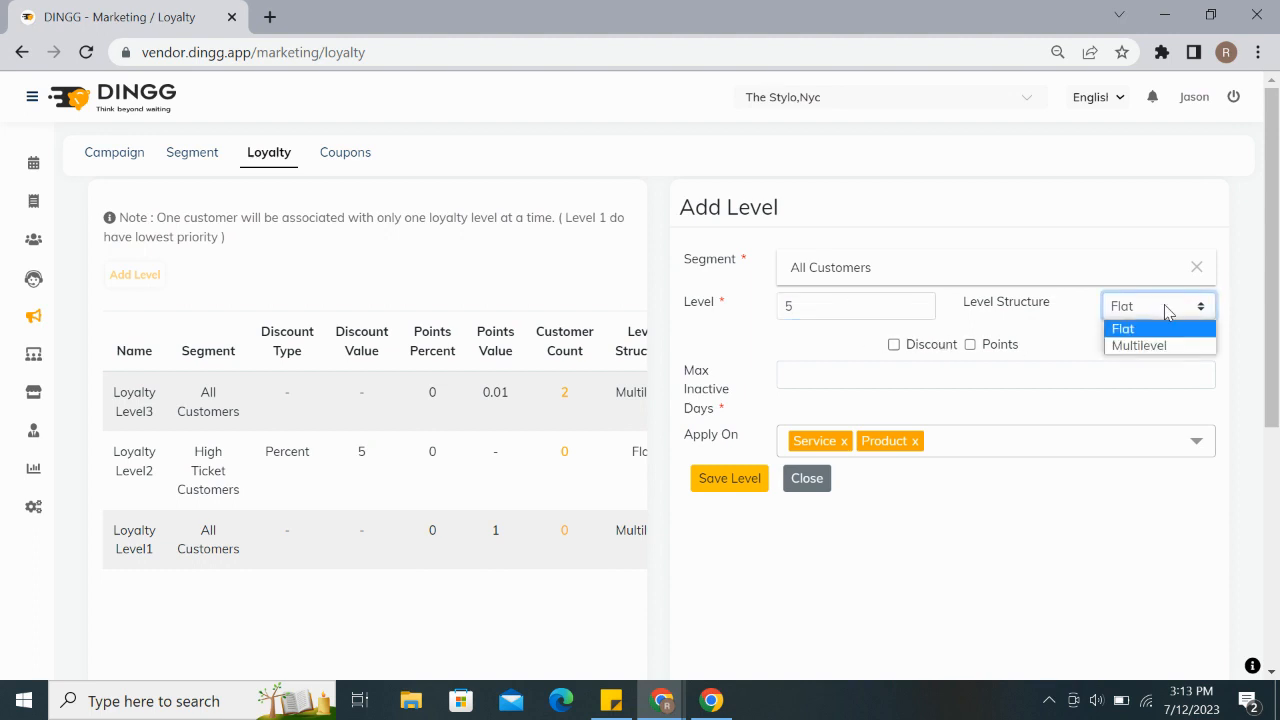
pyautogui.moveTo(1139, 345)
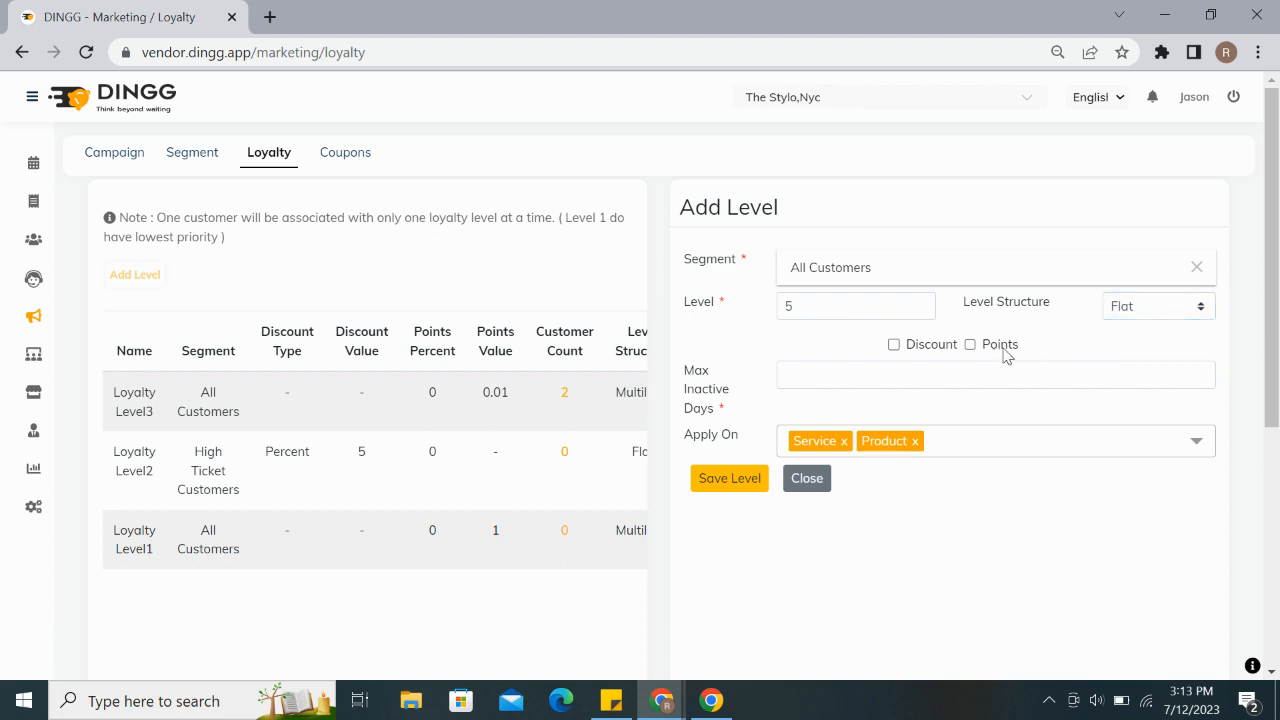
# Step: Try the points and discount rewards, then leave both unchecked under Flat structure
pyautogui.click(969, 344)
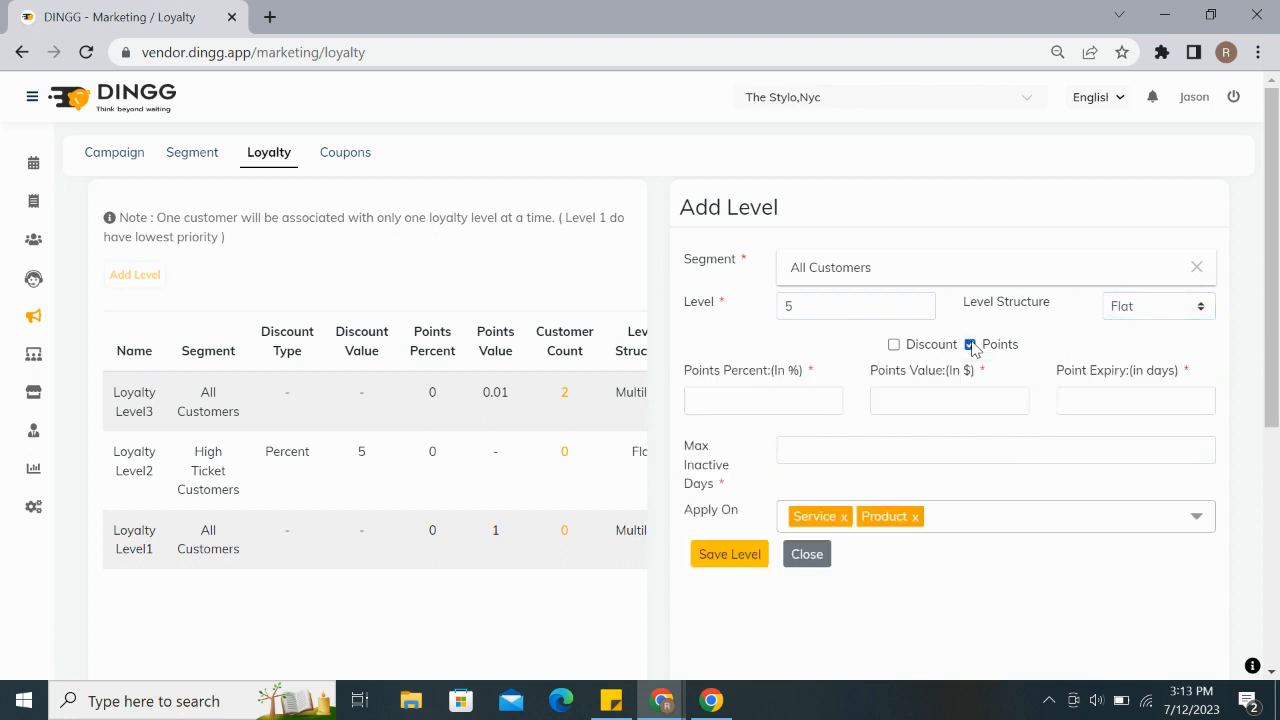
pyautogui.click(893, 344)
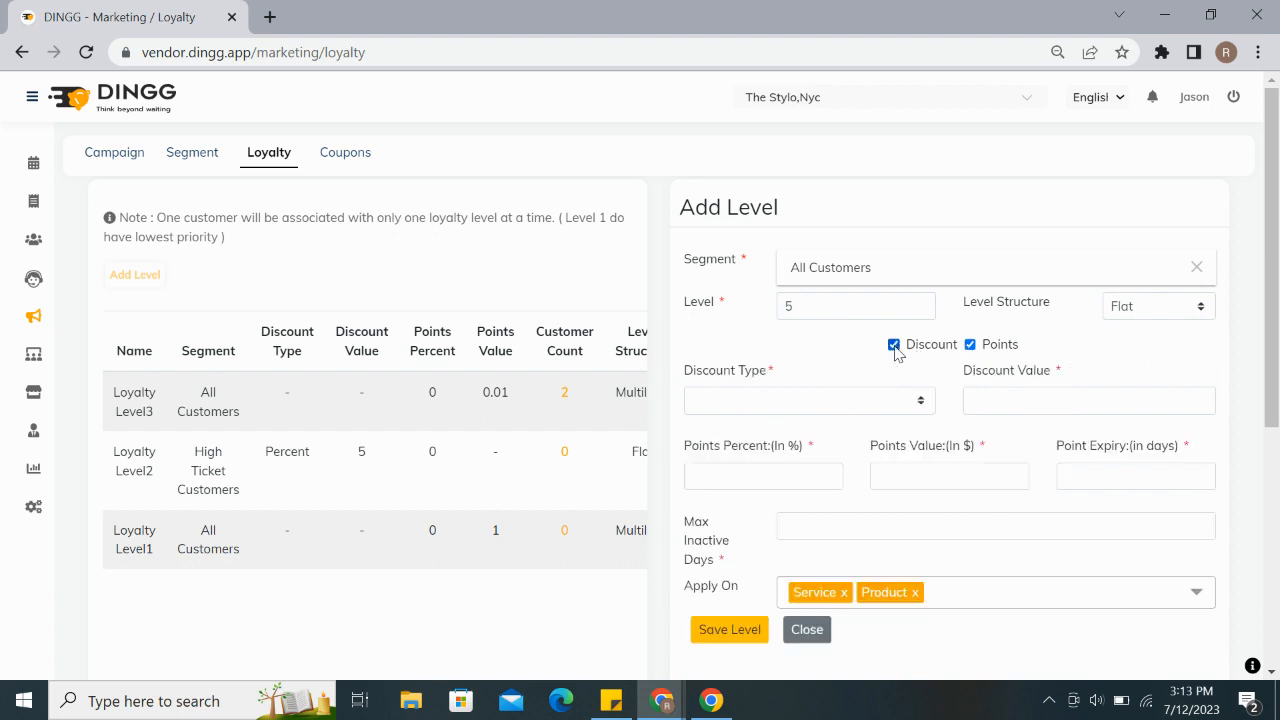
pyautogui.click(969, 344)
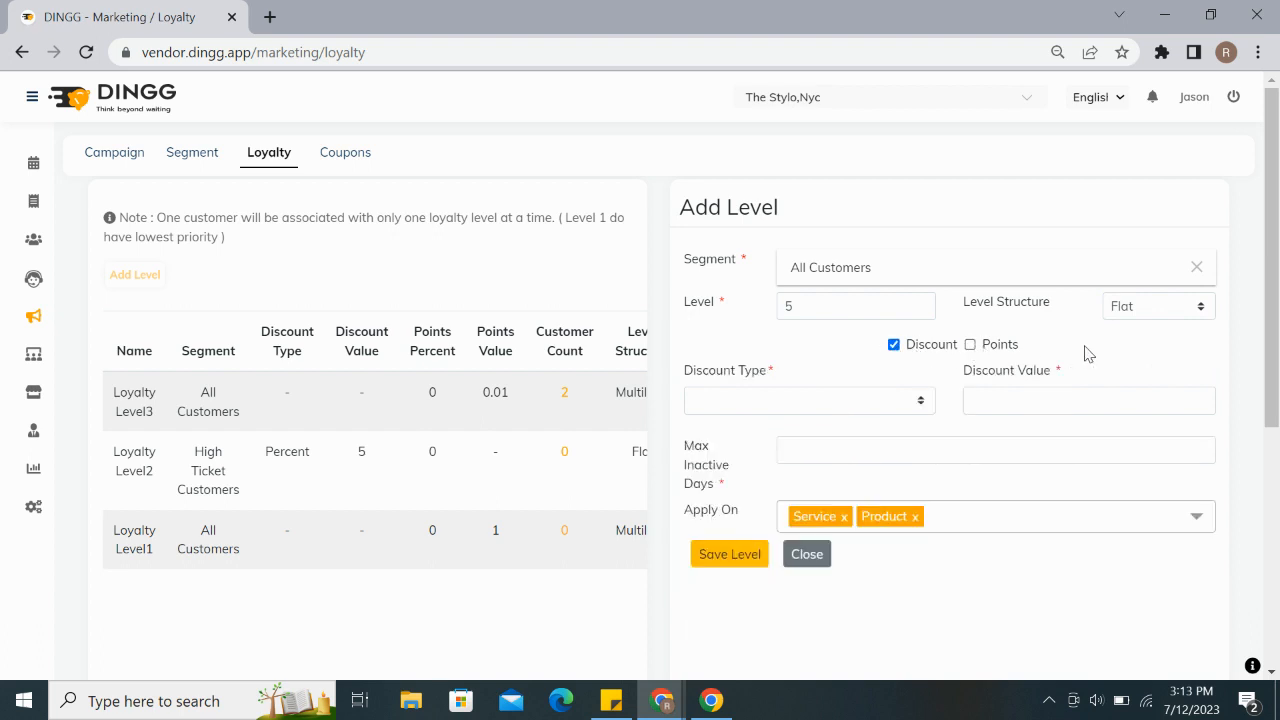
pyautogui.click(808, 400)
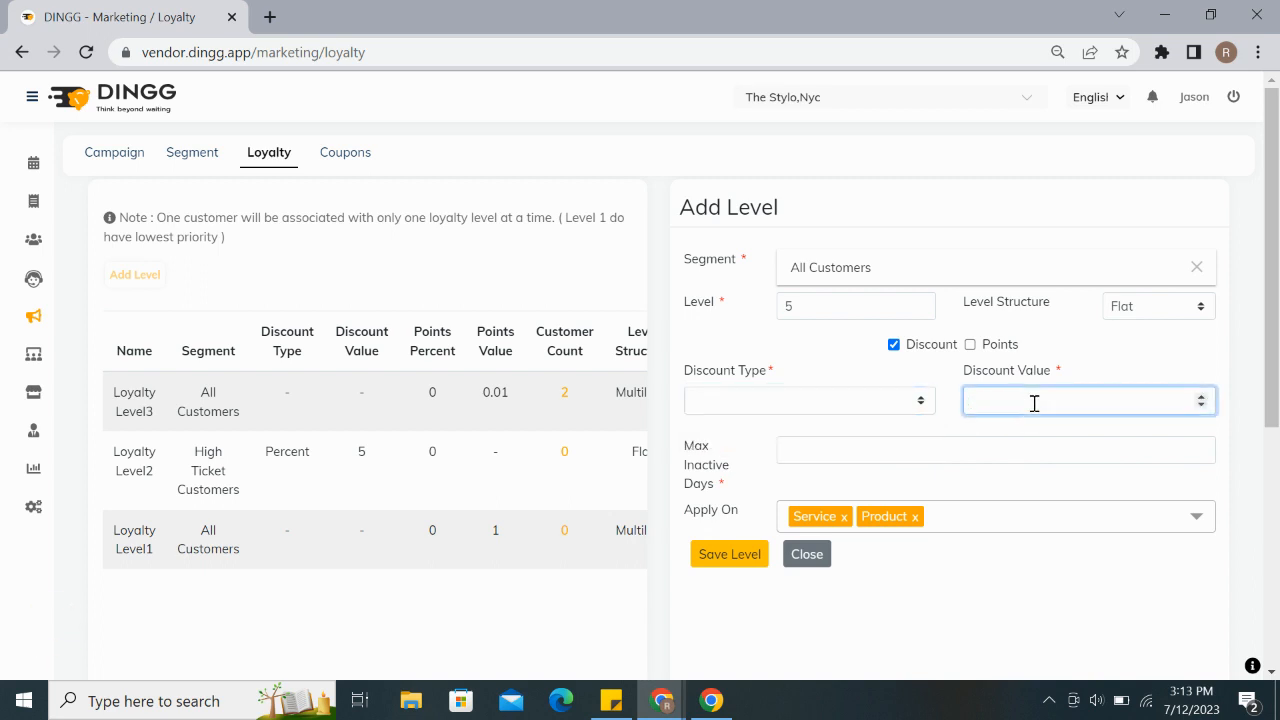
pyautogui.click(995, 450)
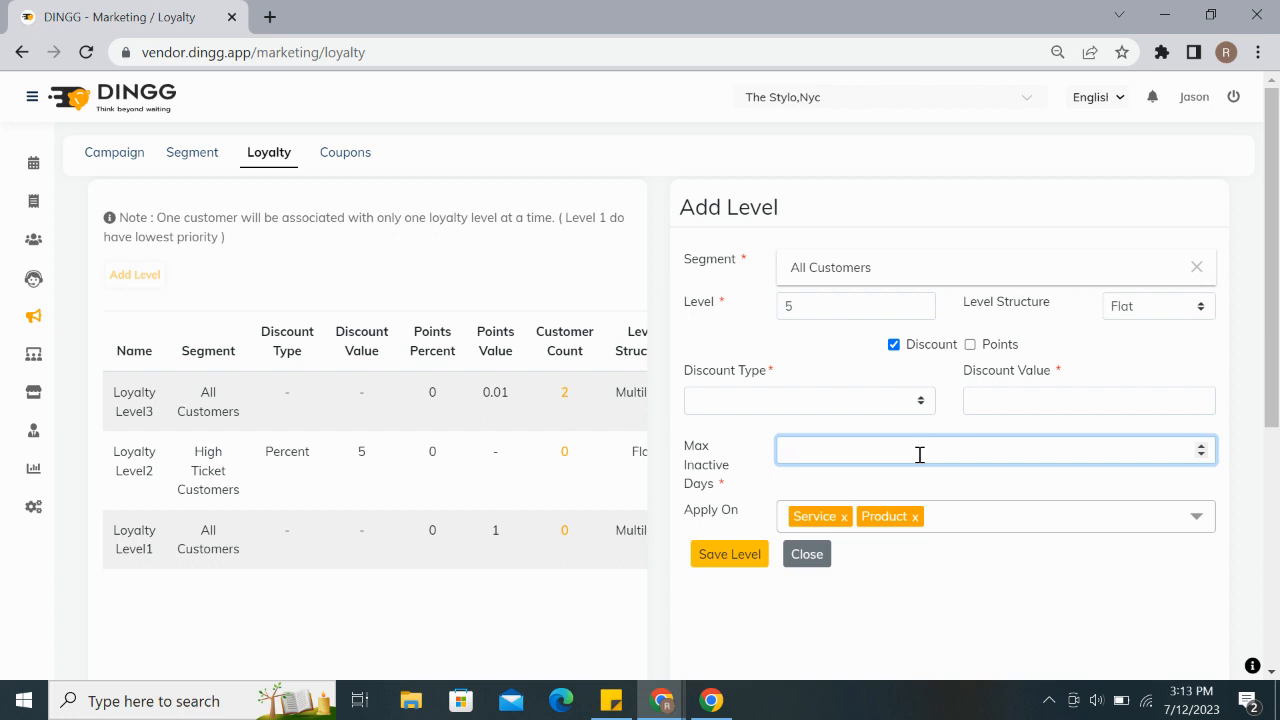
pyautogui.click(893, 344)
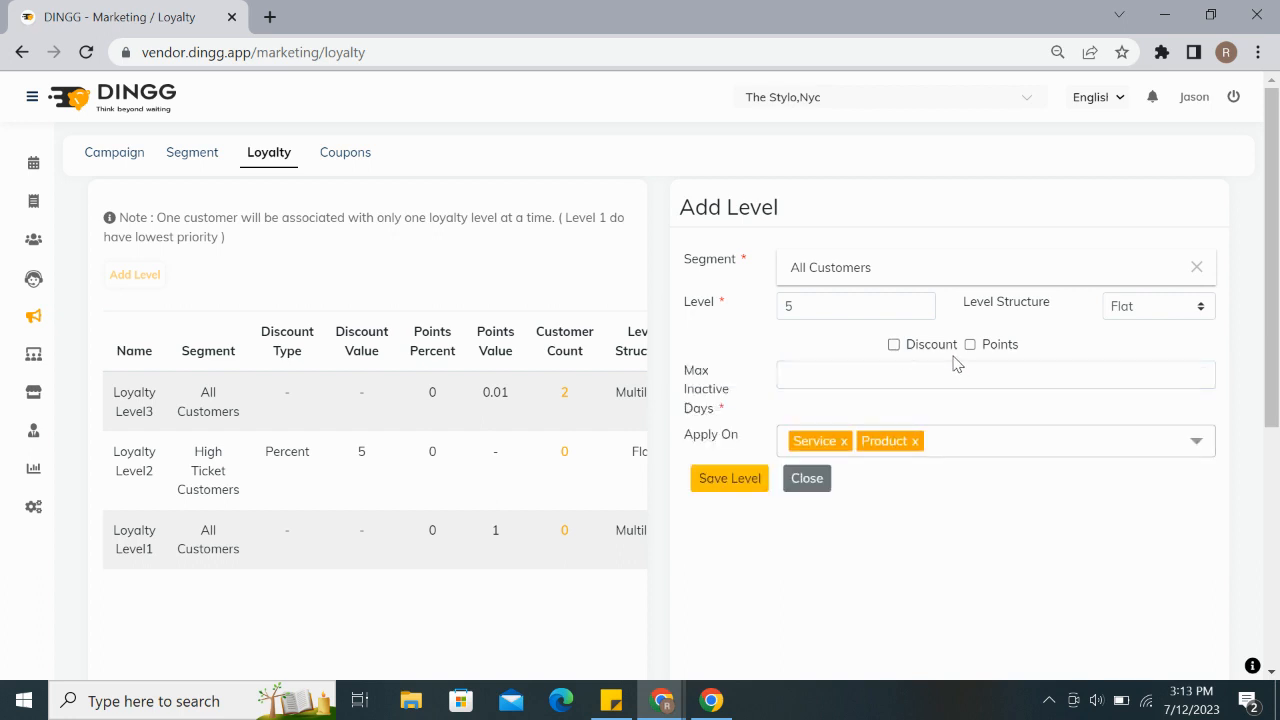
# Step: Enable Points with 10 points percent and a 0.1 point value
pyautogui.click(969, 344)
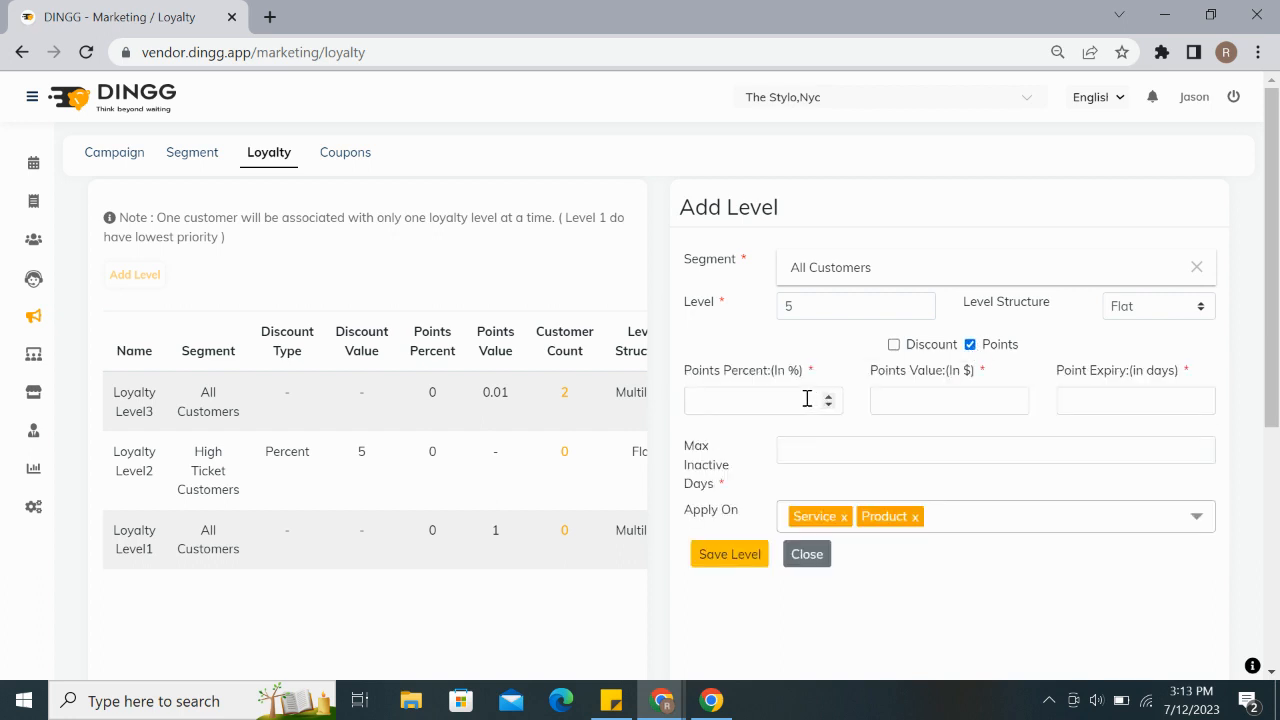
pyautogui.click(763, 400)
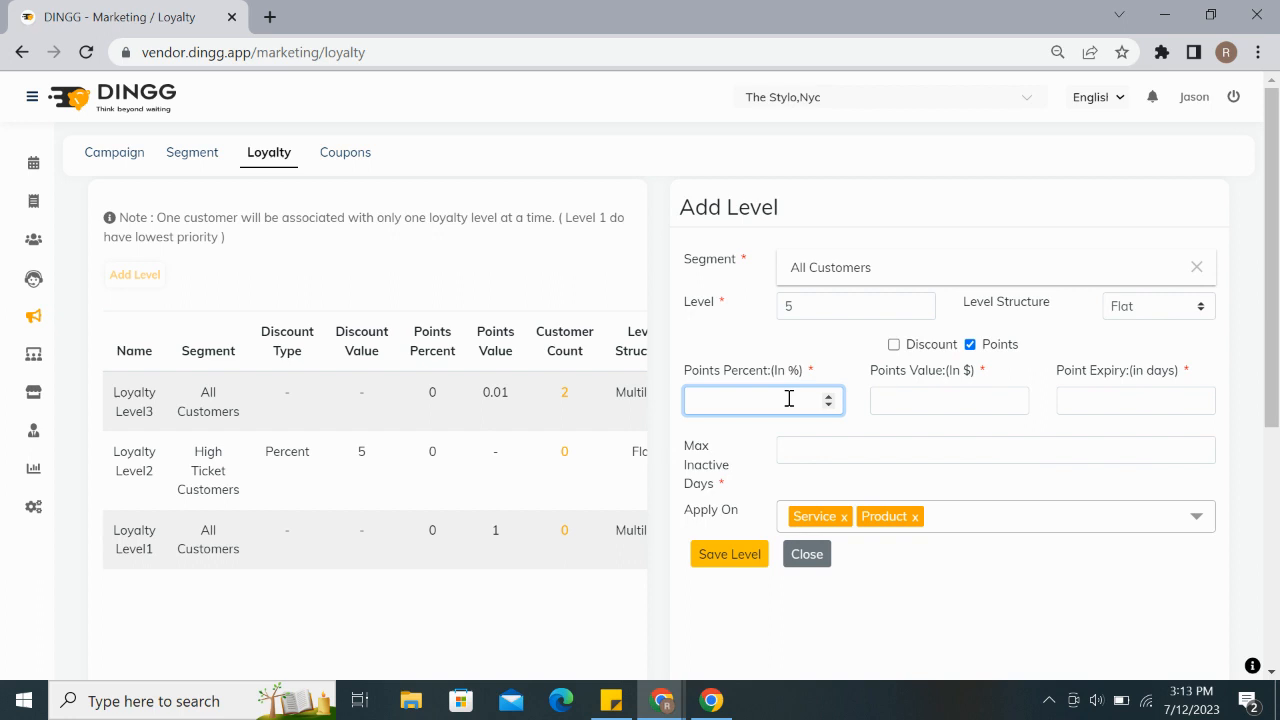
pyautogui.write('10')
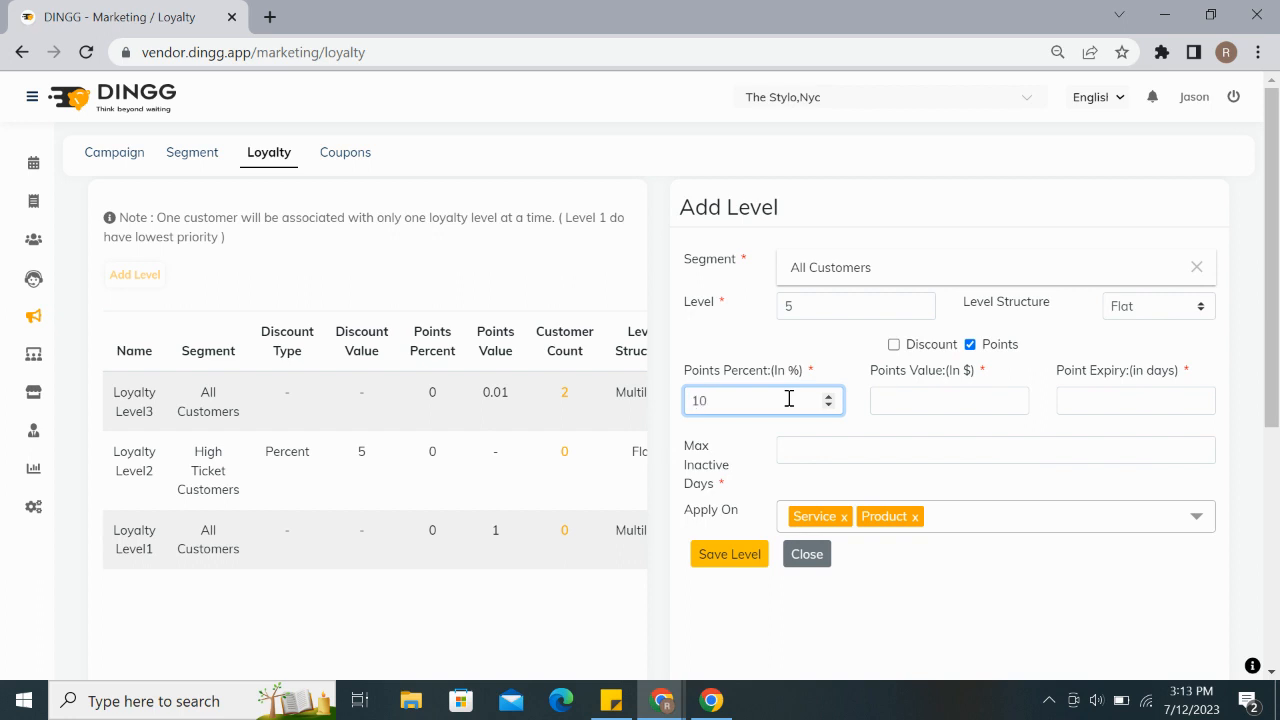
pyautogui.click(948, 400)
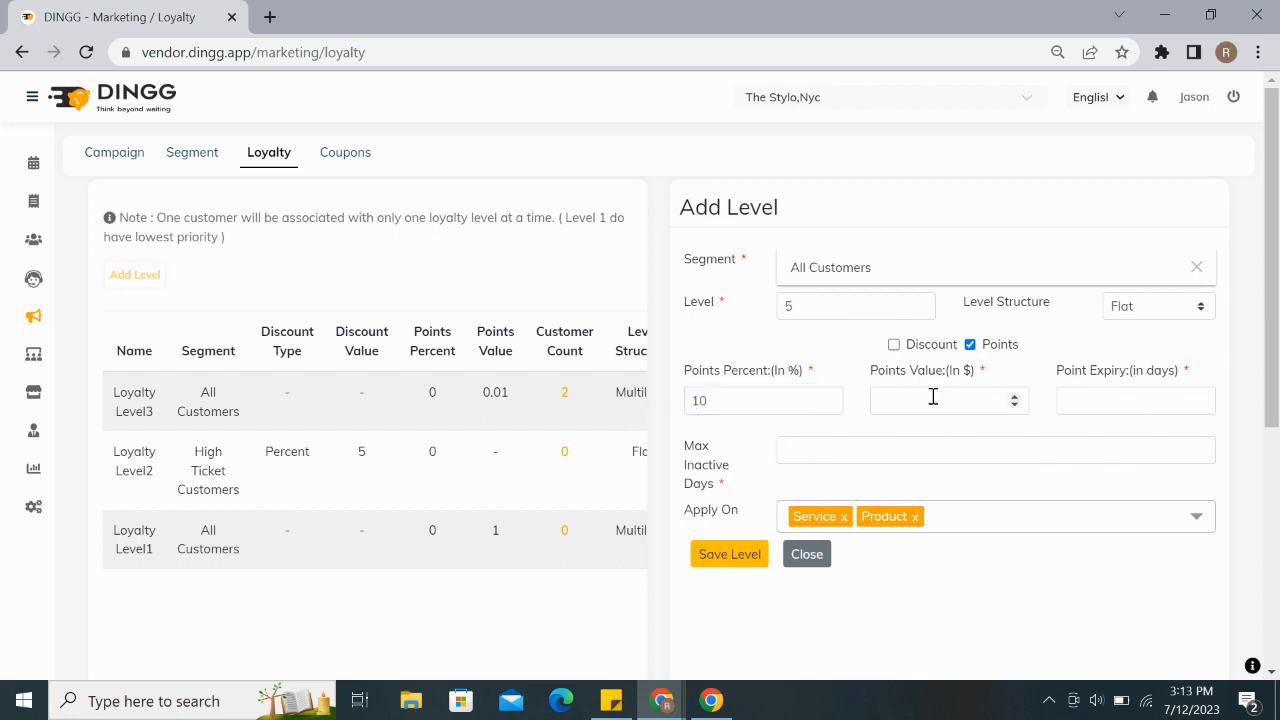
pyautogui.click(948, 400)
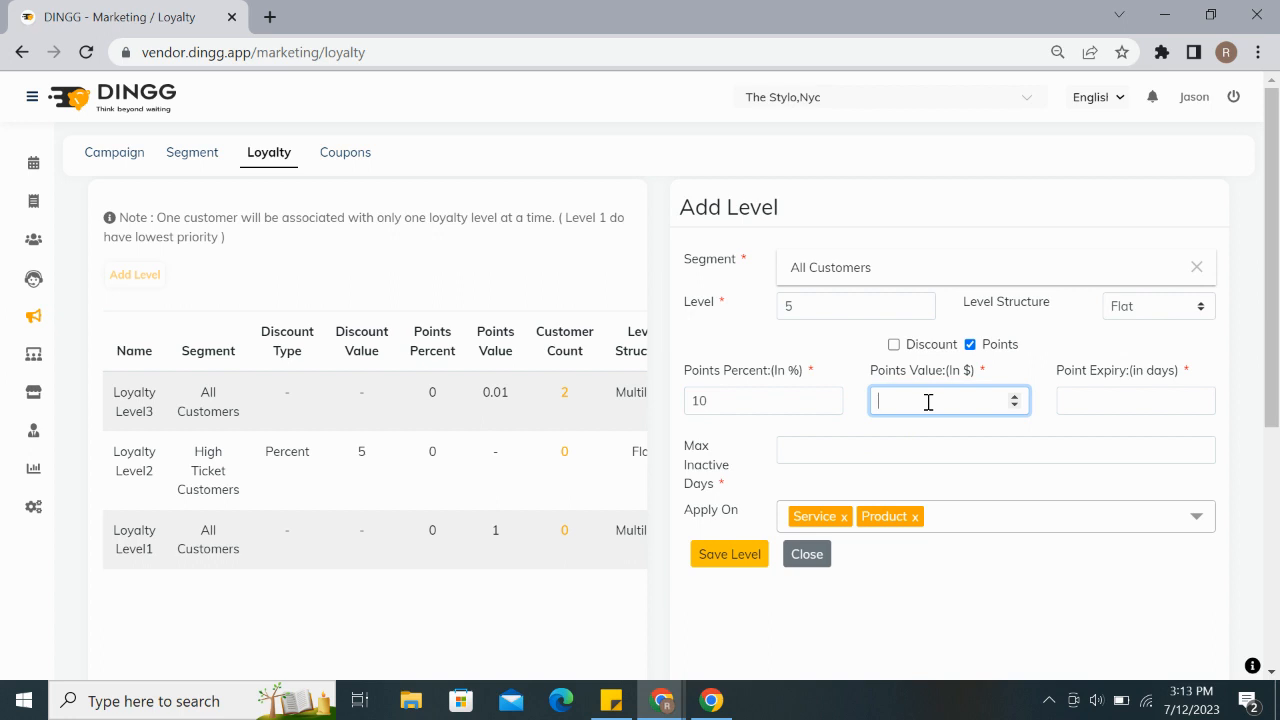
pyautogui.write('0')
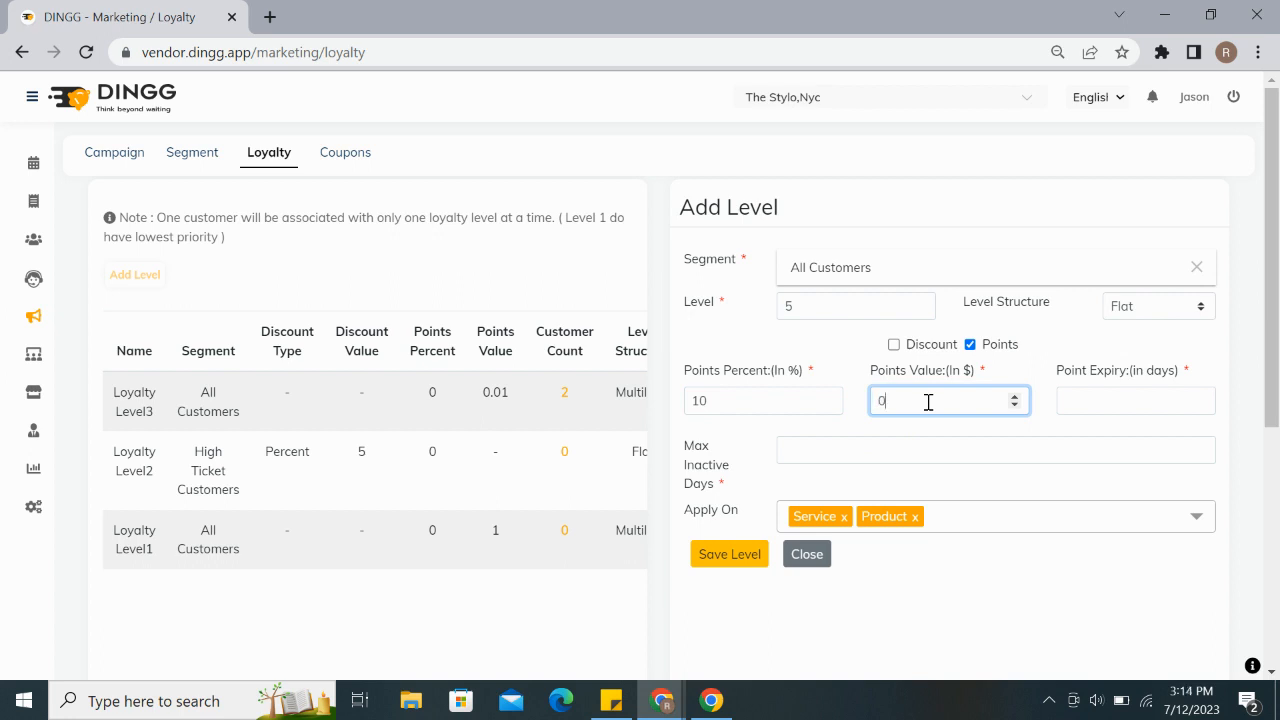
pyautogui.write('.1')
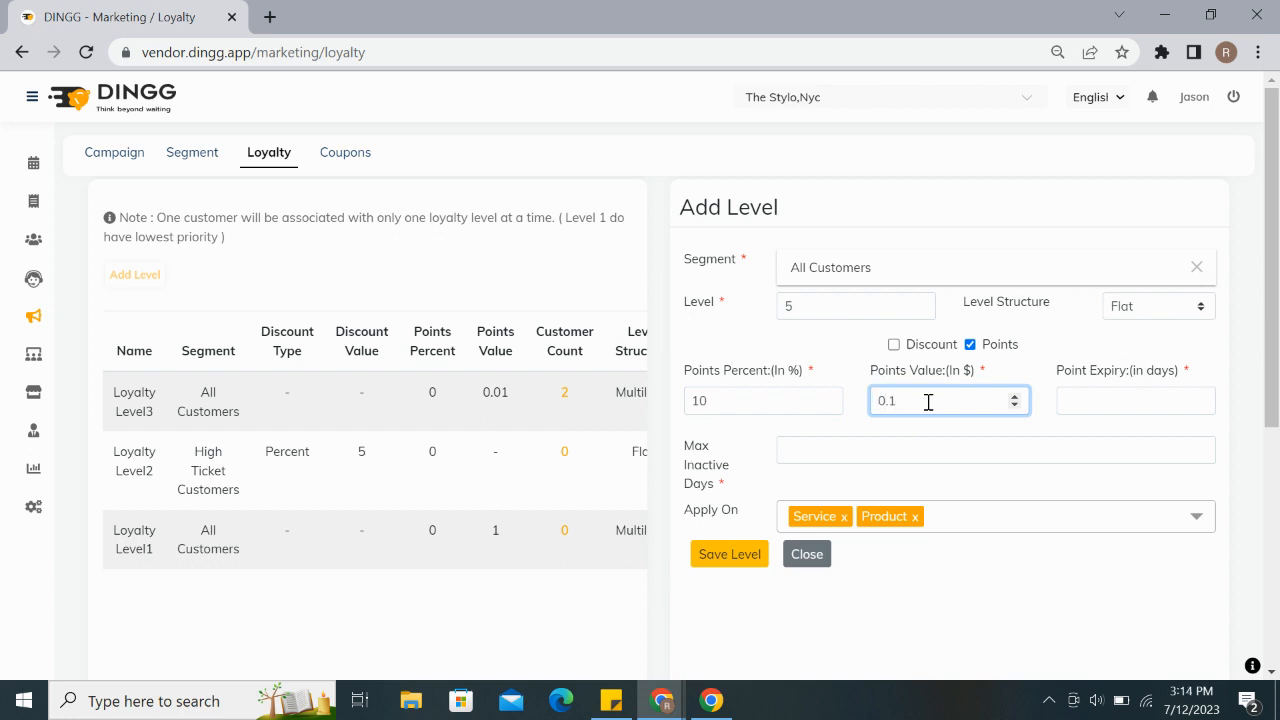
# Step: Set point expiry to 365 days and max inactive days to 90
pyautogui.click(763, 400)
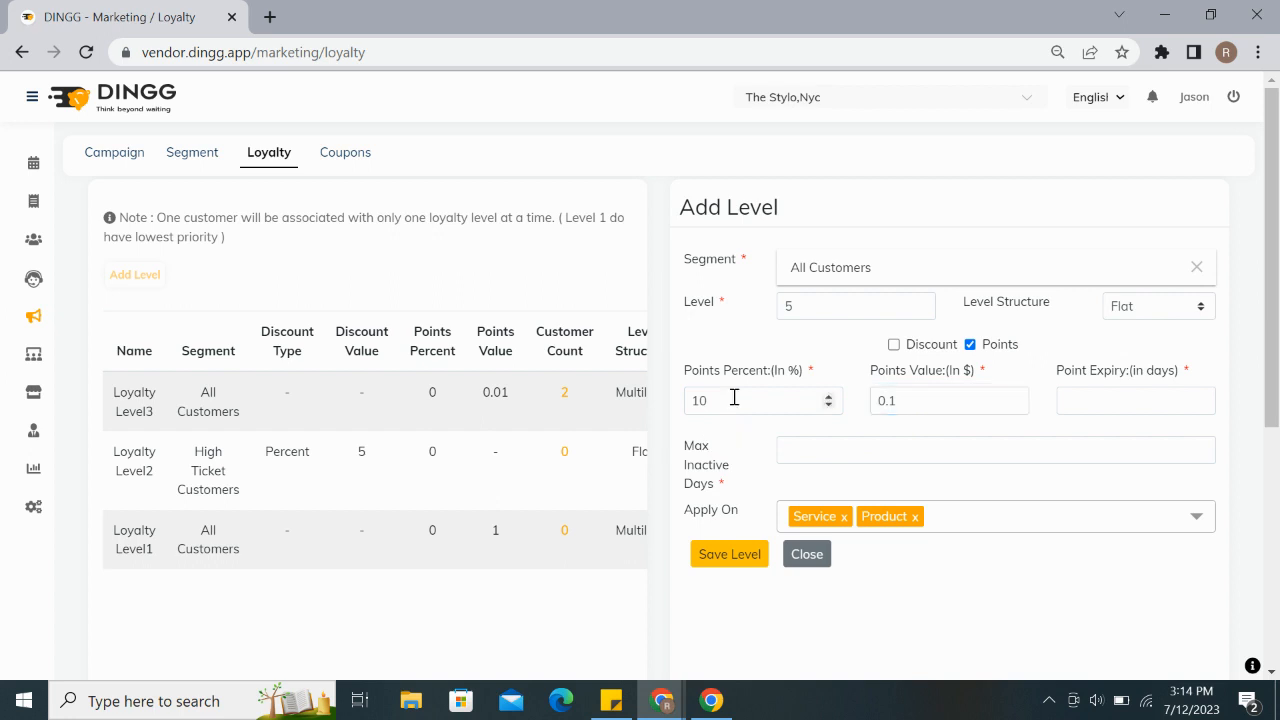
pyautogui.click(1135, 400)
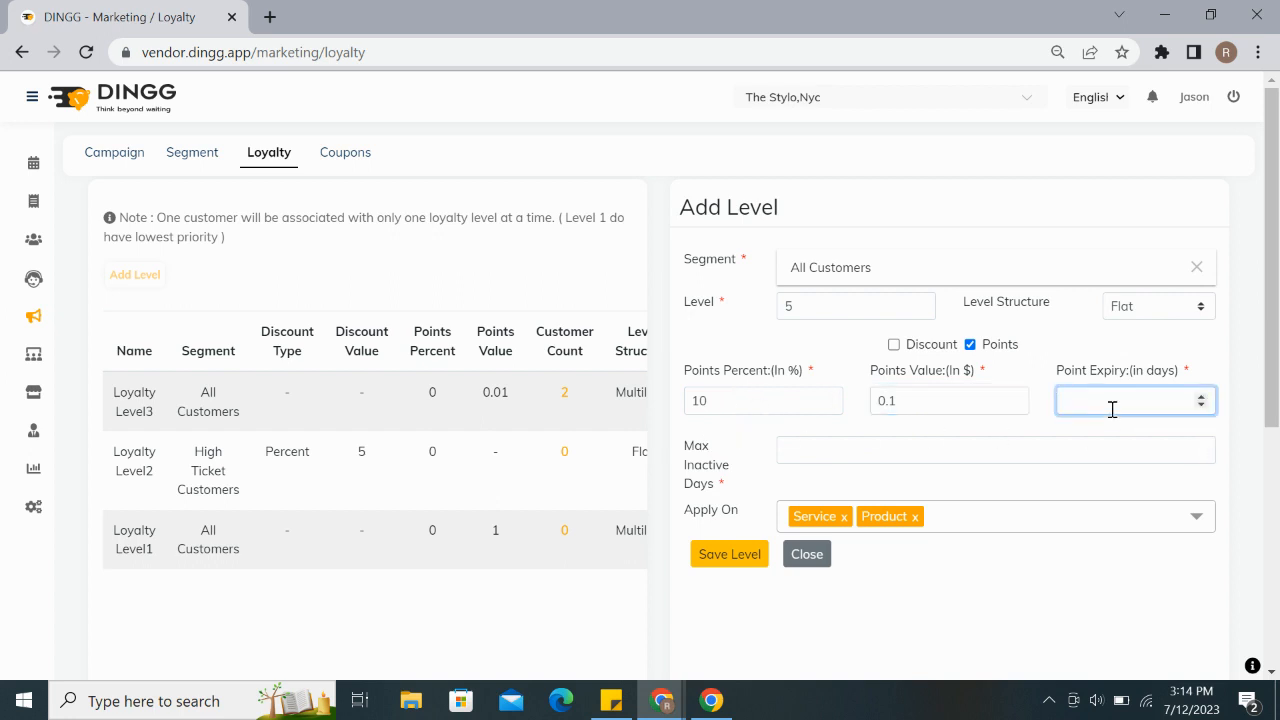
pyautogui.write('365')
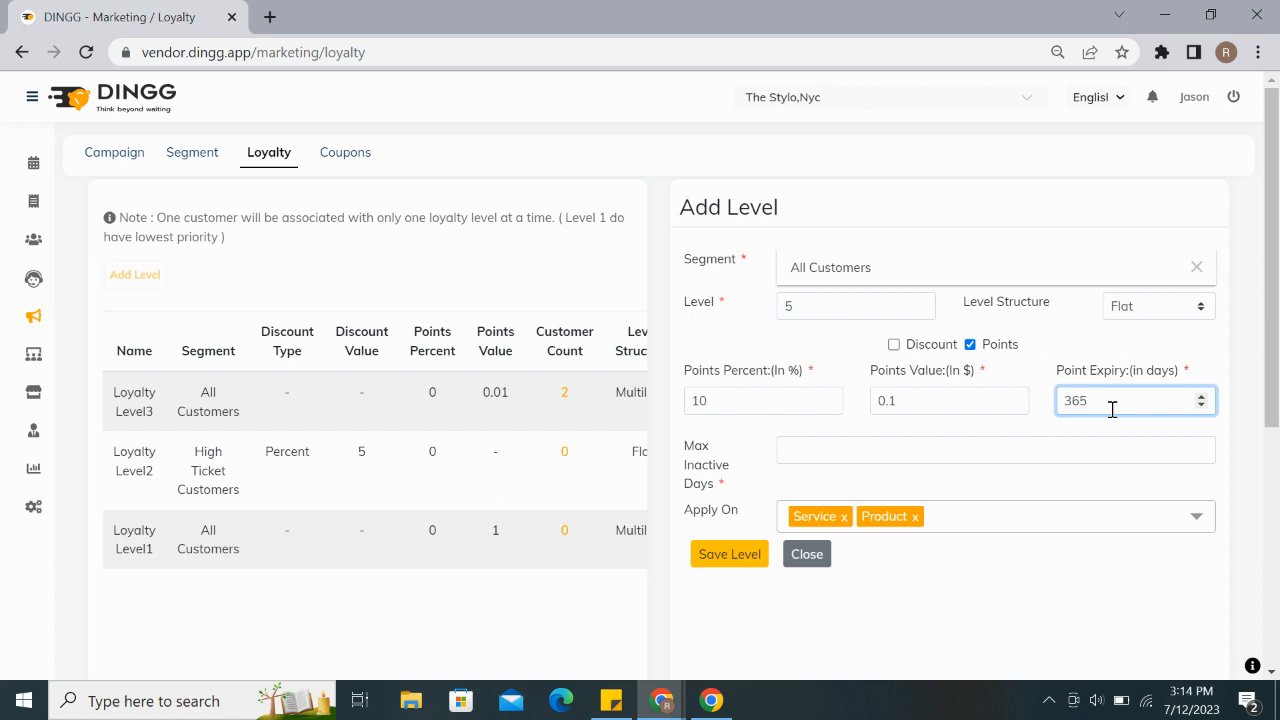
pyautogui.click(995, 449)
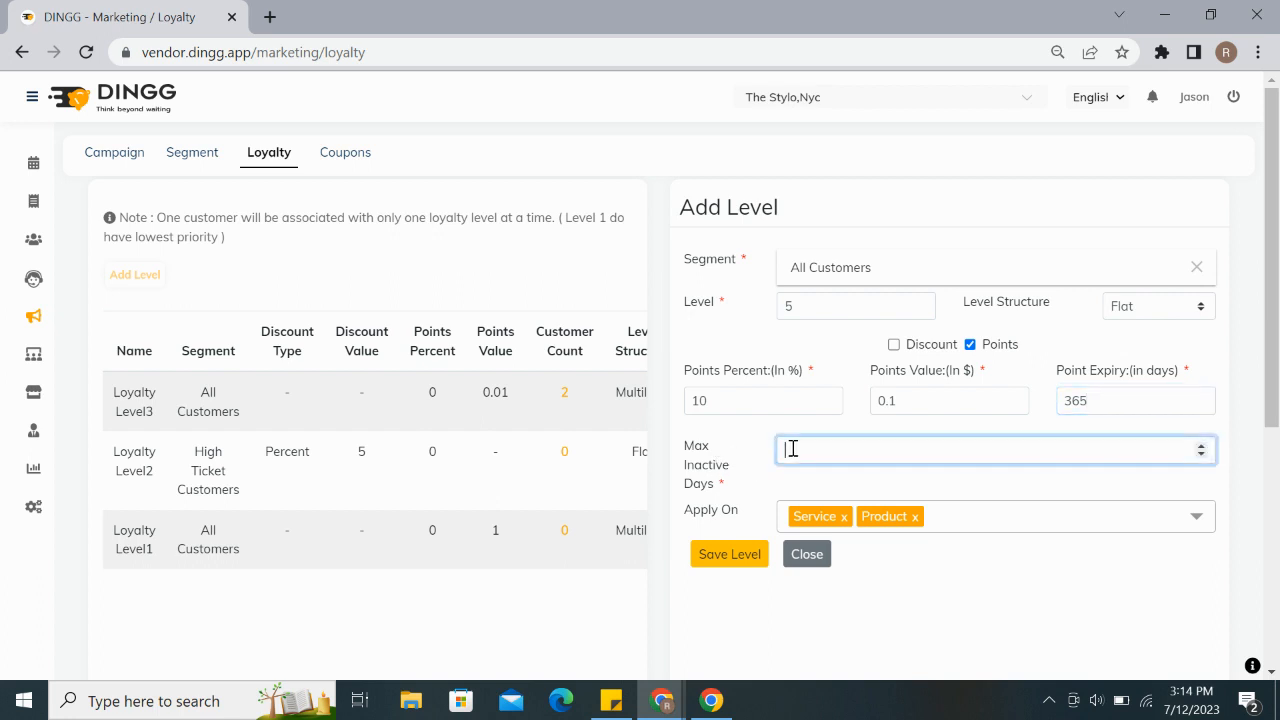
pyautogui.write('30')
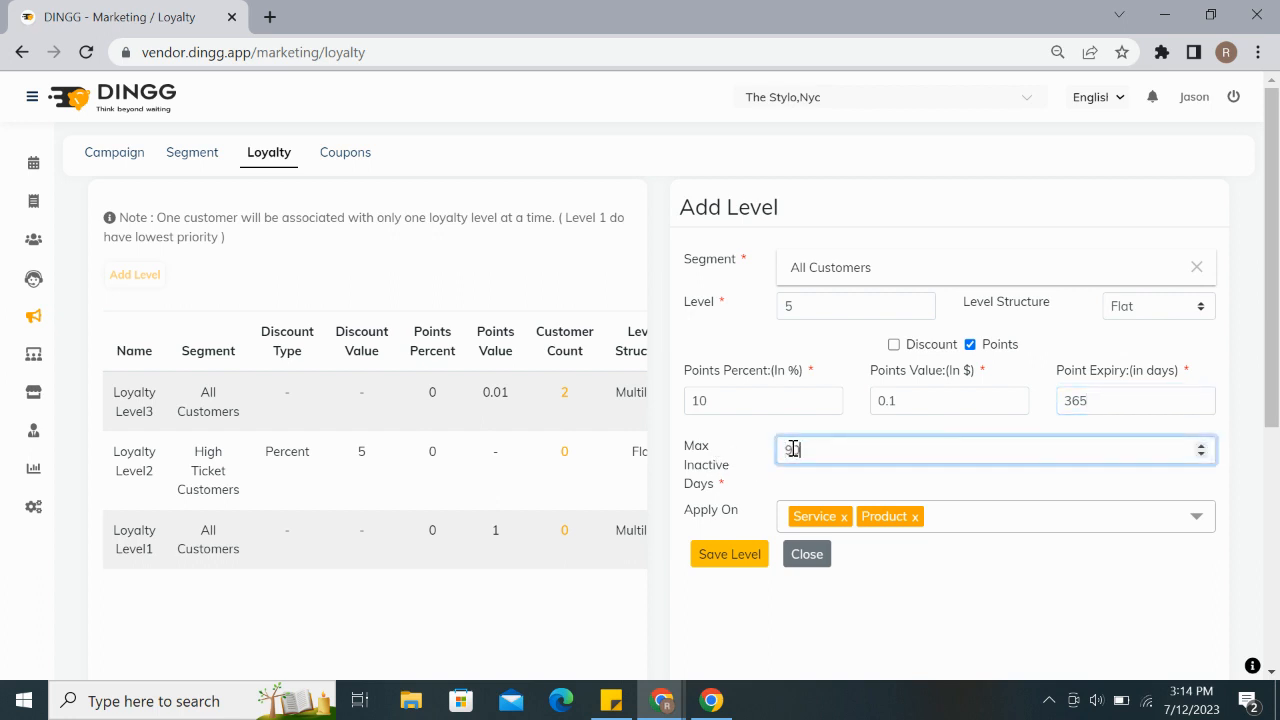
pyautogui.write('90')
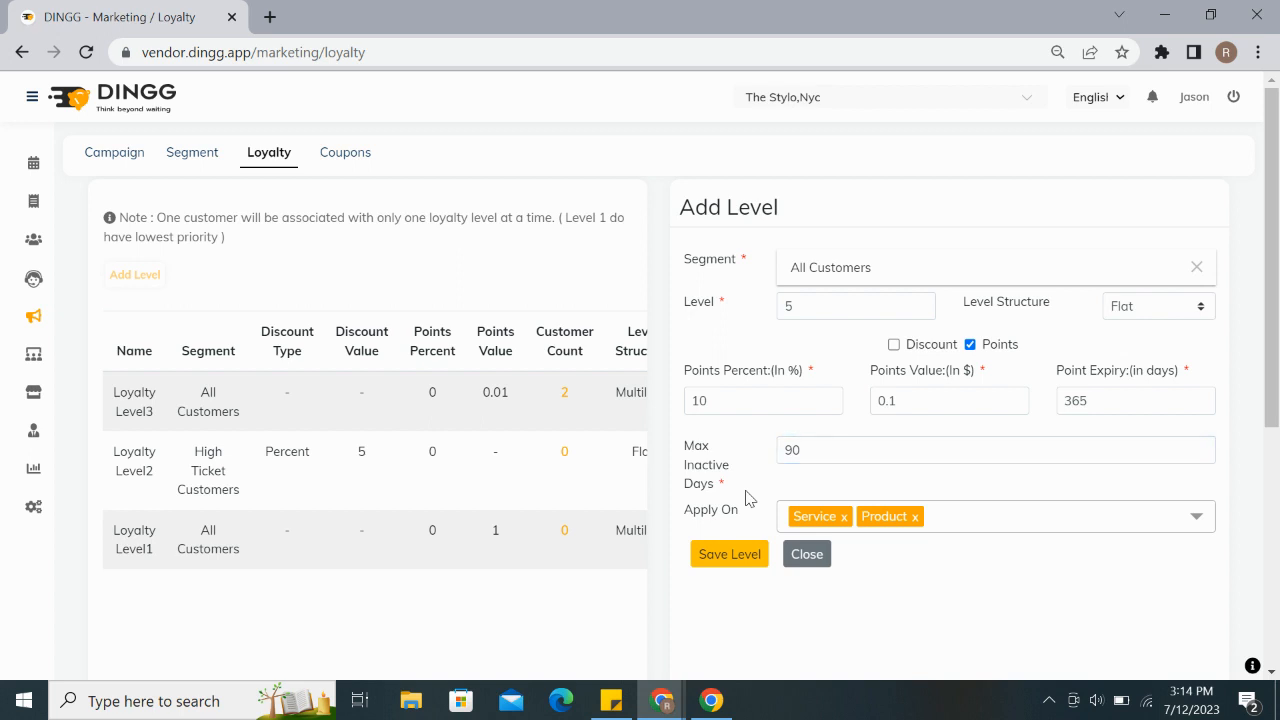
pyautogui.moveTo(802, 507)
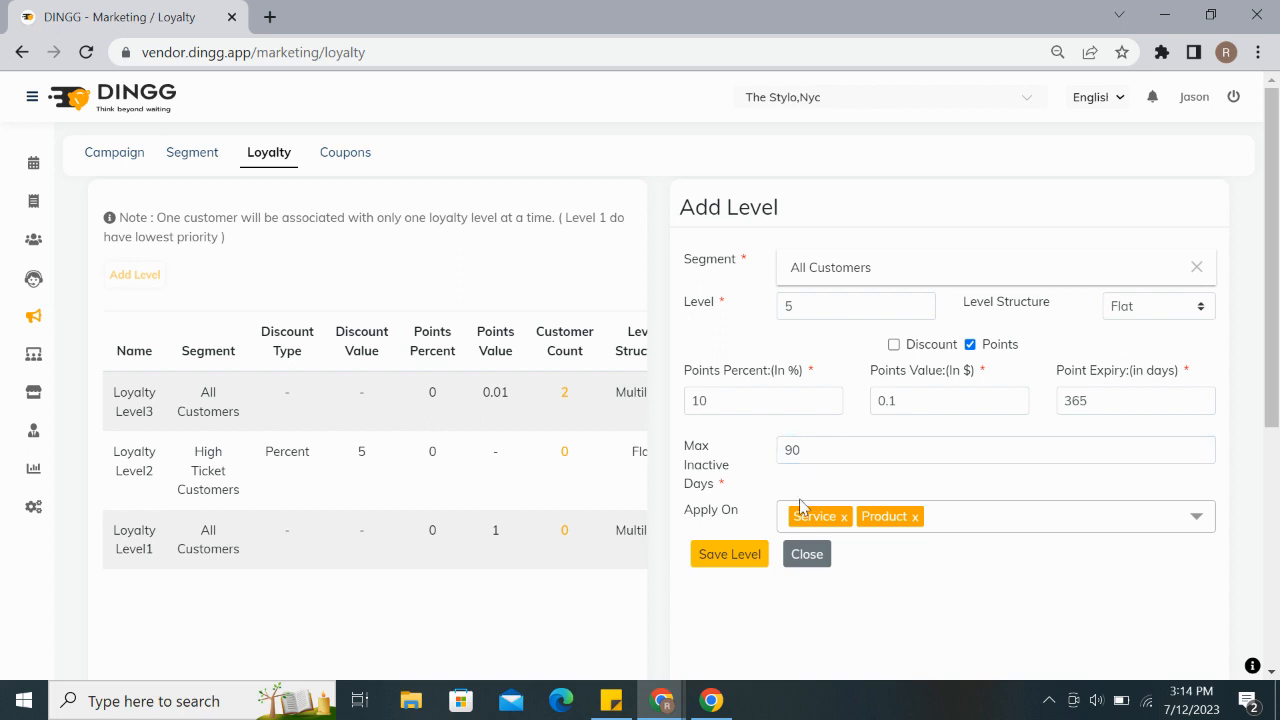
pyautogui.moveTo(763, 533)
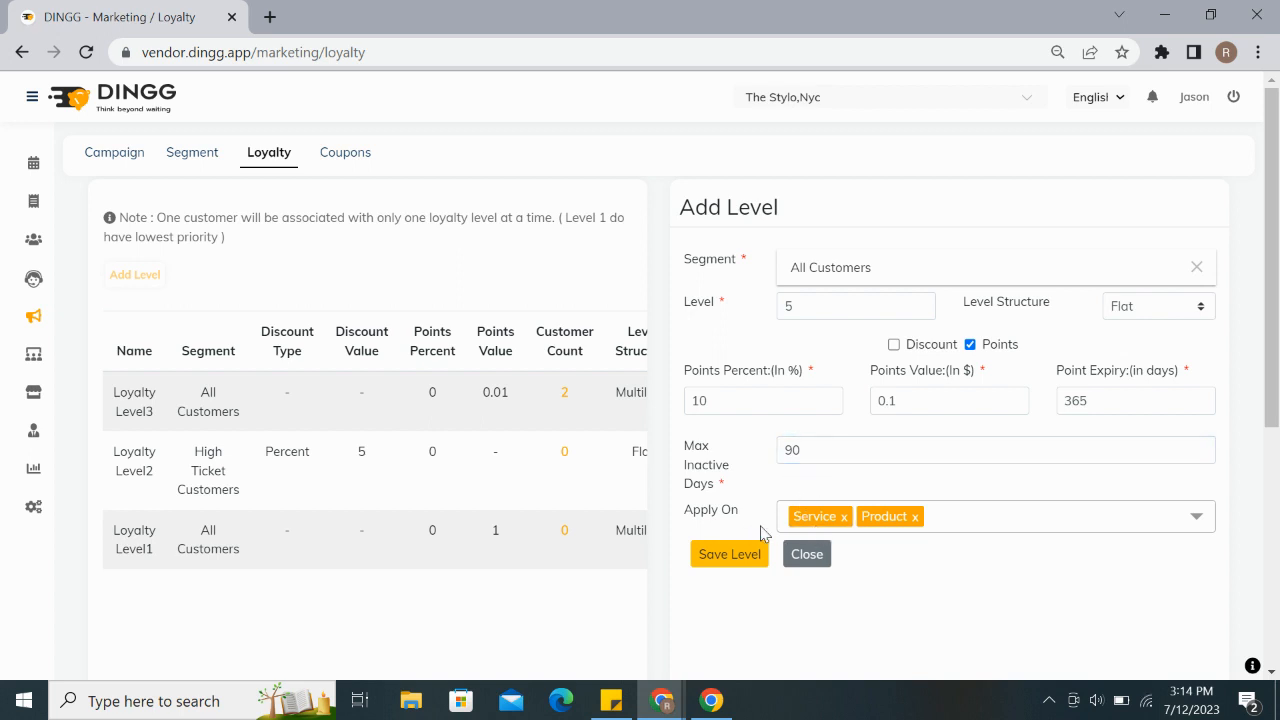
pyautogui.moveTo(891, 531)
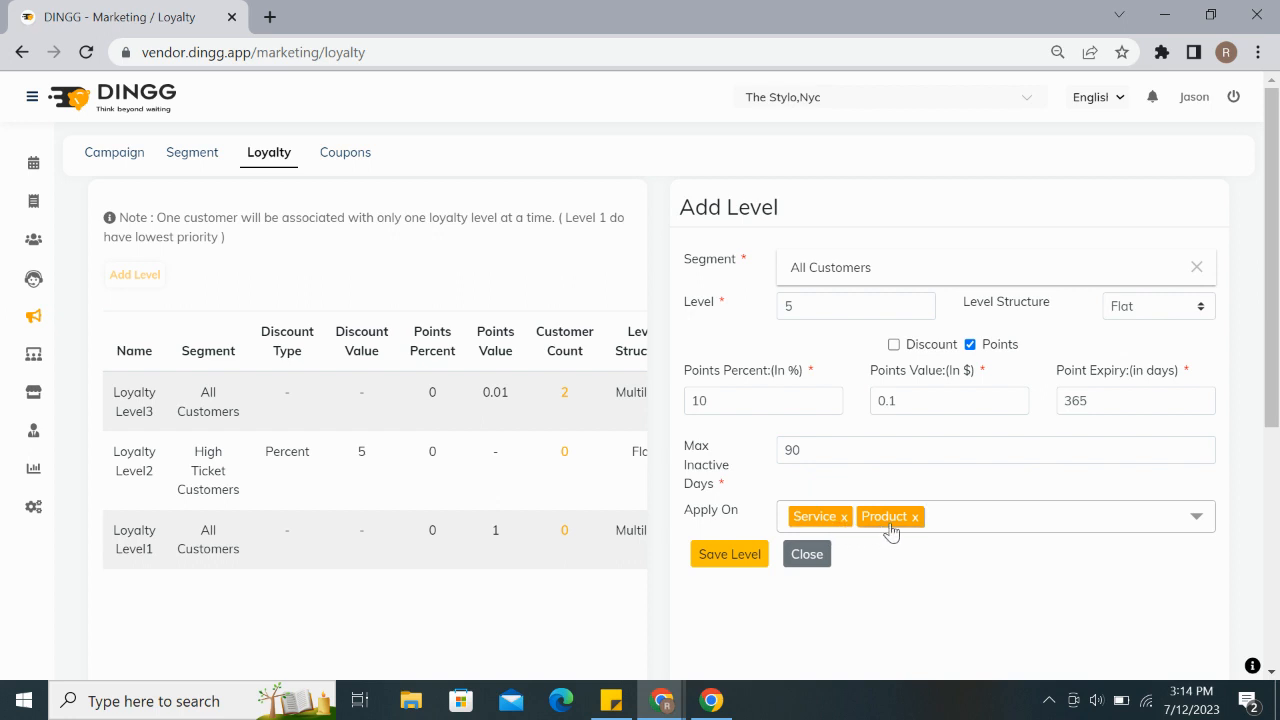
pyautogui.moveTo(1089, 318)
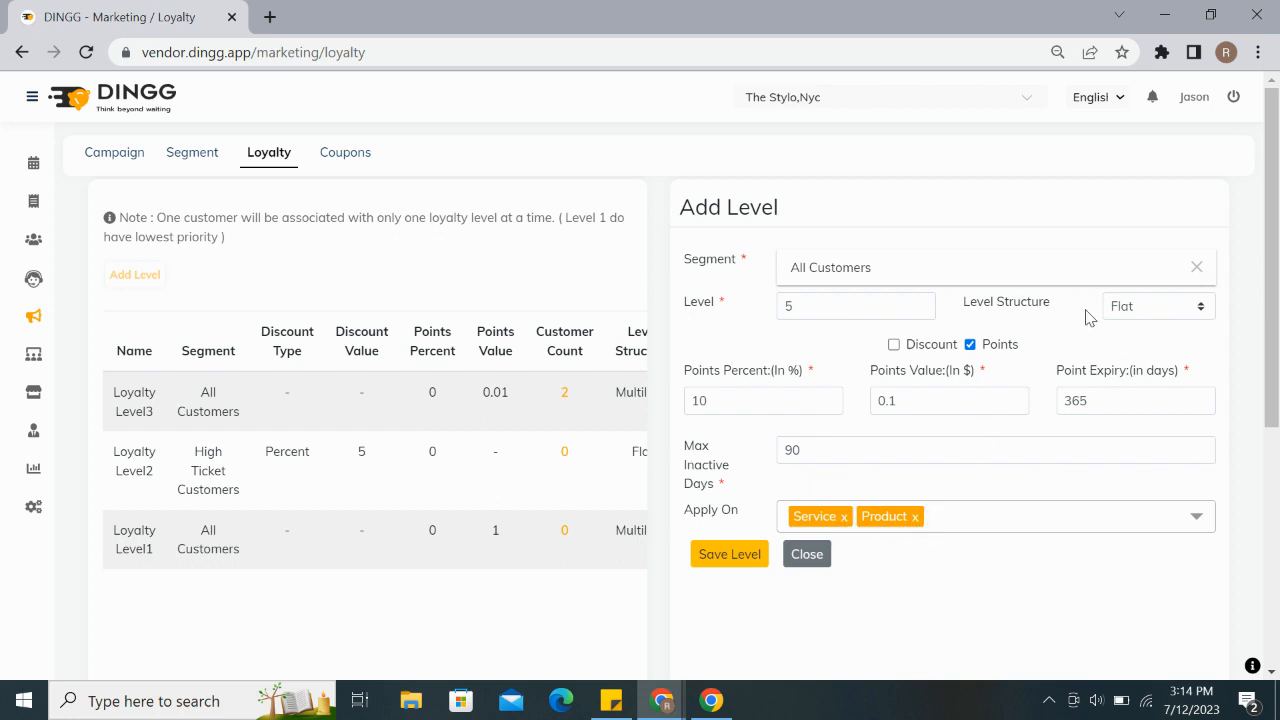
pyautogui.click(1157, 305)
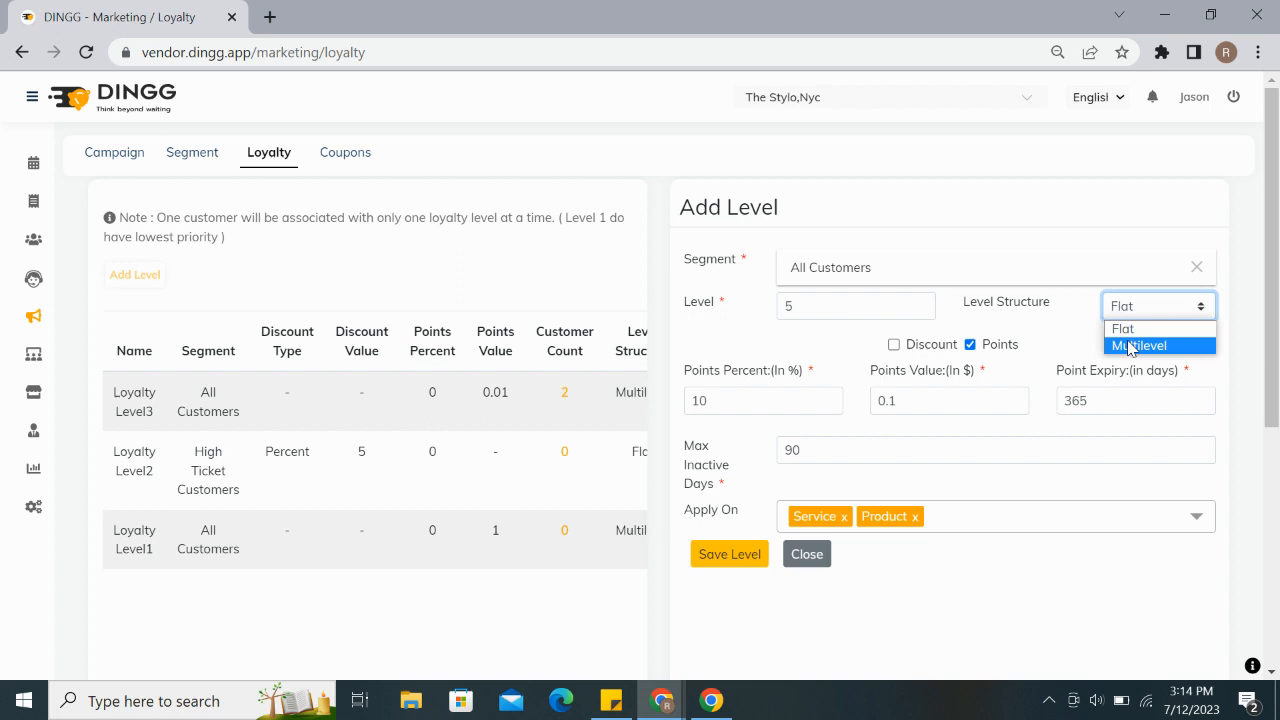
# Step: Switch the level structure to Multilevel and add a 10% points tier up to 100
pyautogui.click(1140, 345)
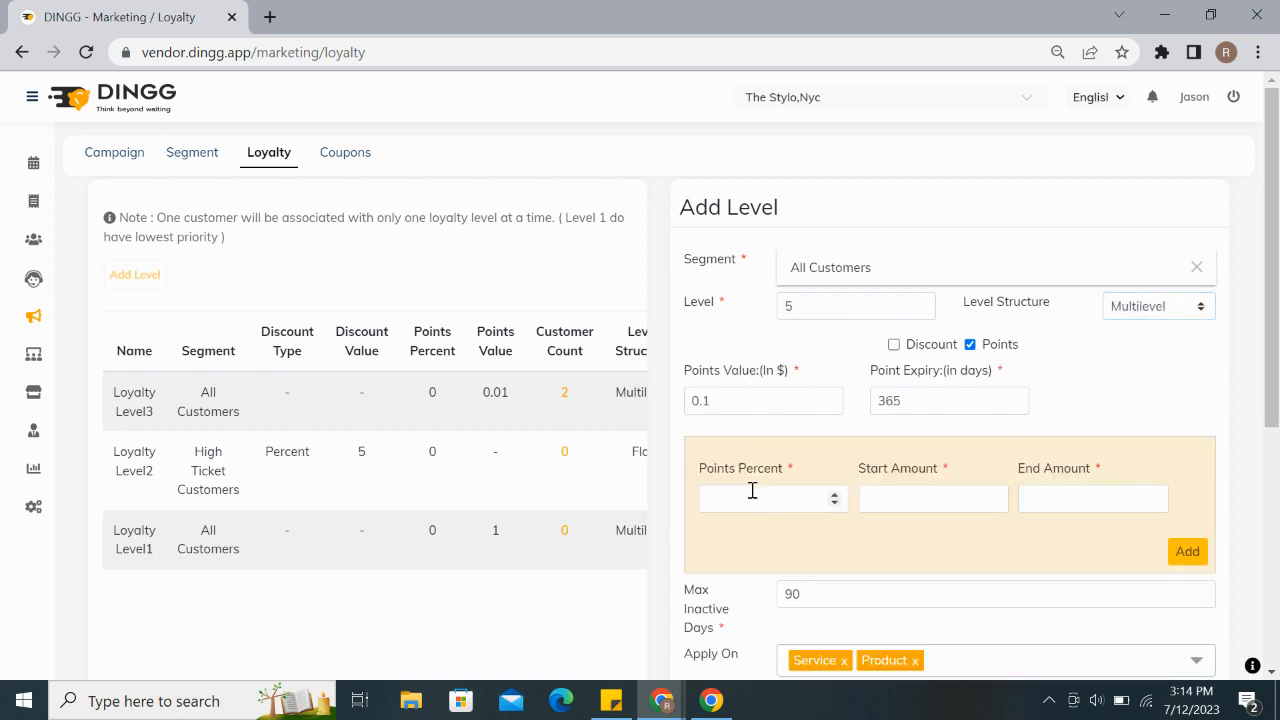
pyautogui.click(760, 498)
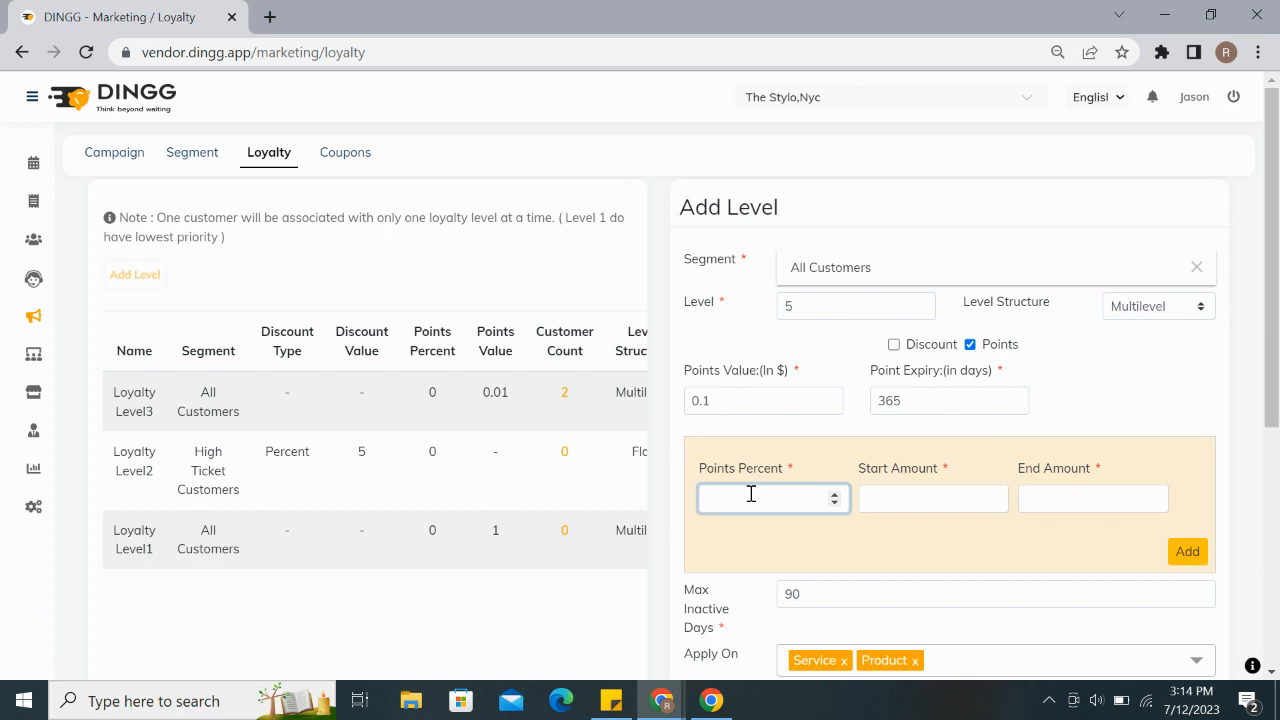
pyautogui.click(750, 498)
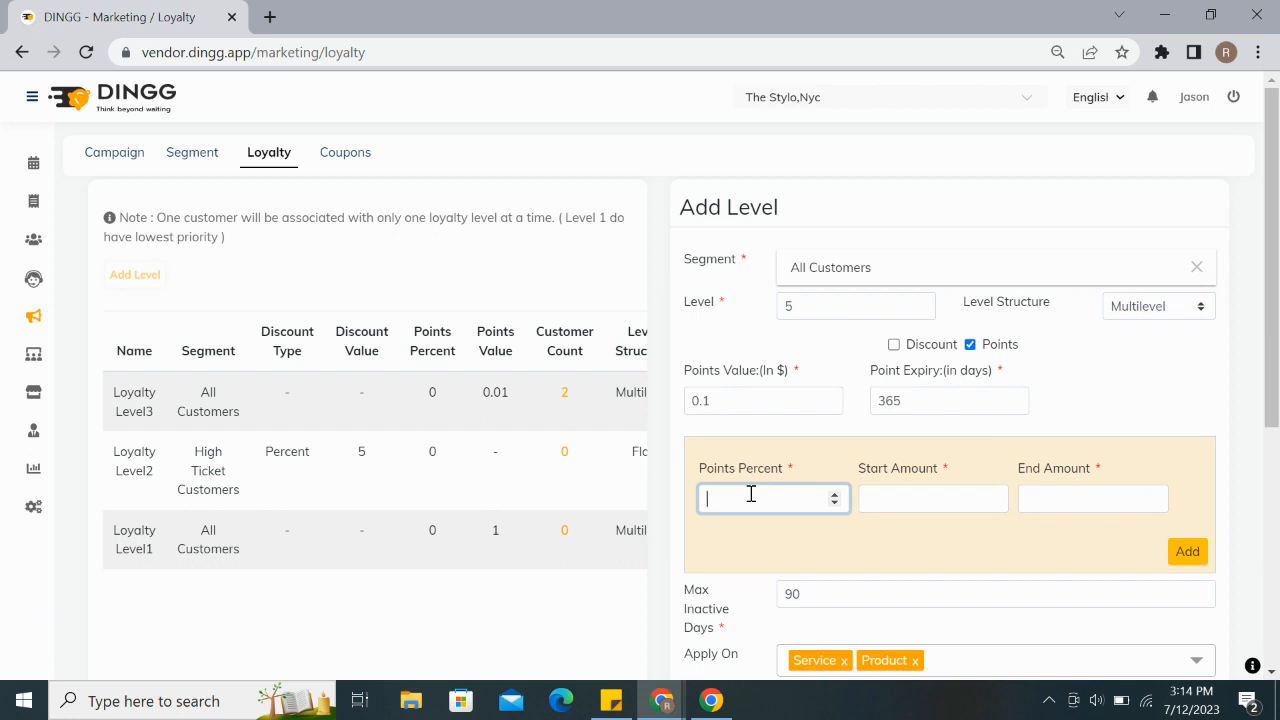
pyautogui.write('10')
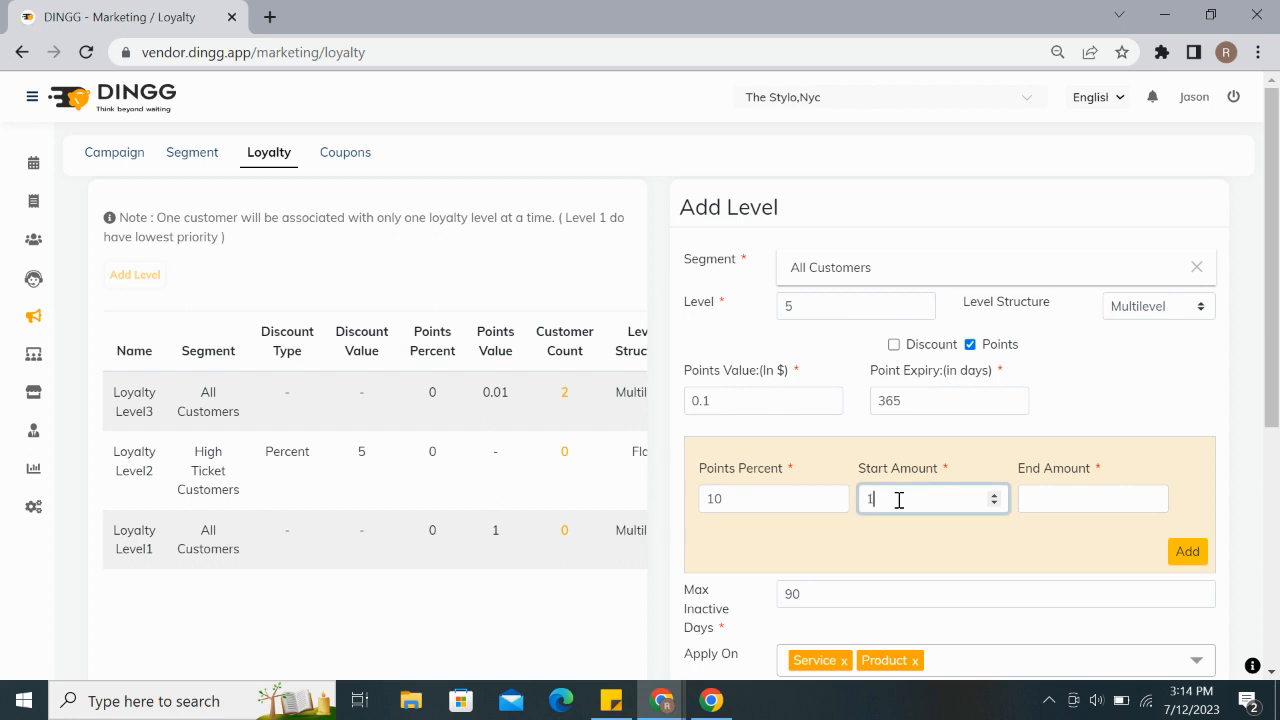
pyautogui.write('100')
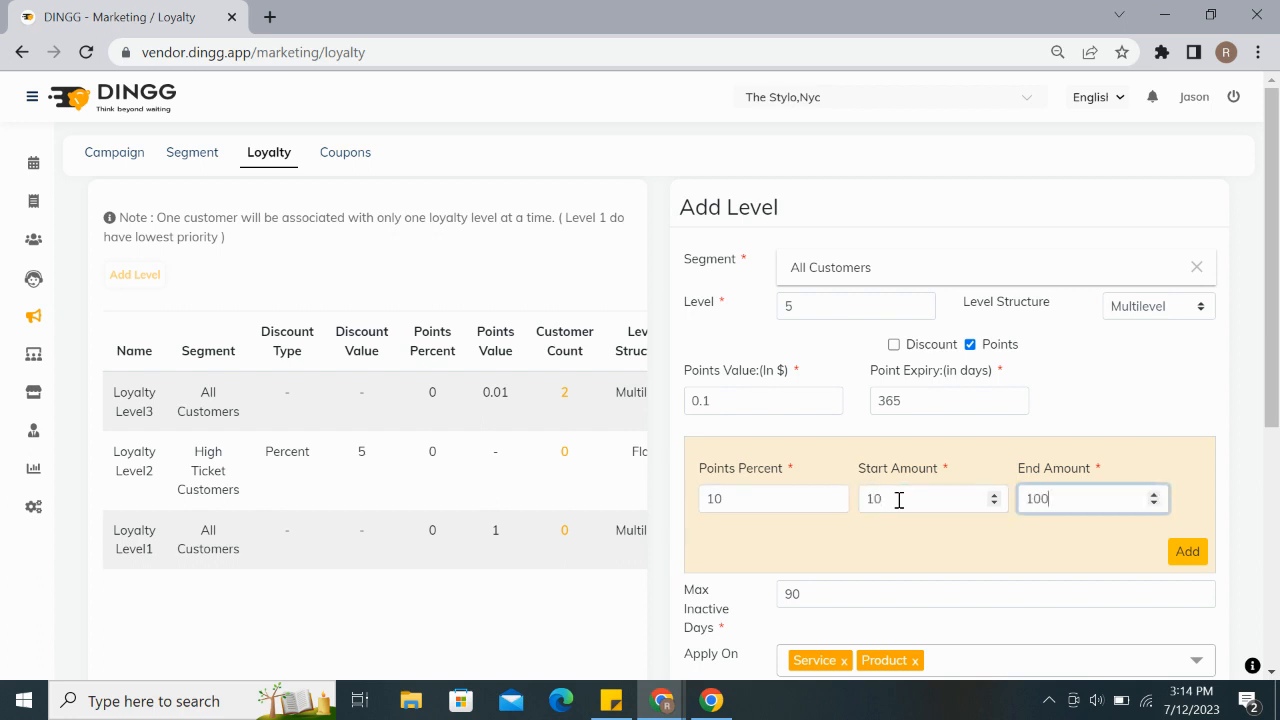
pyautogui.click(1187, 551)
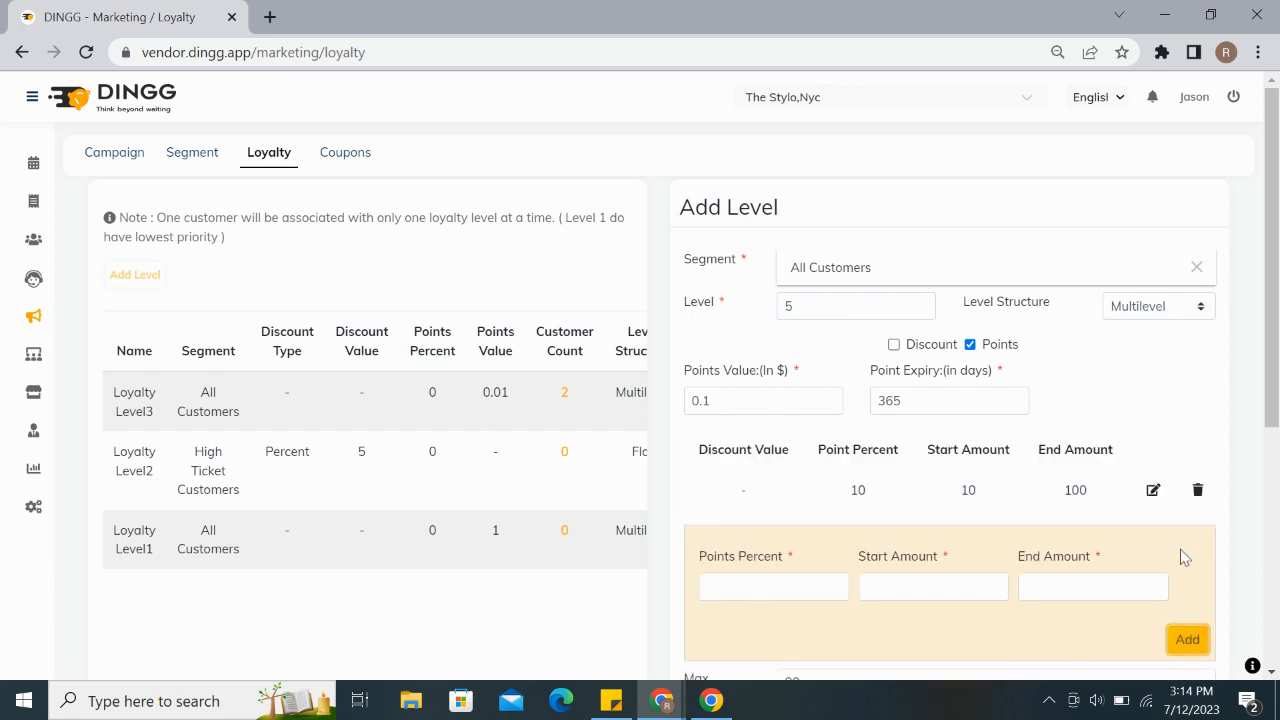
# Step: Add a 12% points tier for amounts 101 to 200
pyautogui.click(773, 486)
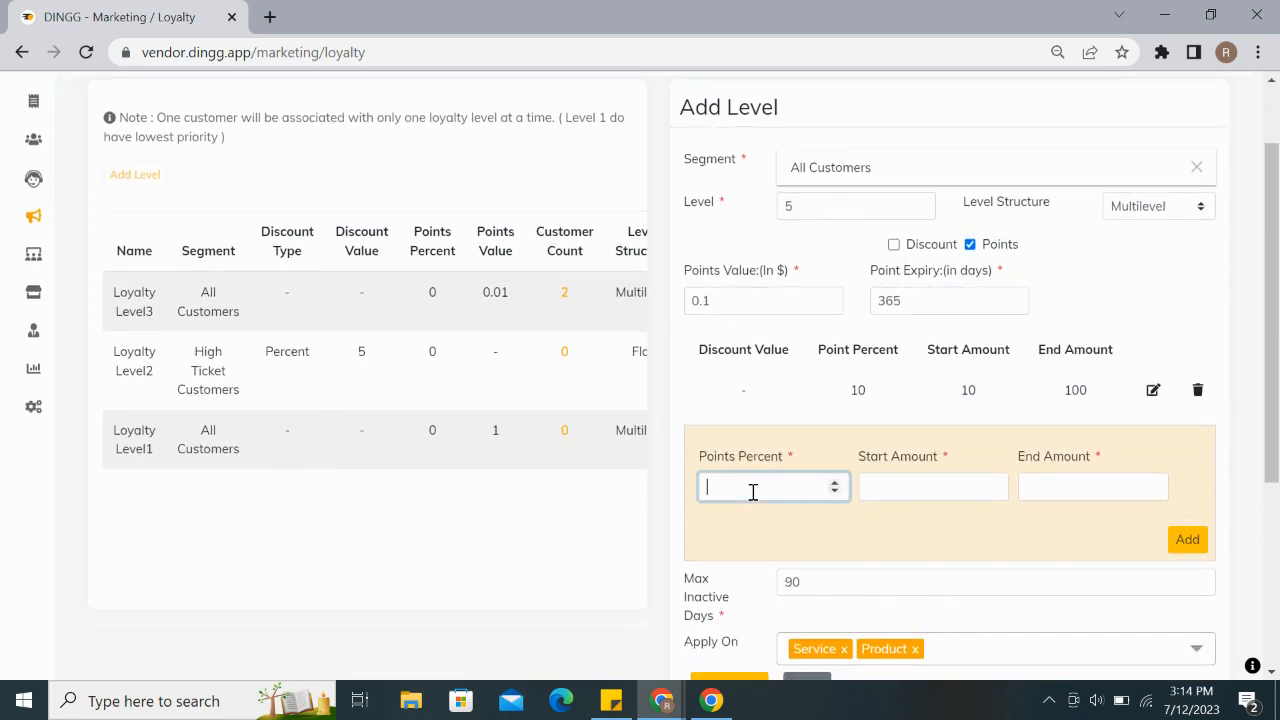
pyautogui.write('12')
pyautogui.click(933, 486)
pyautogui.write('1')
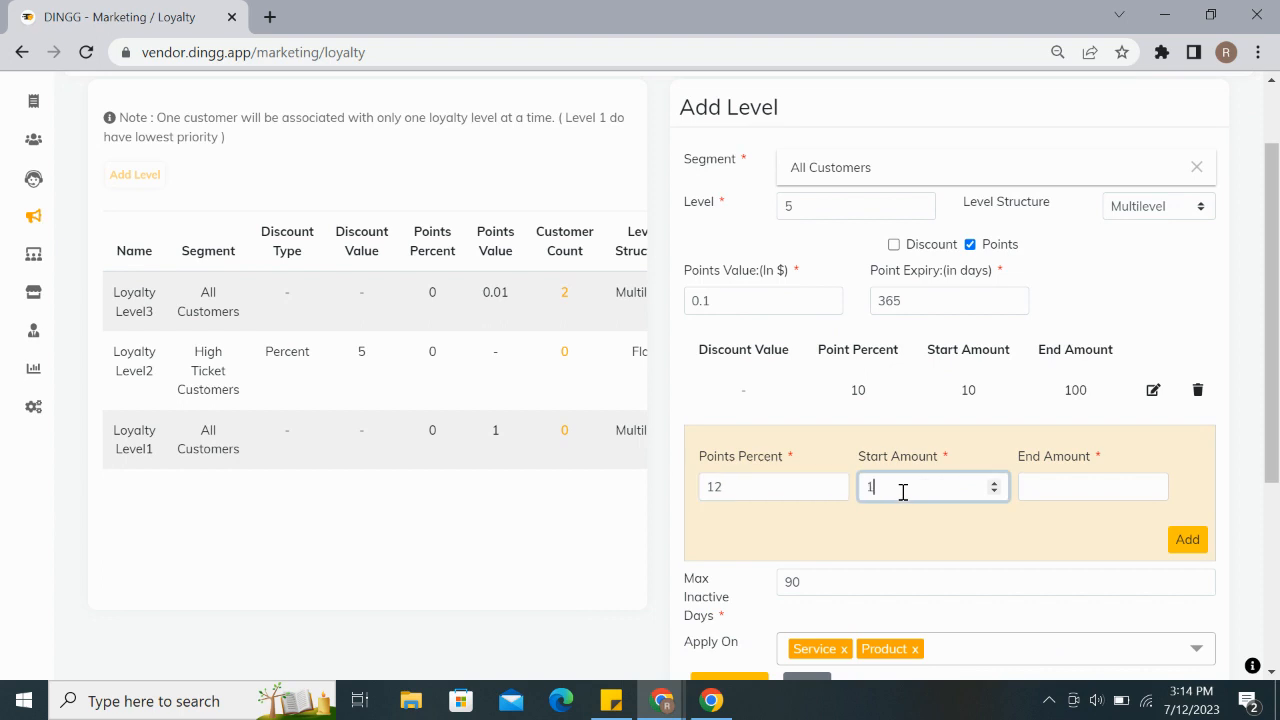
pyautogui.write('01')
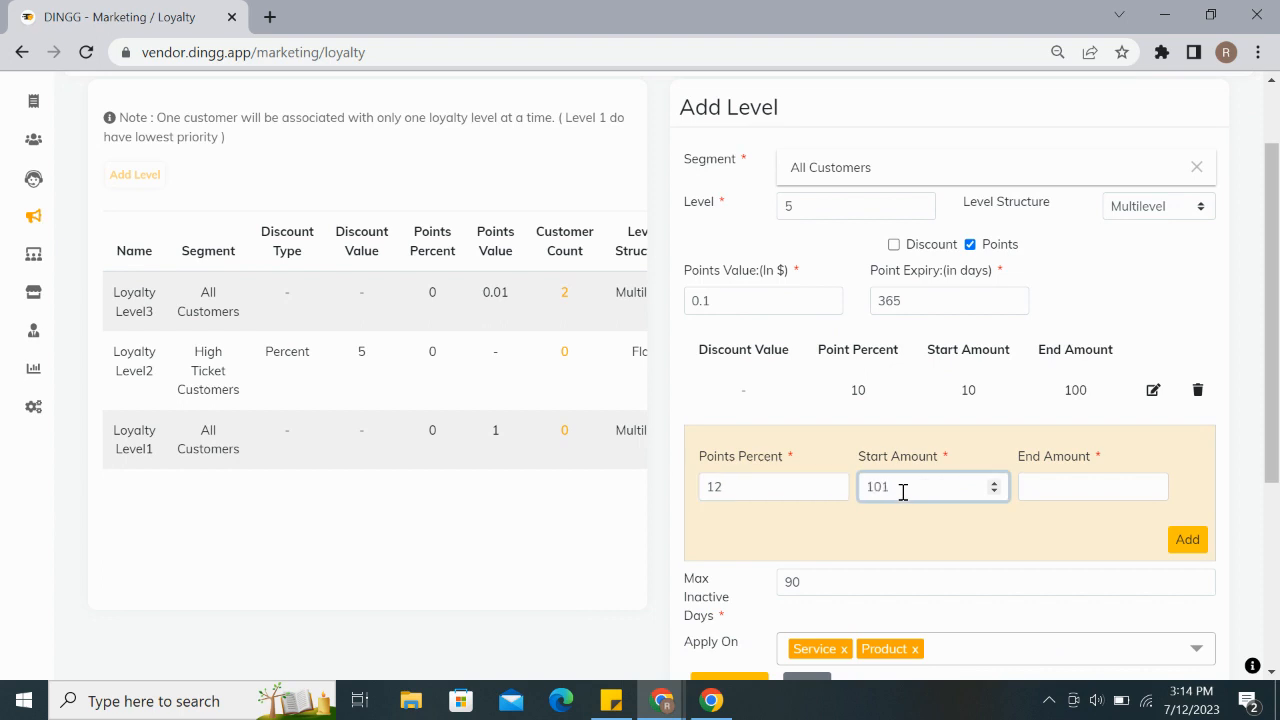
pyautogui.write('200')
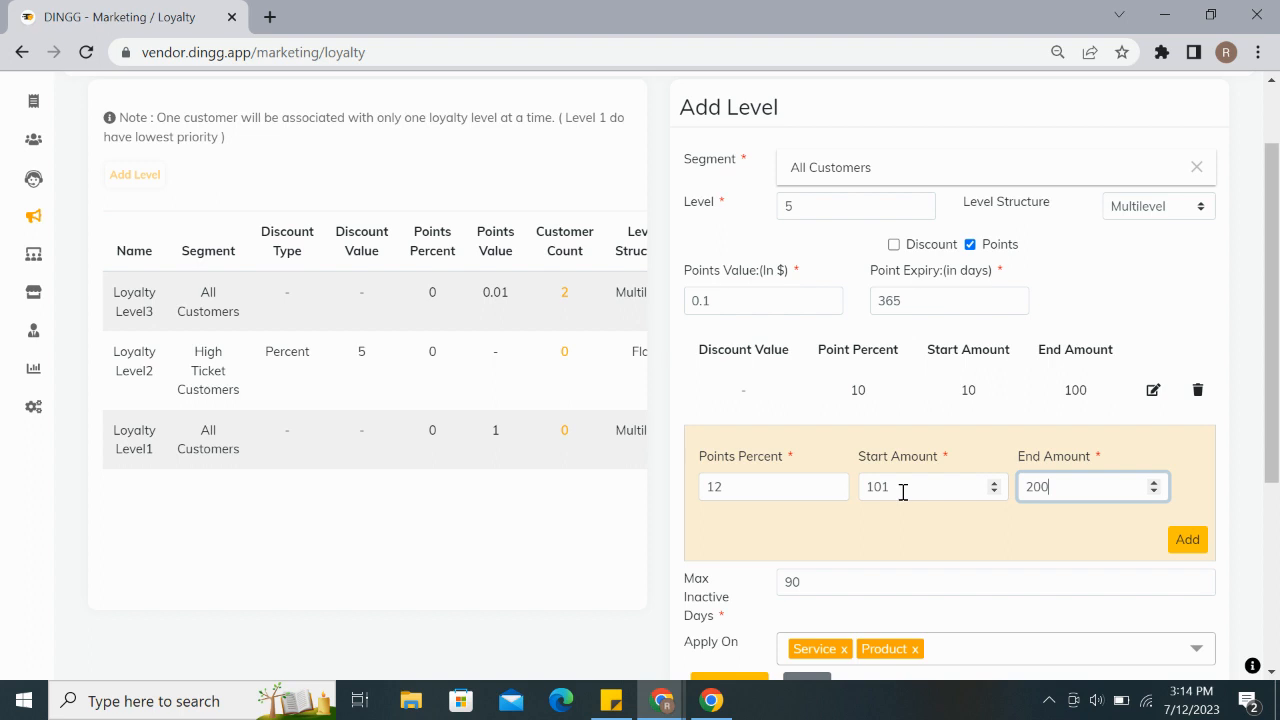
pyautogui.click(1187, 539)
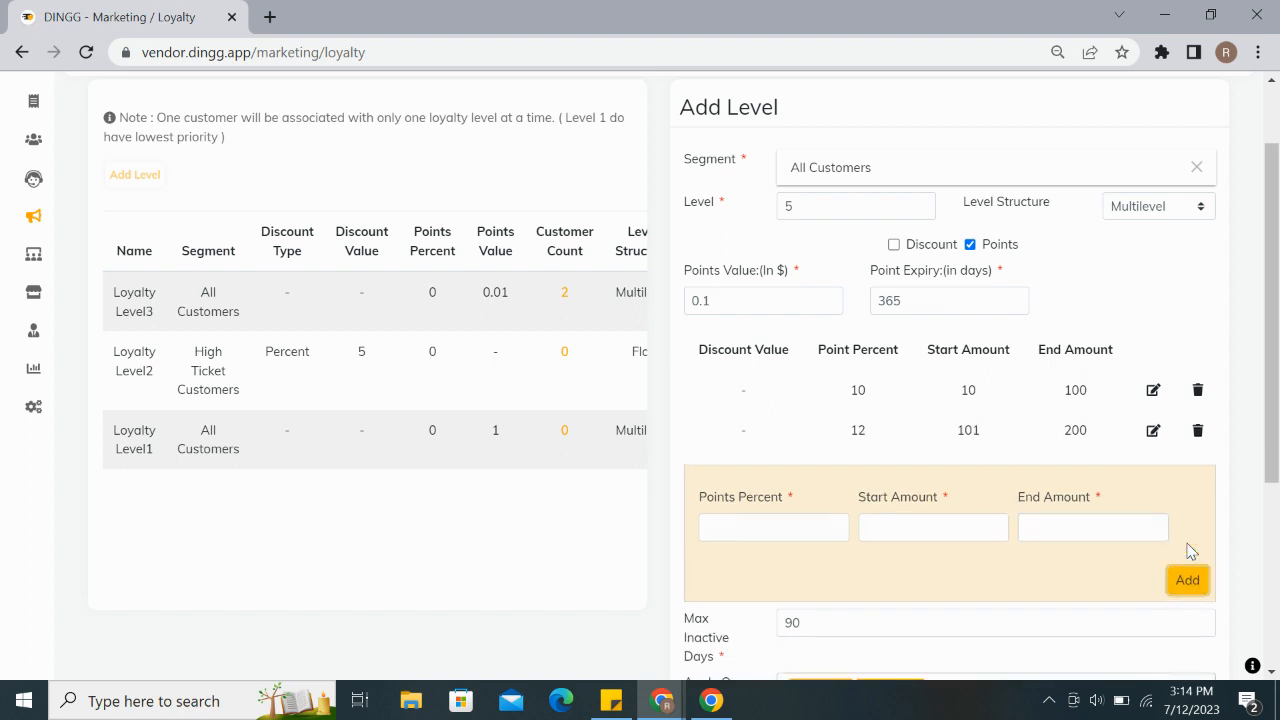
pyautogui.scroll(-3)
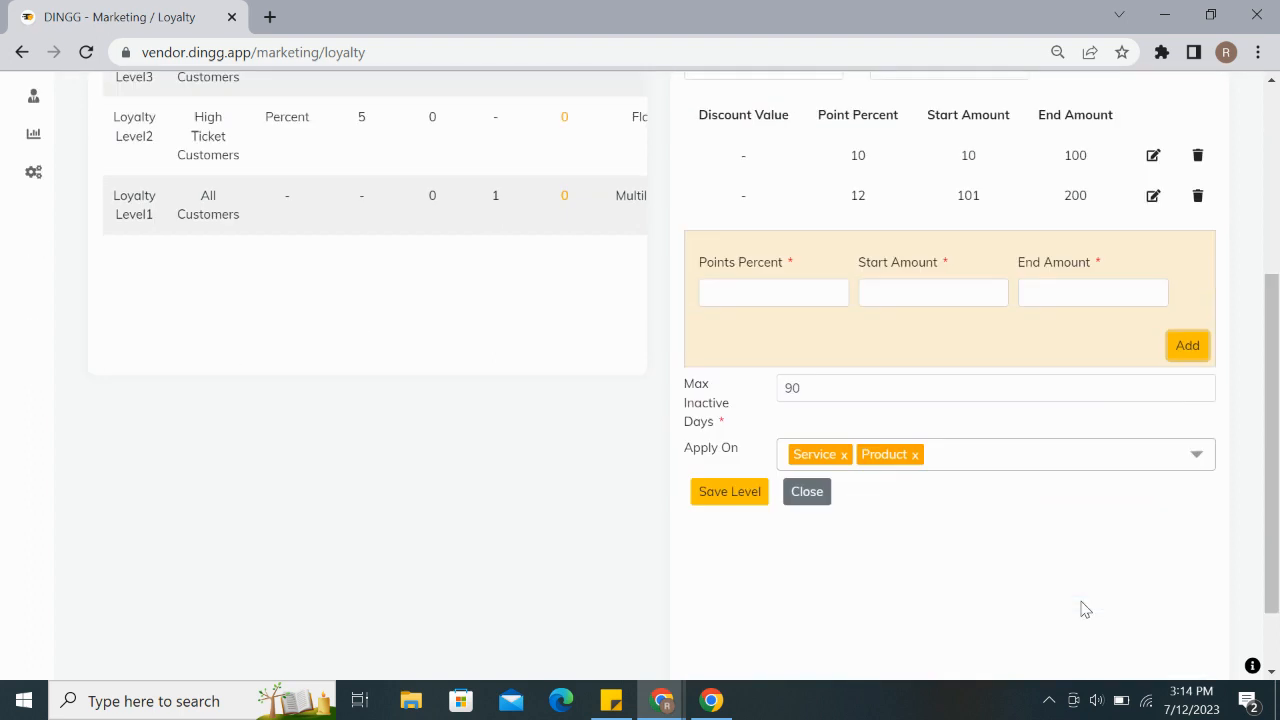
pyautogui.scroll(3)
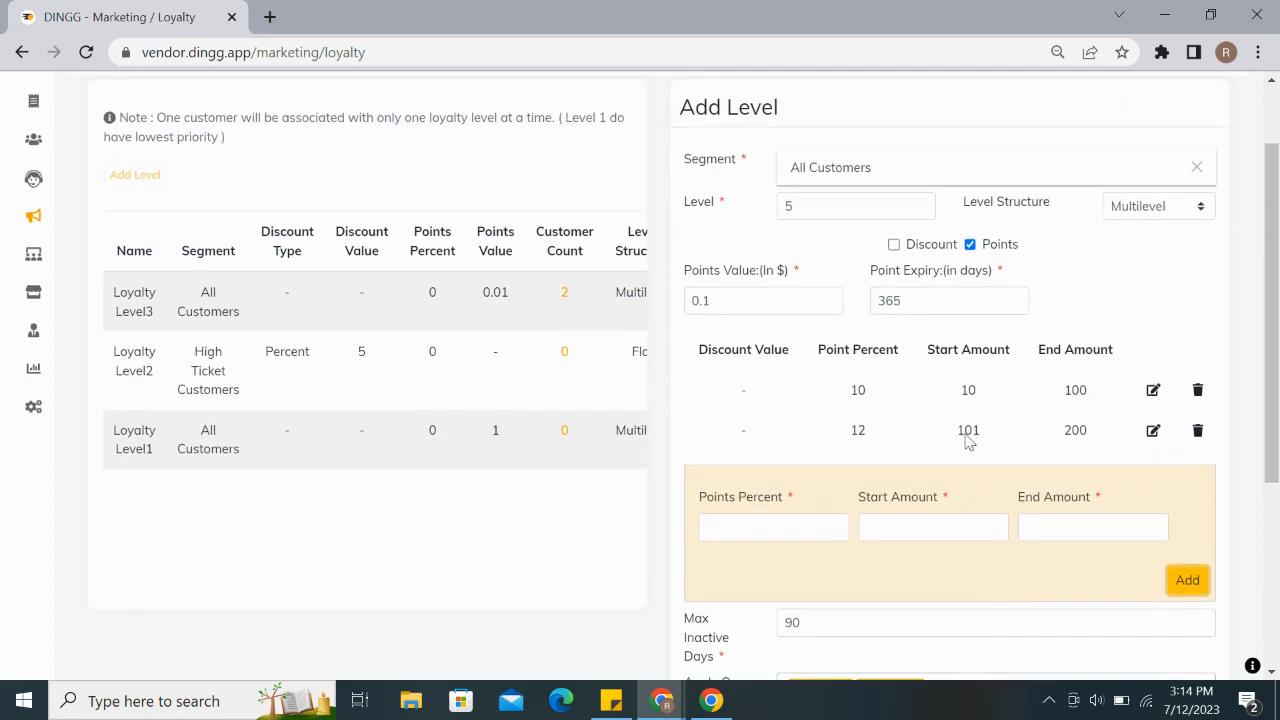
pyautogui.click(773, 527)
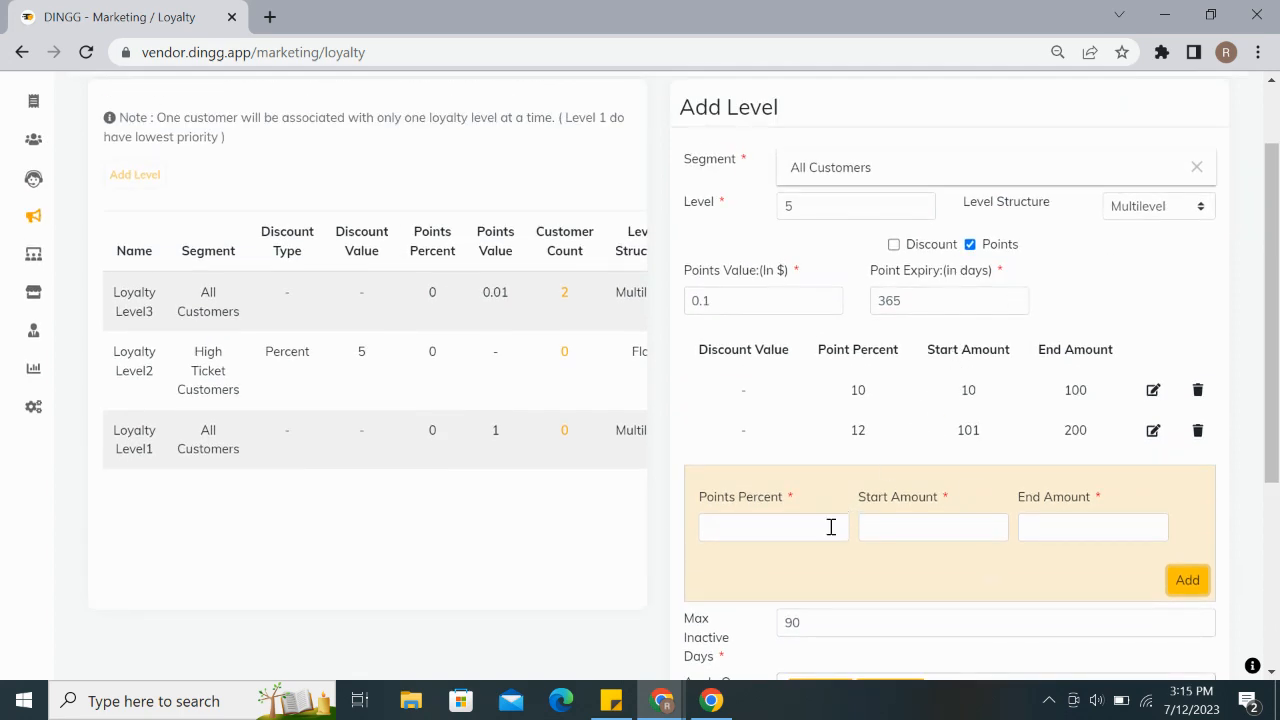
pyautogui.scroll(-3)
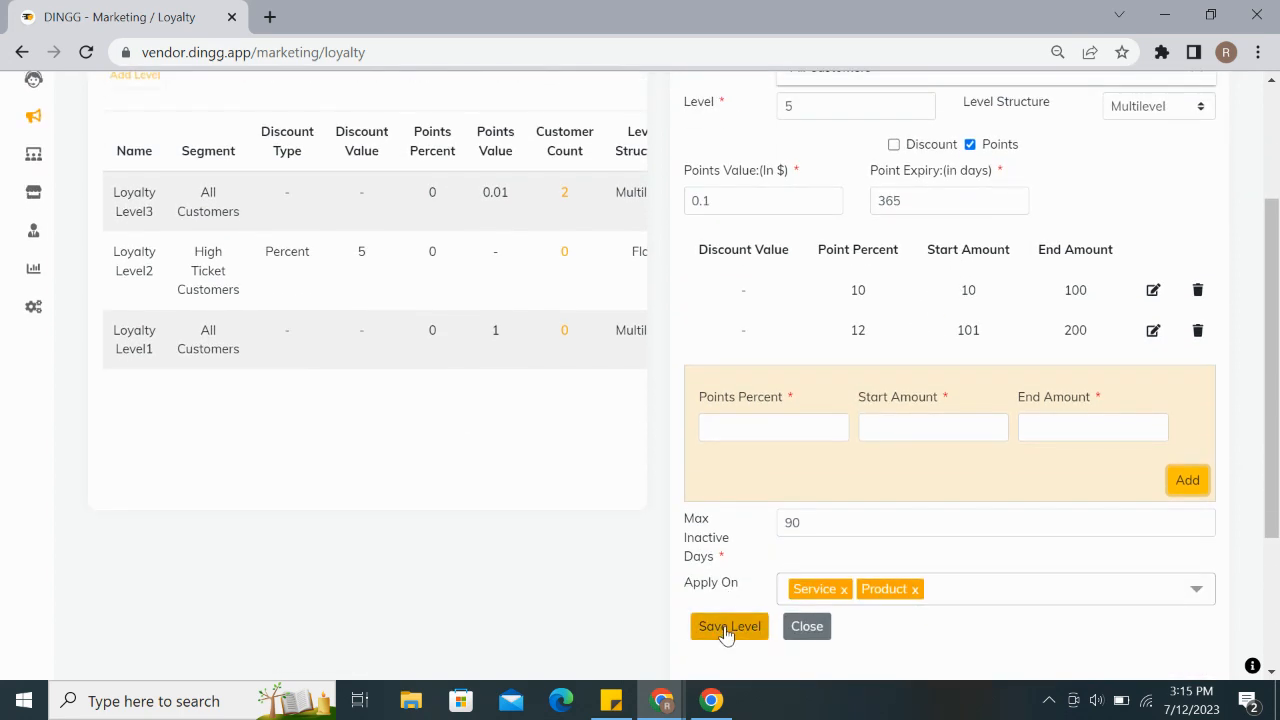
# Step: Save Loyalty Level5, then go to the Coupons list showing two coupons
pyautogui.click(729, 626)
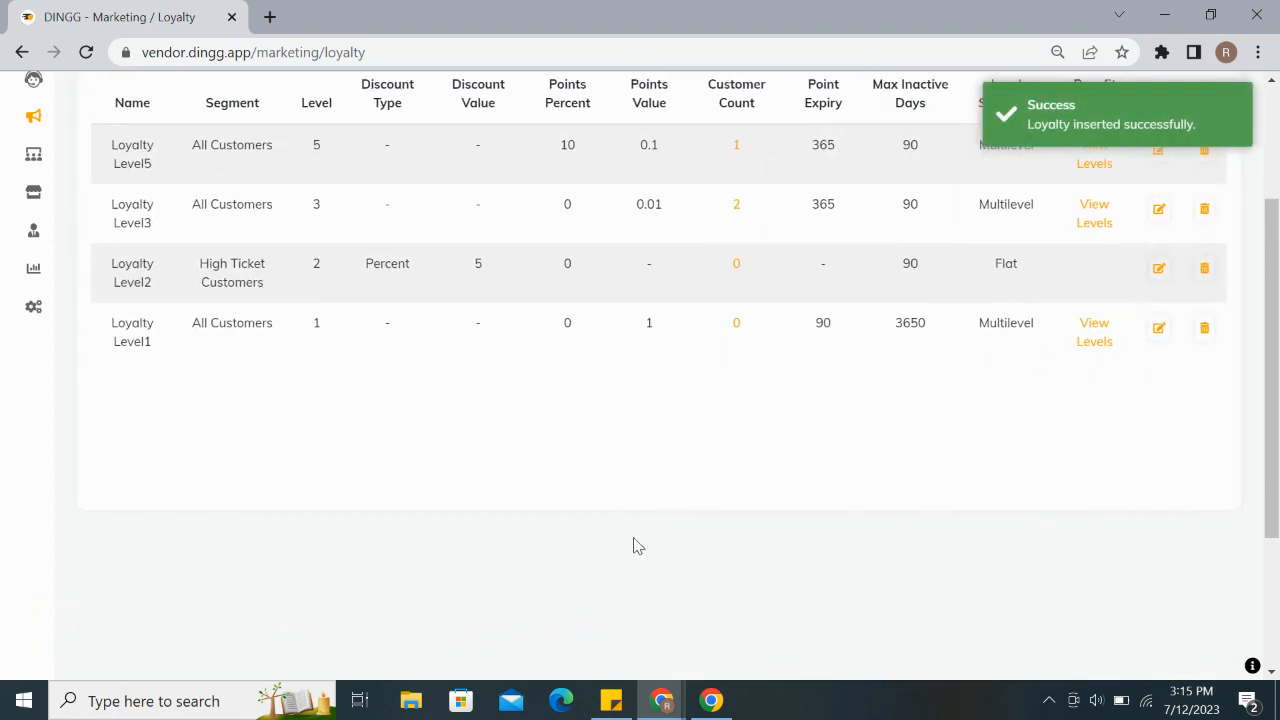
pyautogui.scroll(3)
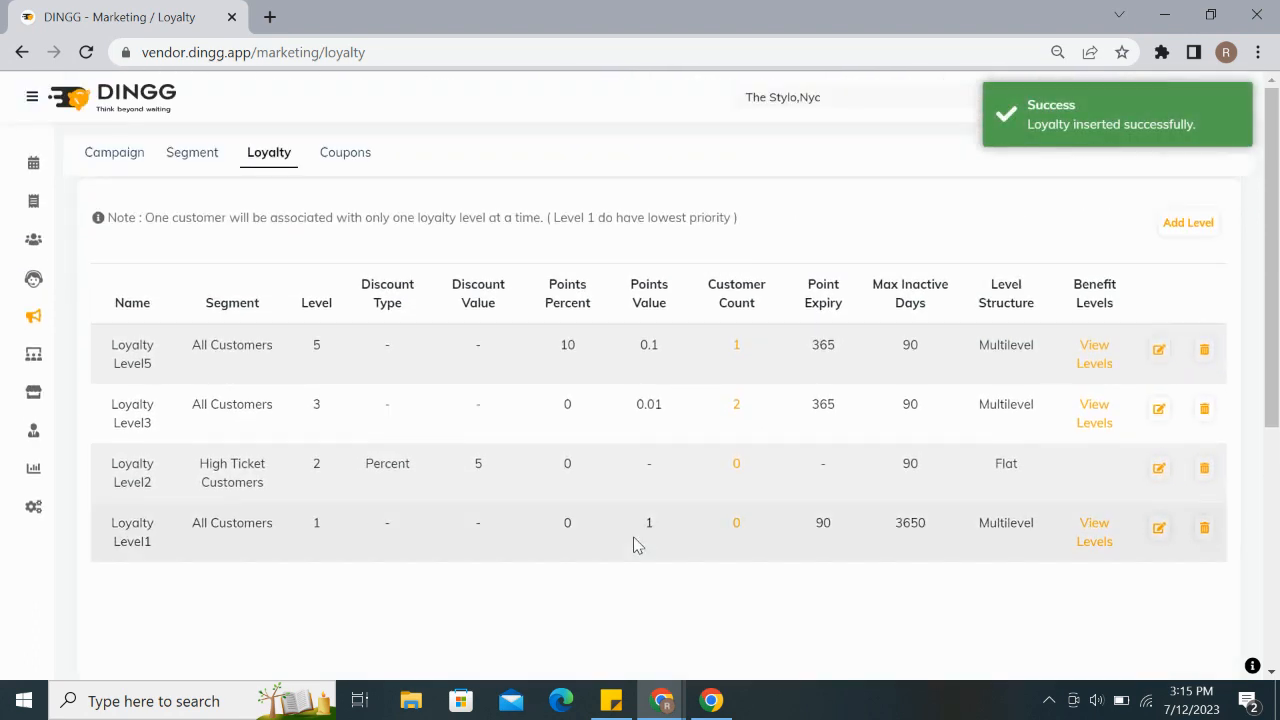
pyautogui.moveTo(345, 152)
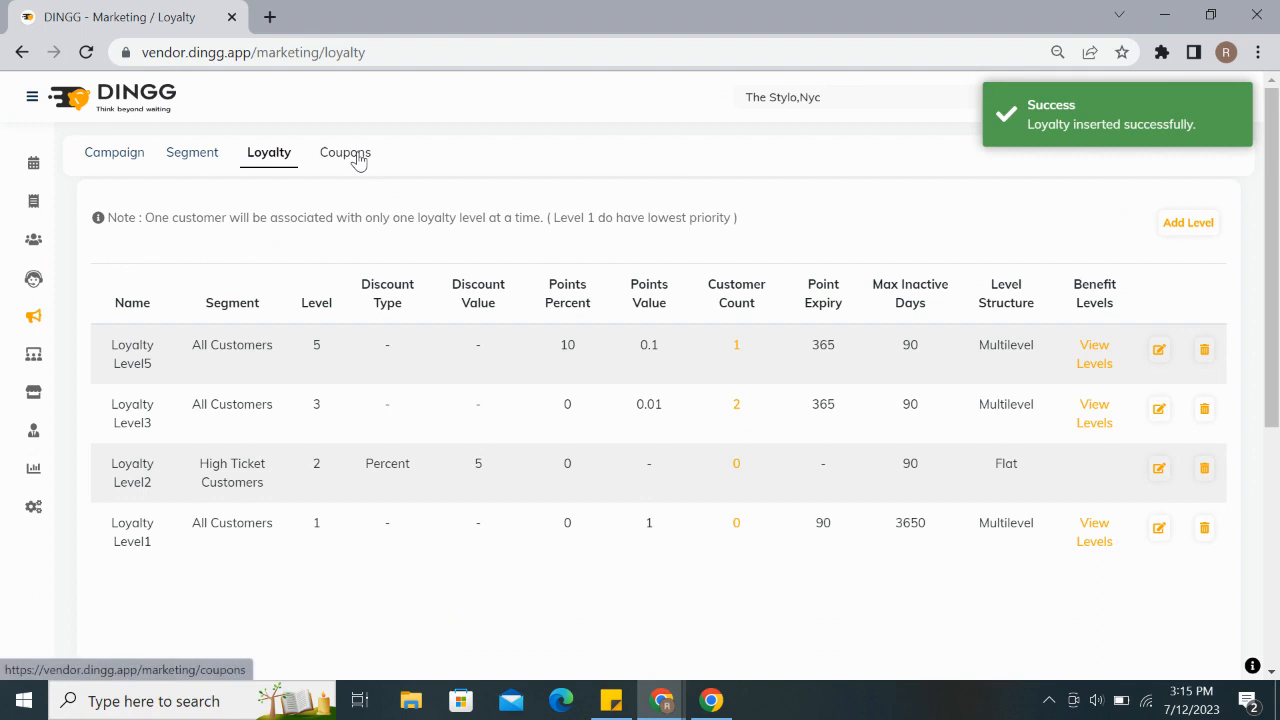
pyautogui.click(344, 152)
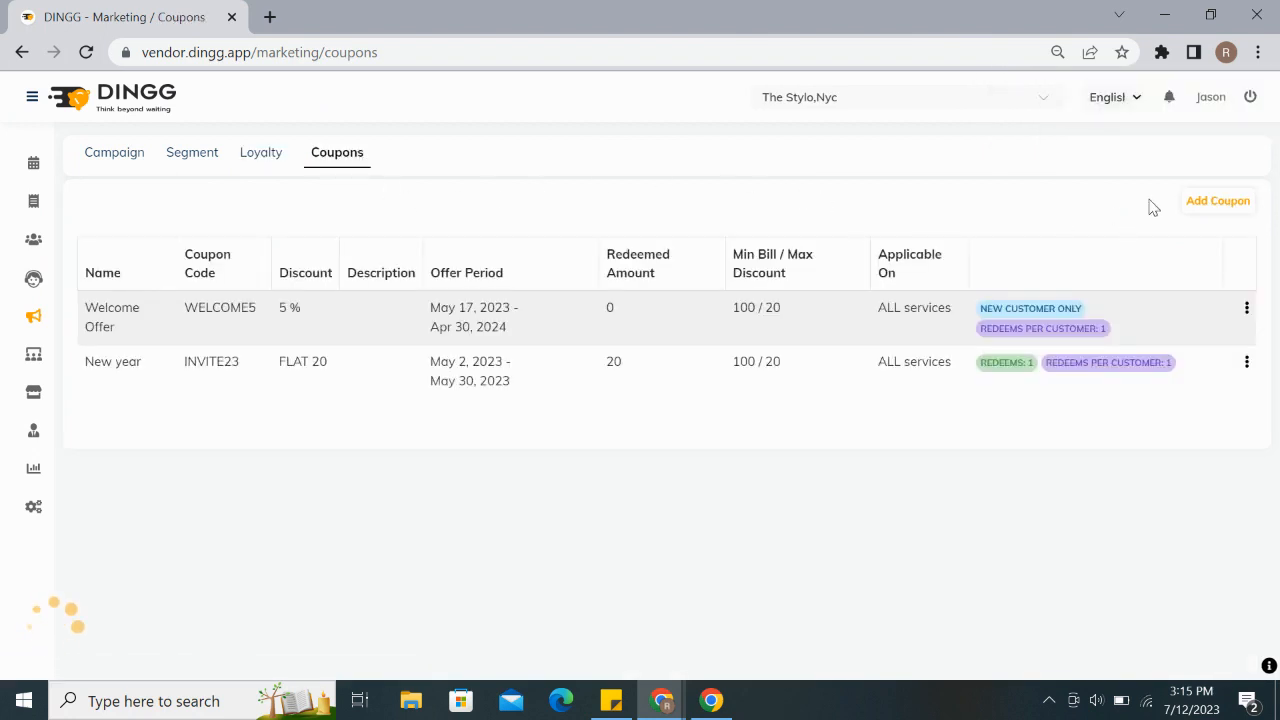
# Step: Open a new coupon and browse its Name, Code, Discount Type, Customers and Description fields
pyautogui.click(1217, 200)
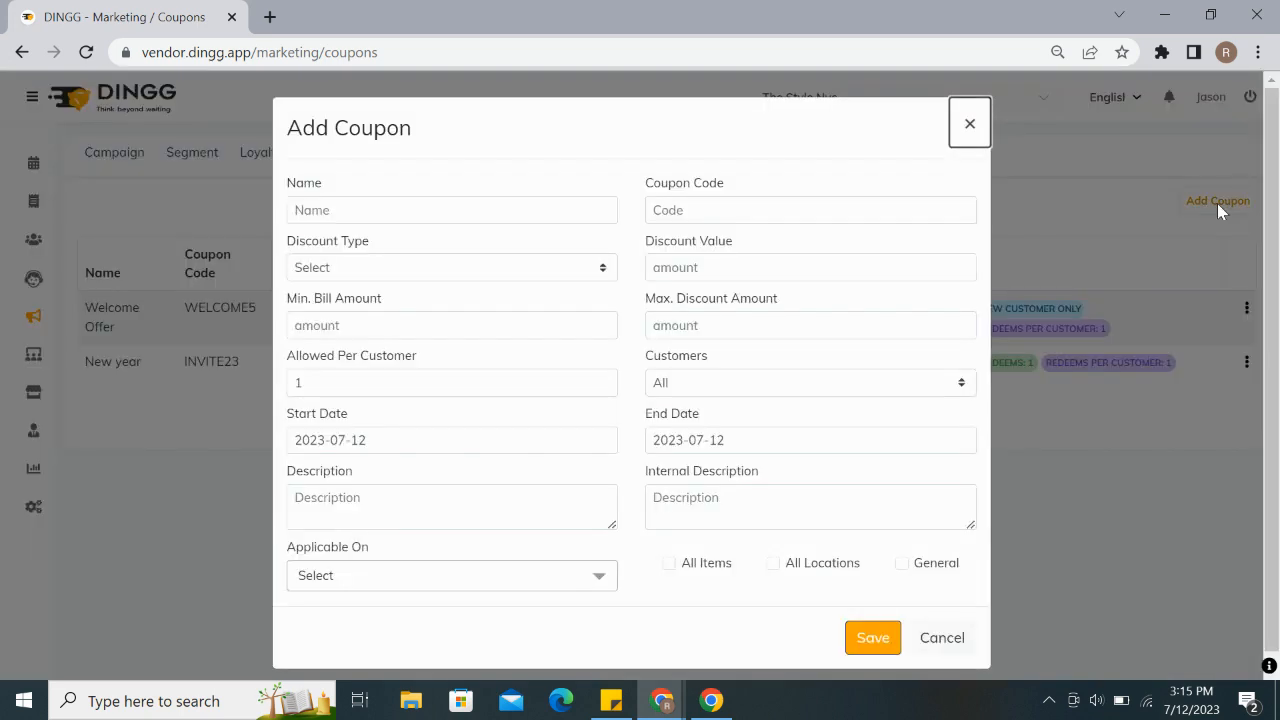
pyautogui.click(451, 210)
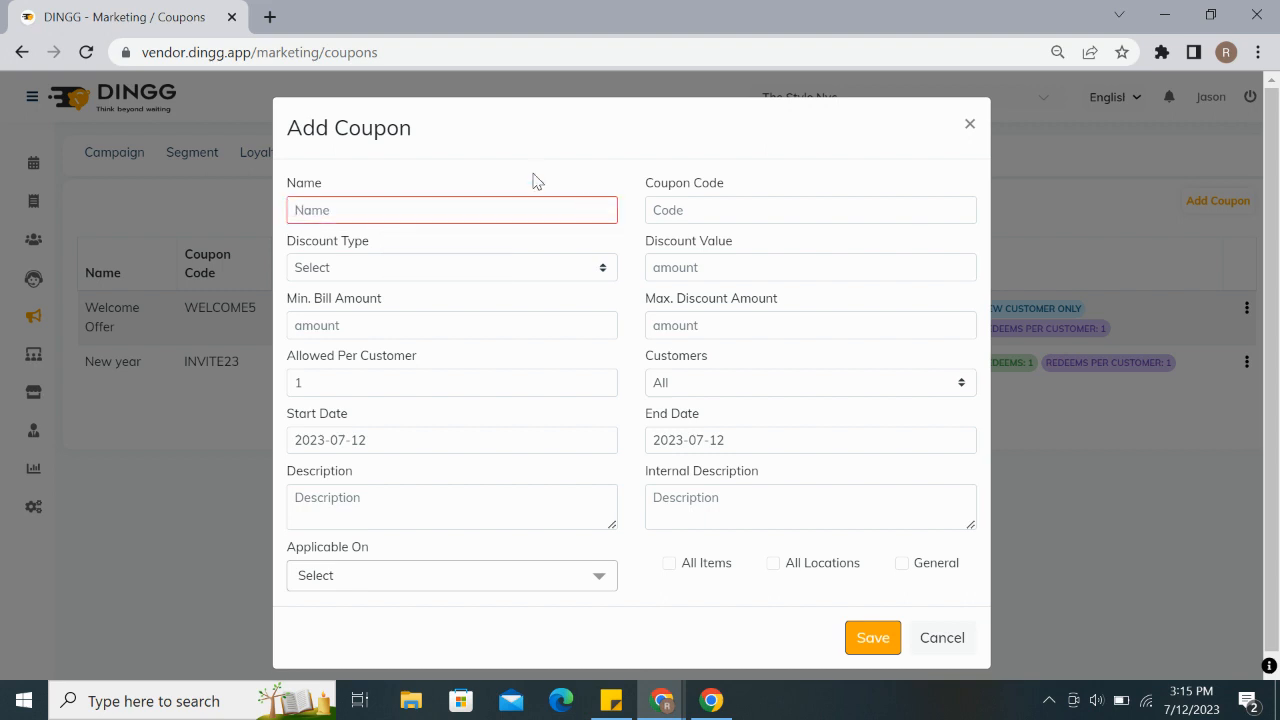
pyautogui.click(810, 210)
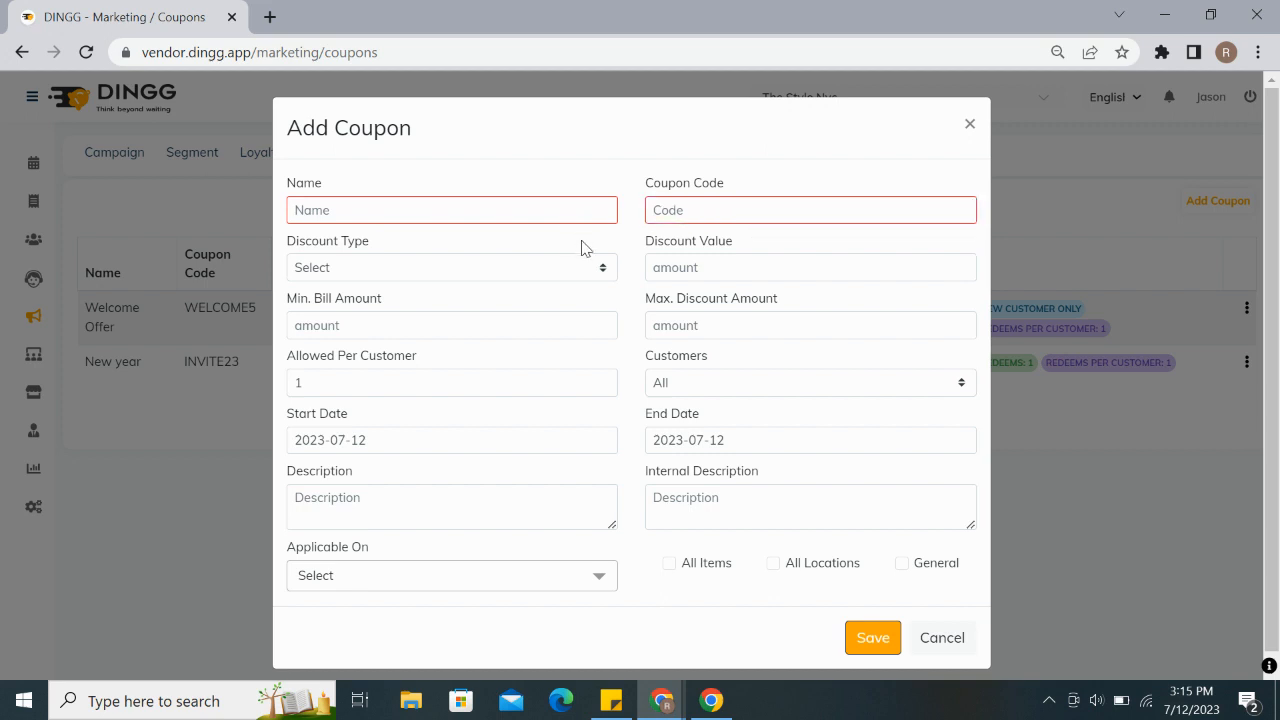
pyautogui.click(451, 267)
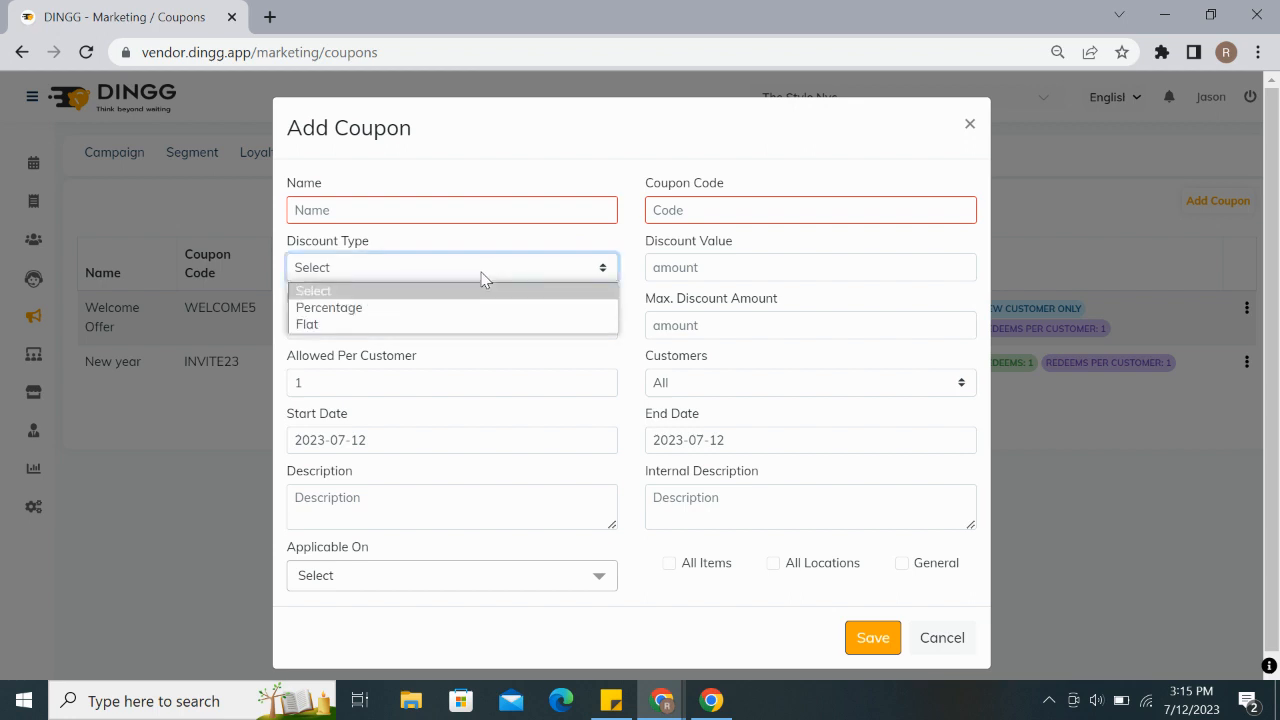
pyautogui.moveTo(460, 307)
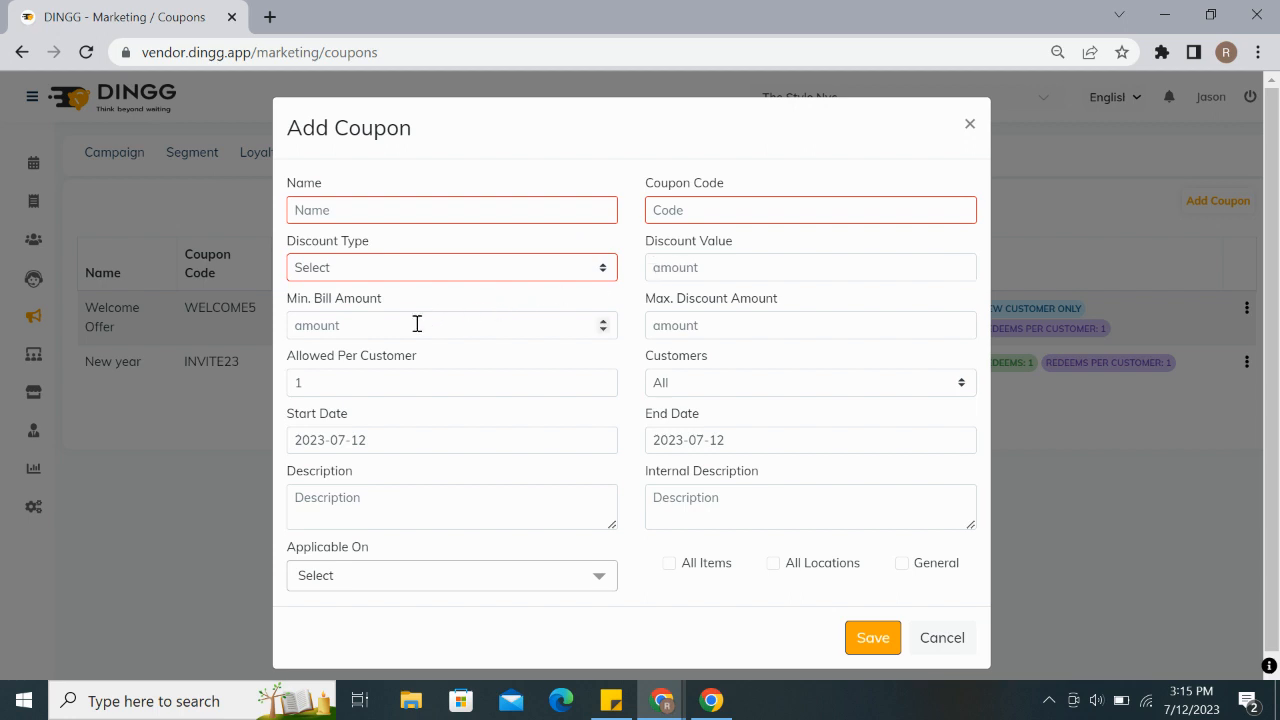
pyautogui.moveTo(668, 313)
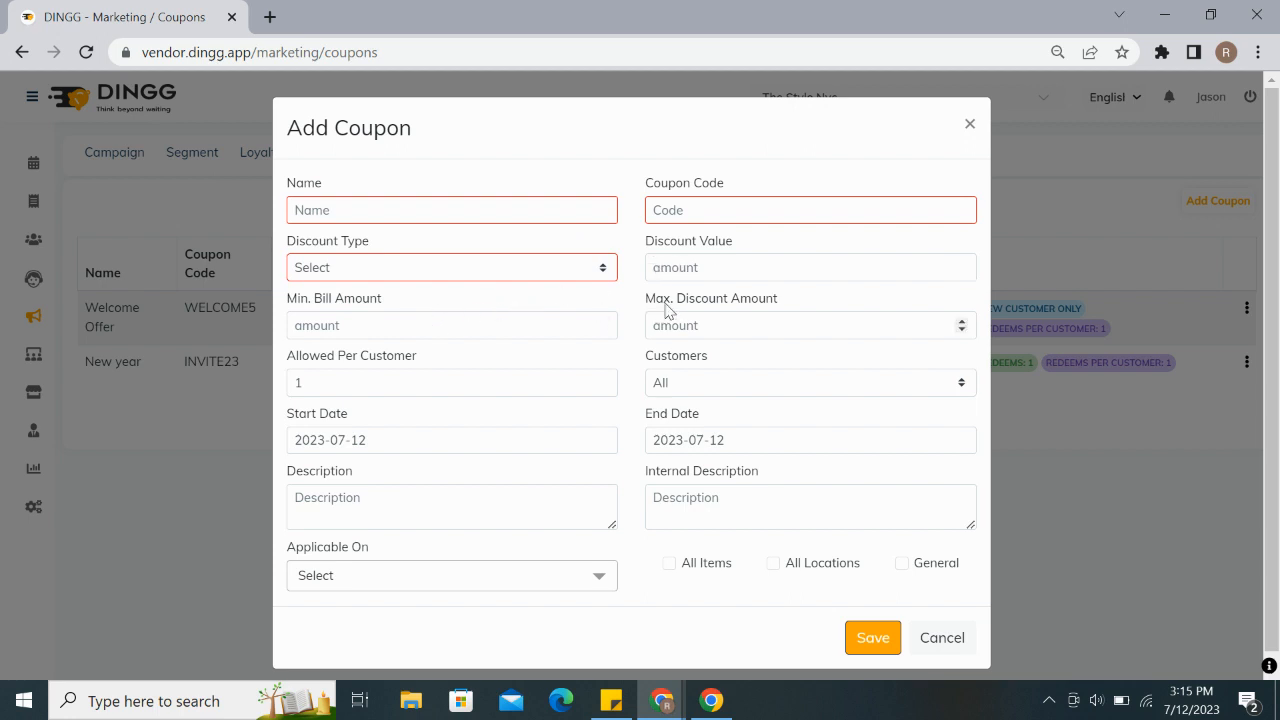
pyautogui.moveTo(652, 397)
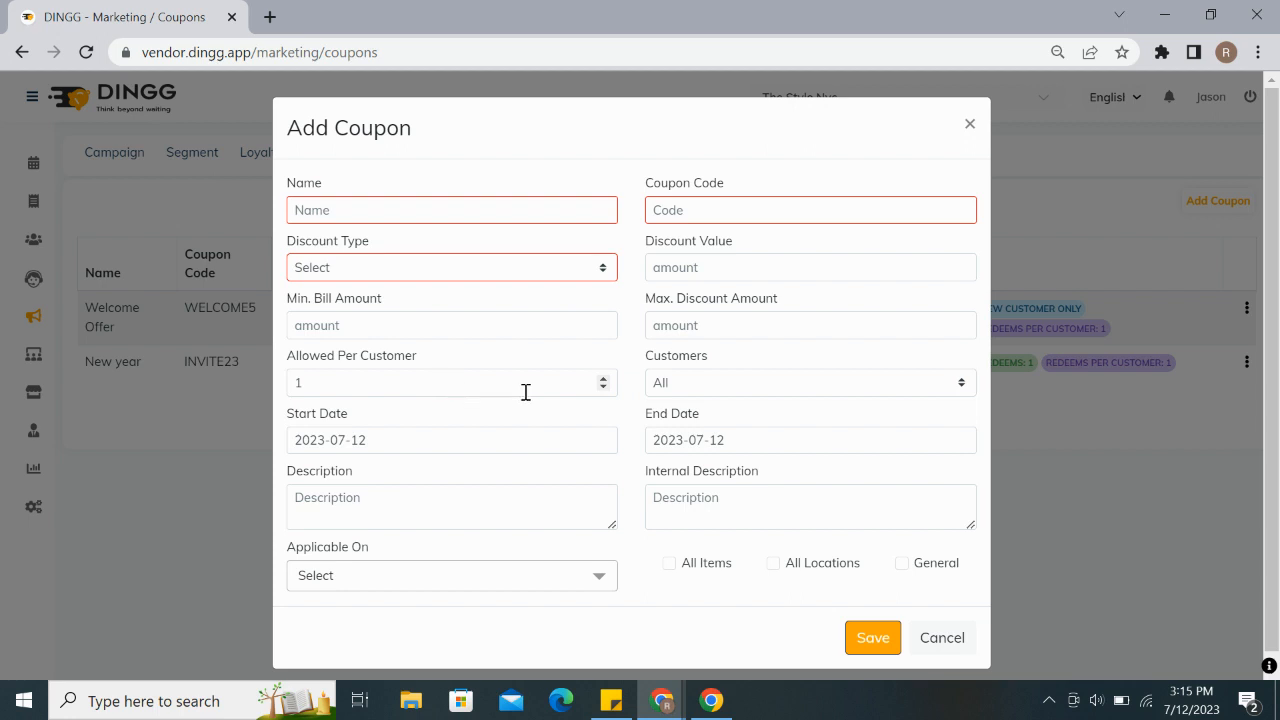
pyautogui.click(808, 382)
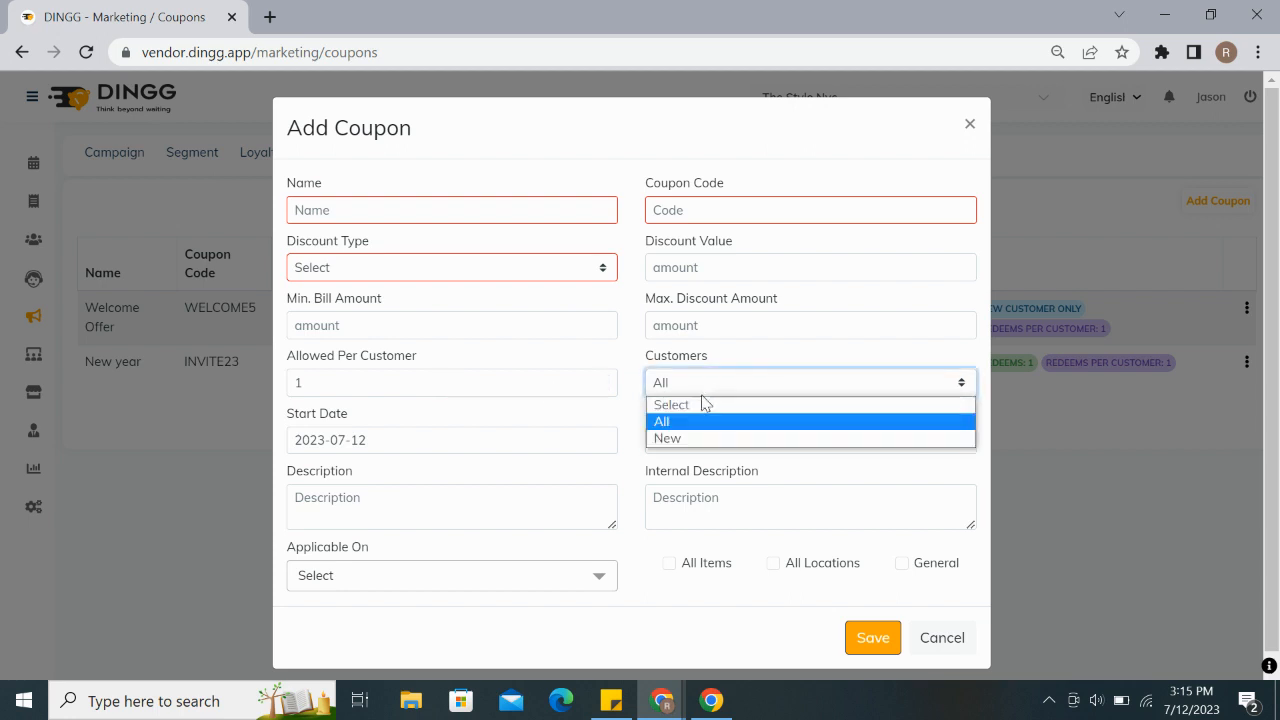
pyautogui.moveTo(667, 438)
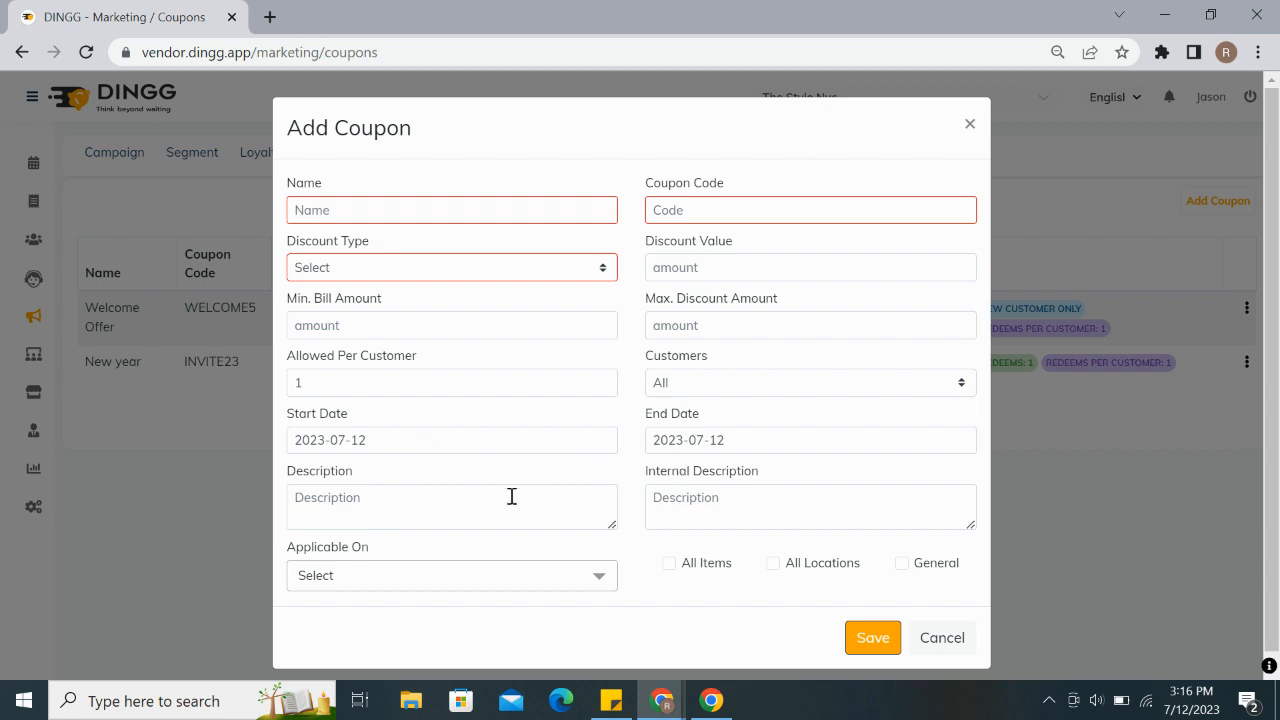
pyautogui.click(452, 507)
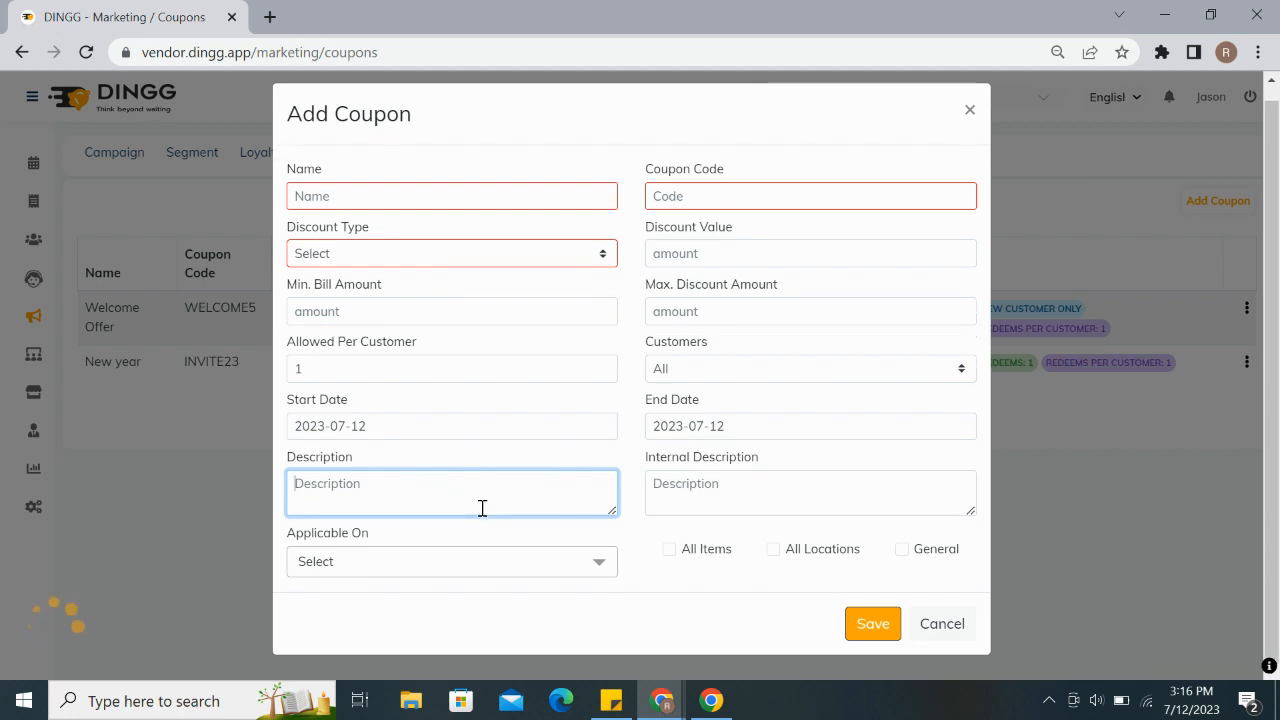
# Step: Set Applicable On to Service Categories and browse the sub-category list
pyautogui.click(451, 561)
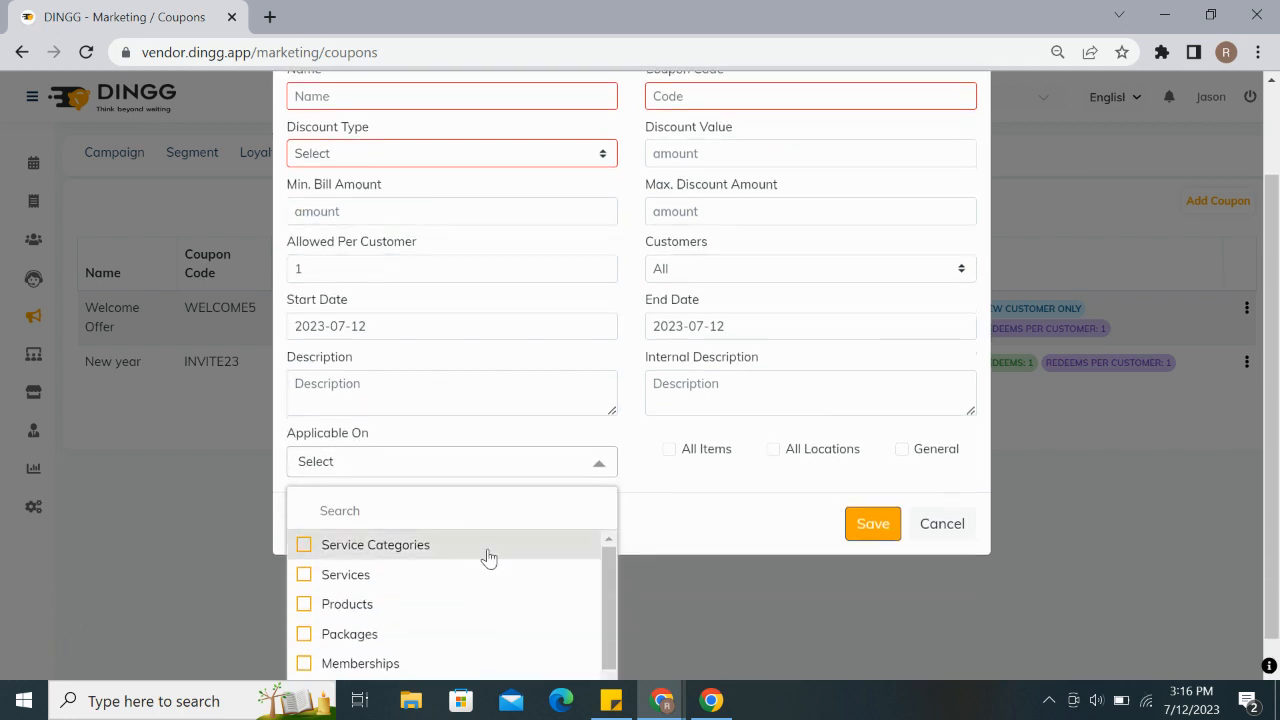
pyautogui.moveTo(350, 550)
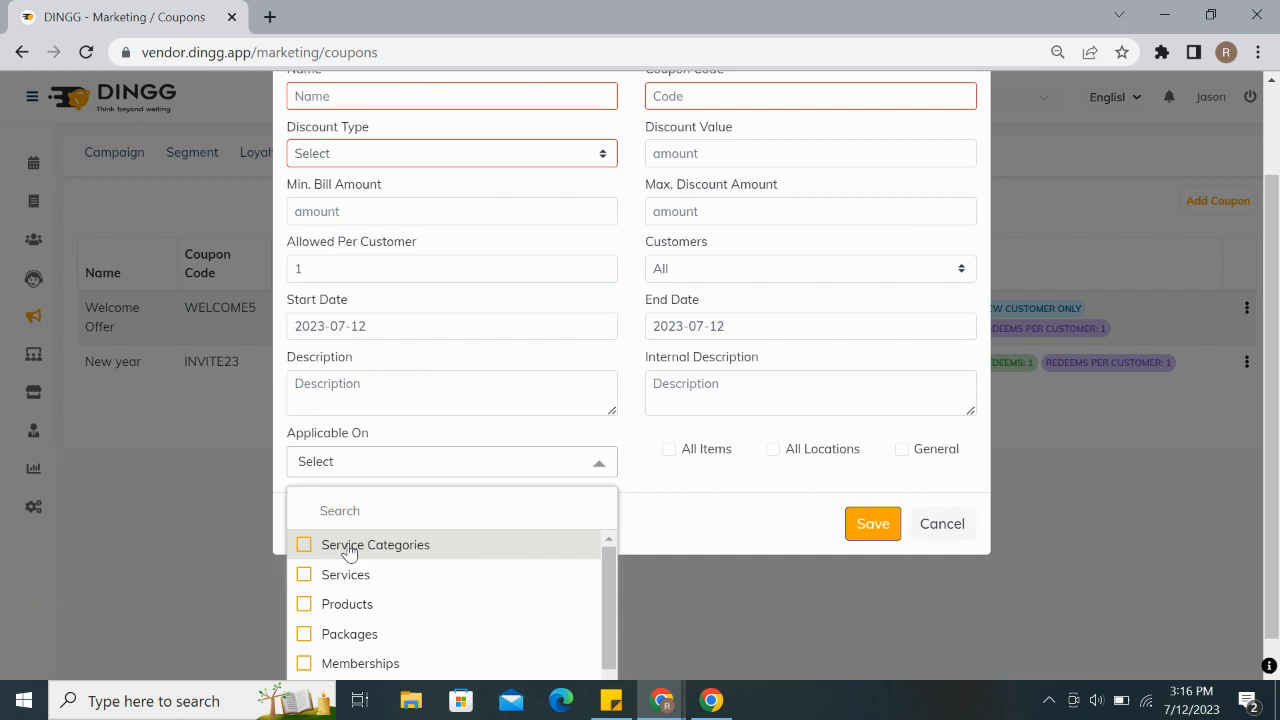
pyautogui.moveTo(347, 604)
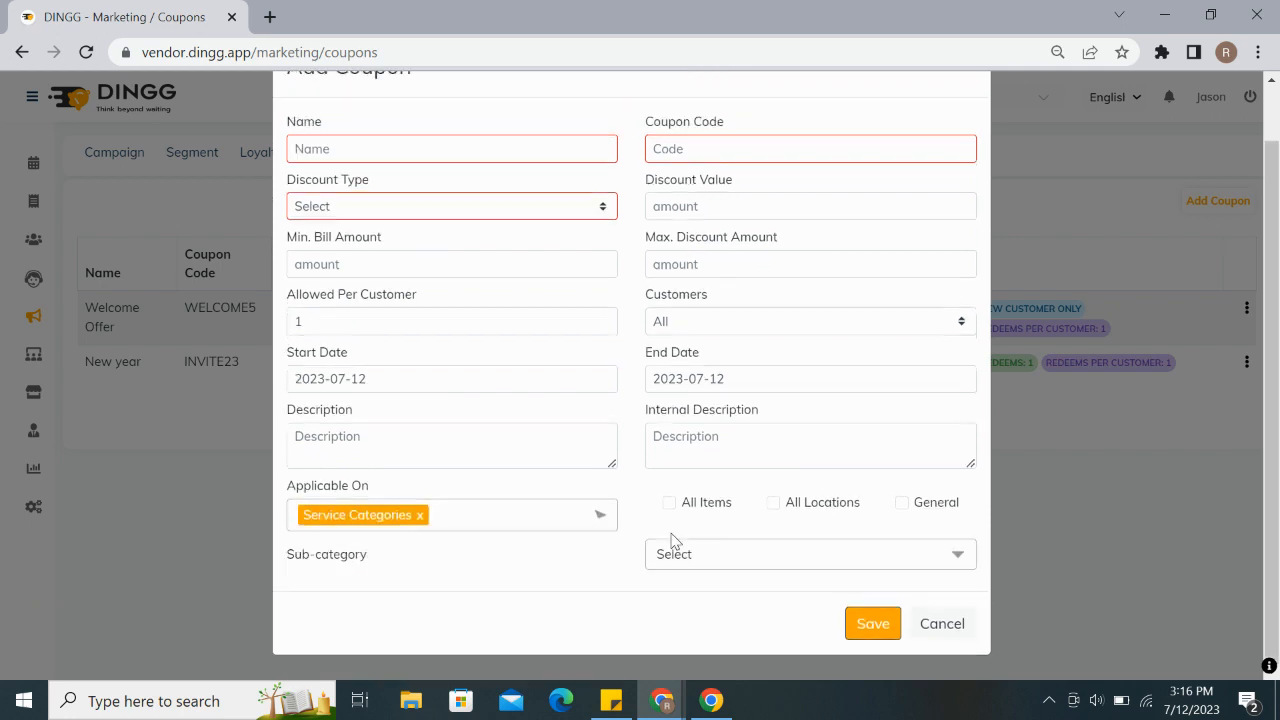
pyautogui.click(808, 553)
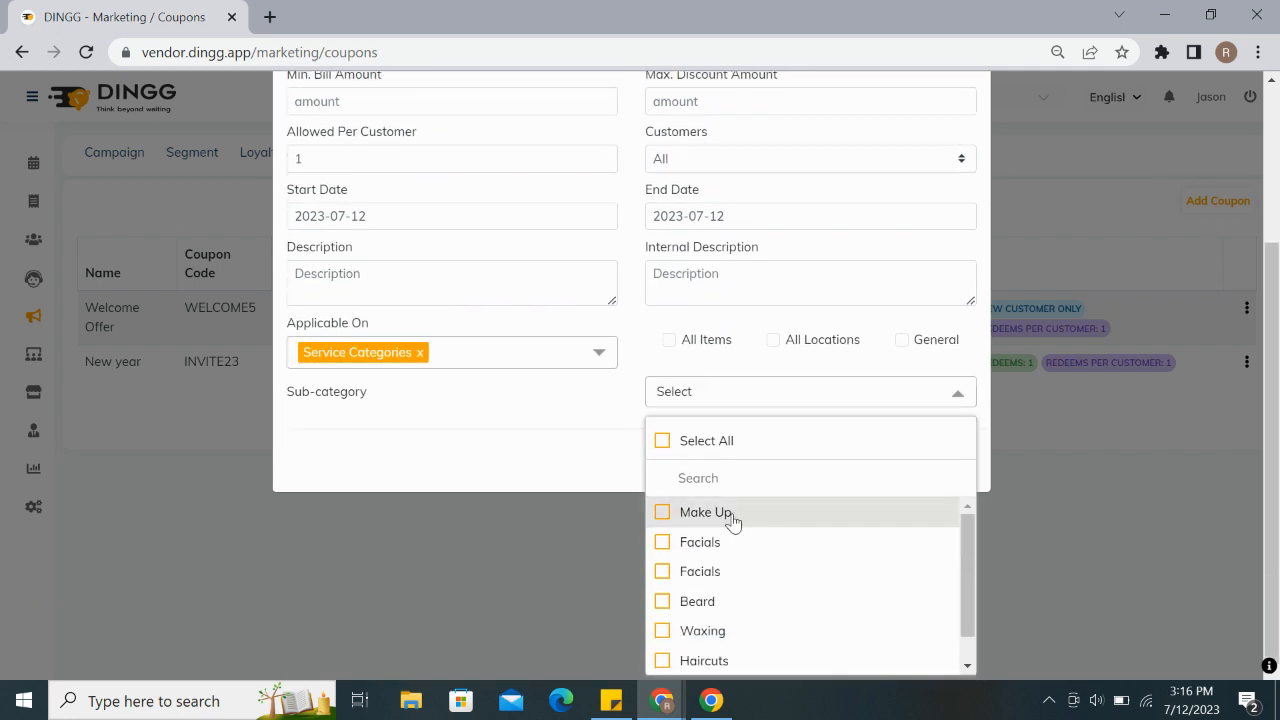
pyautogui.scroll(-3)
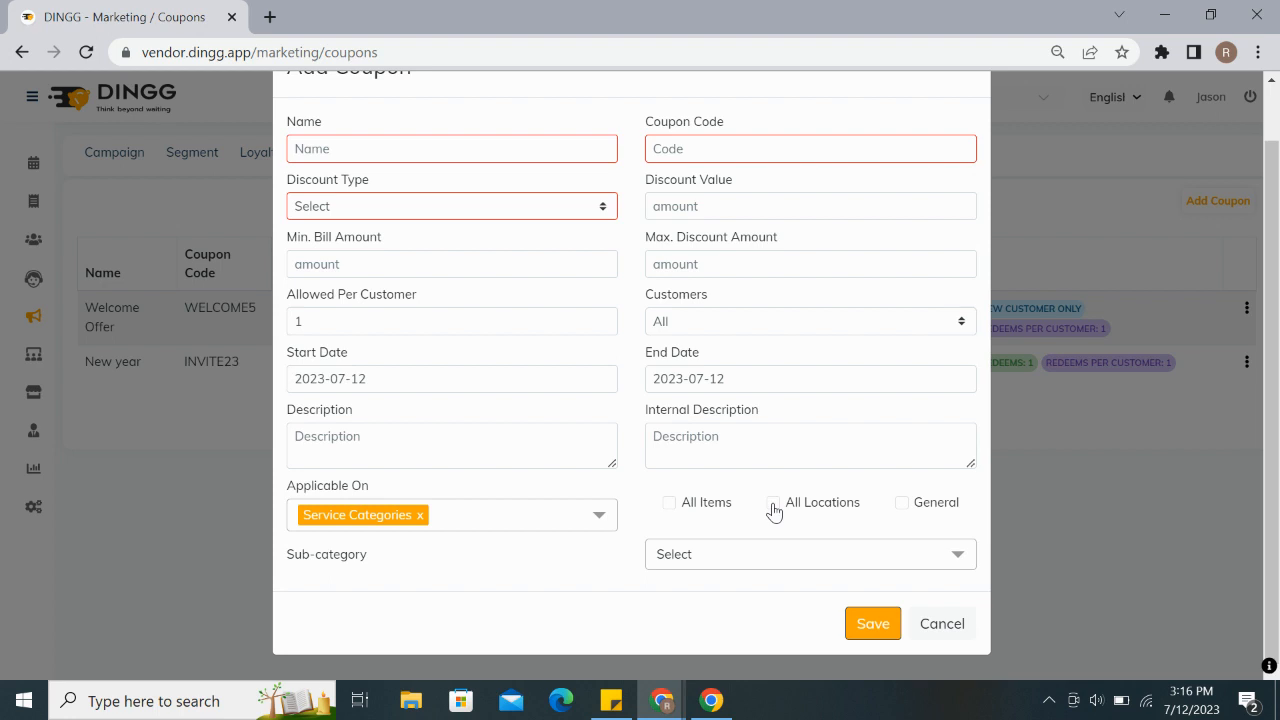
pyautogui.moveTo(728, 503)
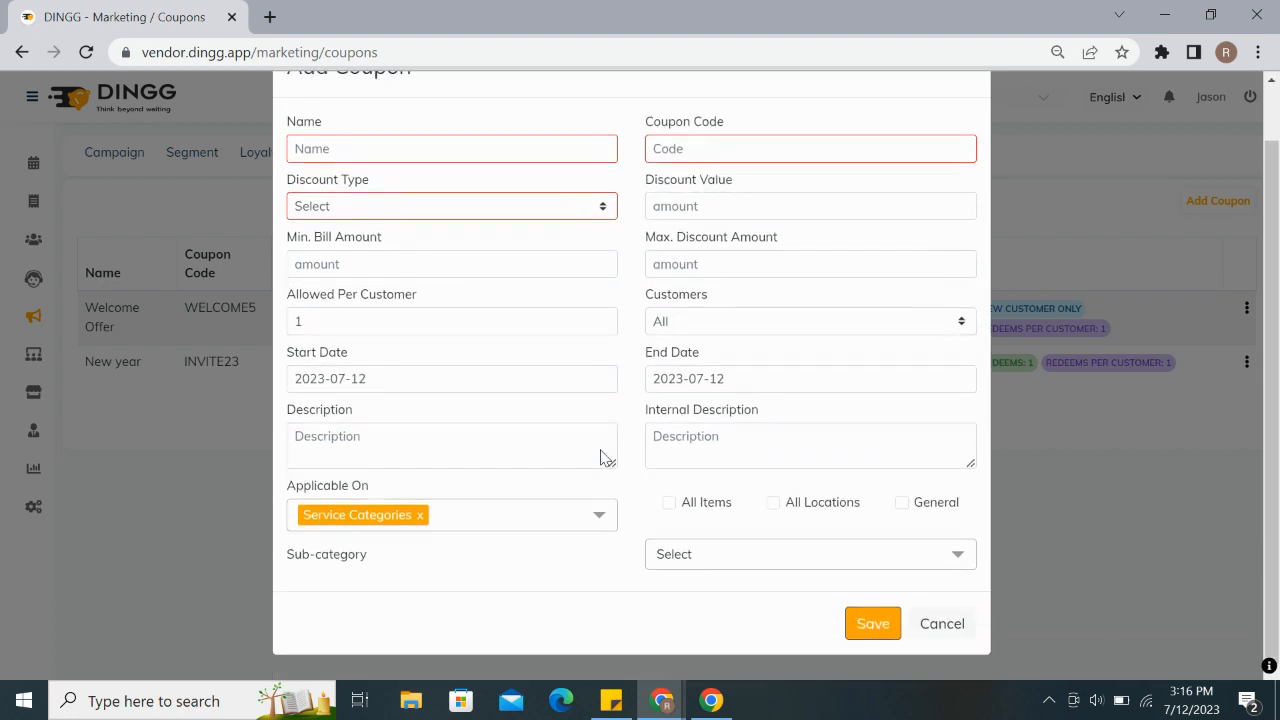
# Step: Cancel the Add Coupon form, returning to the Welcome Offer and New year coupons
pyautogui.click(941, 623)
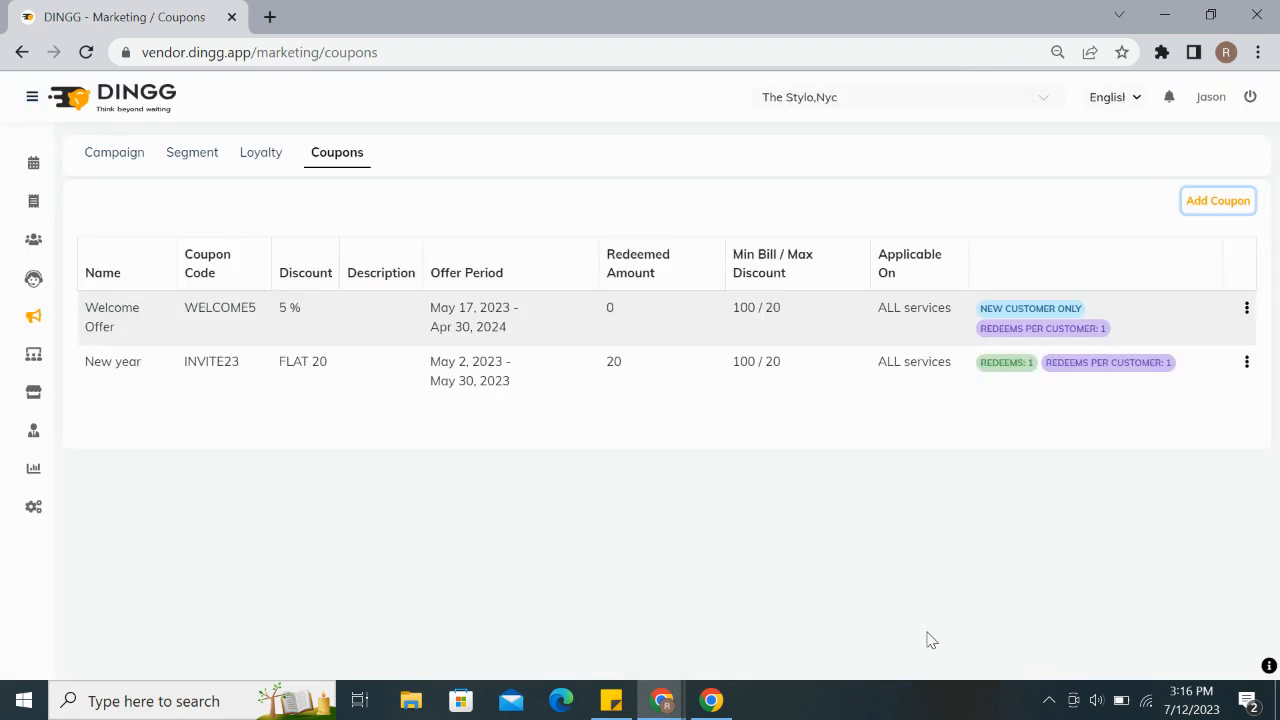
pyautogui.moveTo(1070, 342)
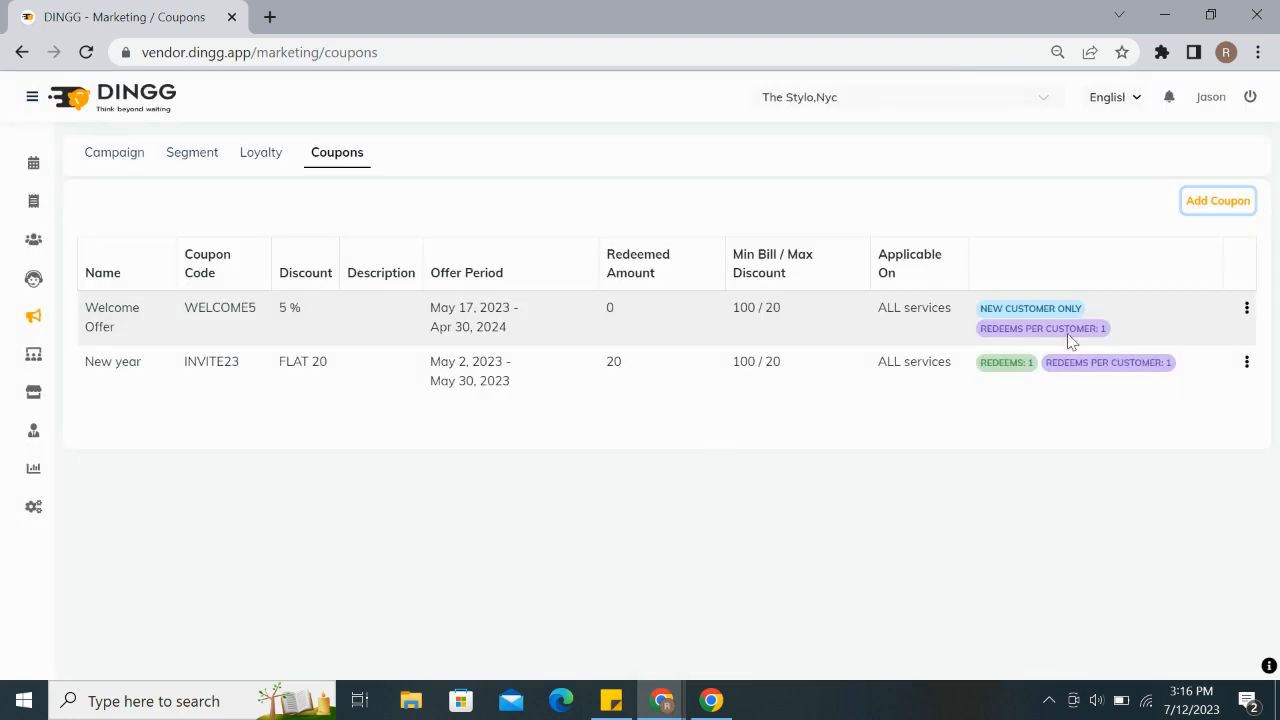
pyautogui.moveTo(573, 470)
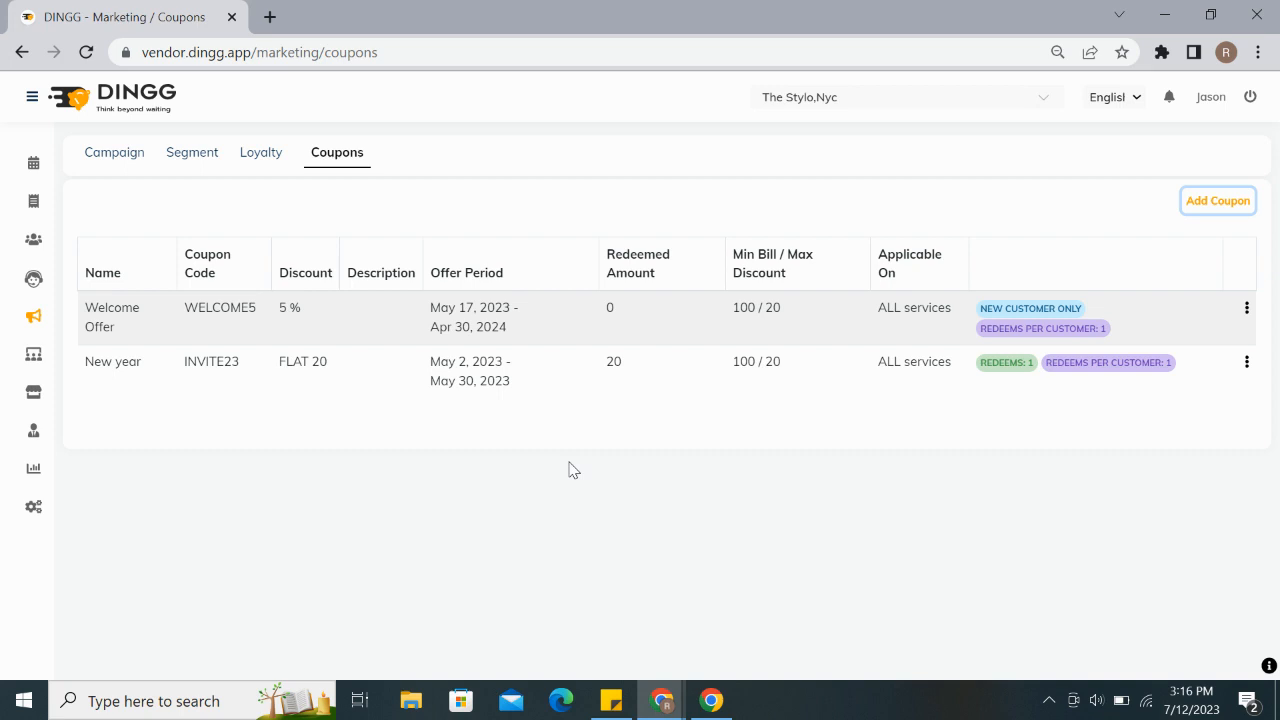
pyautogui.moveTo(587, 504)
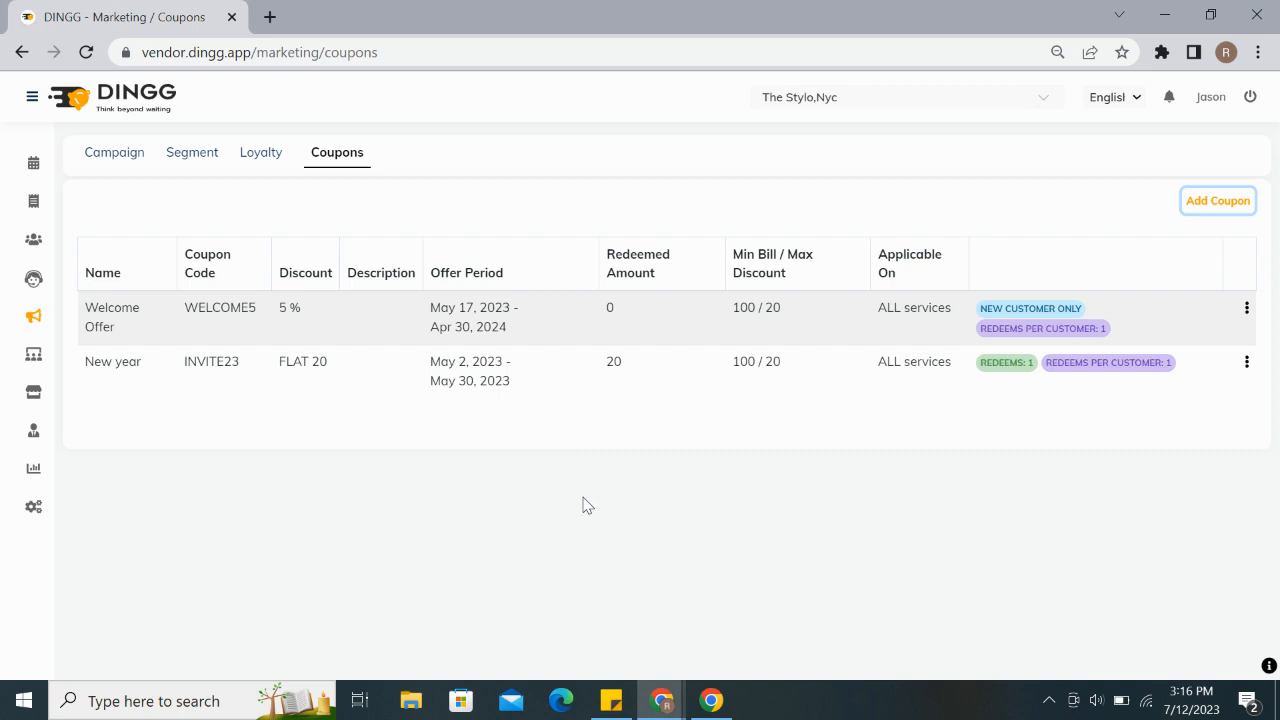